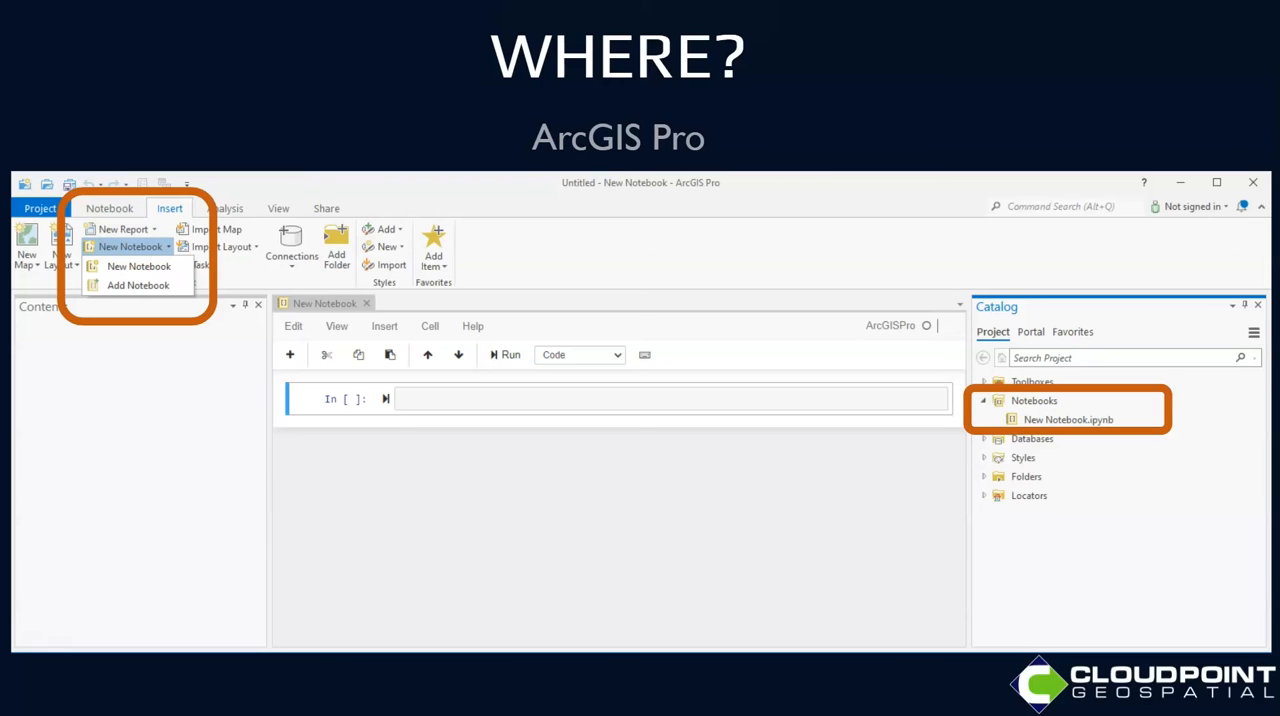
mouse_move(1241, 328)
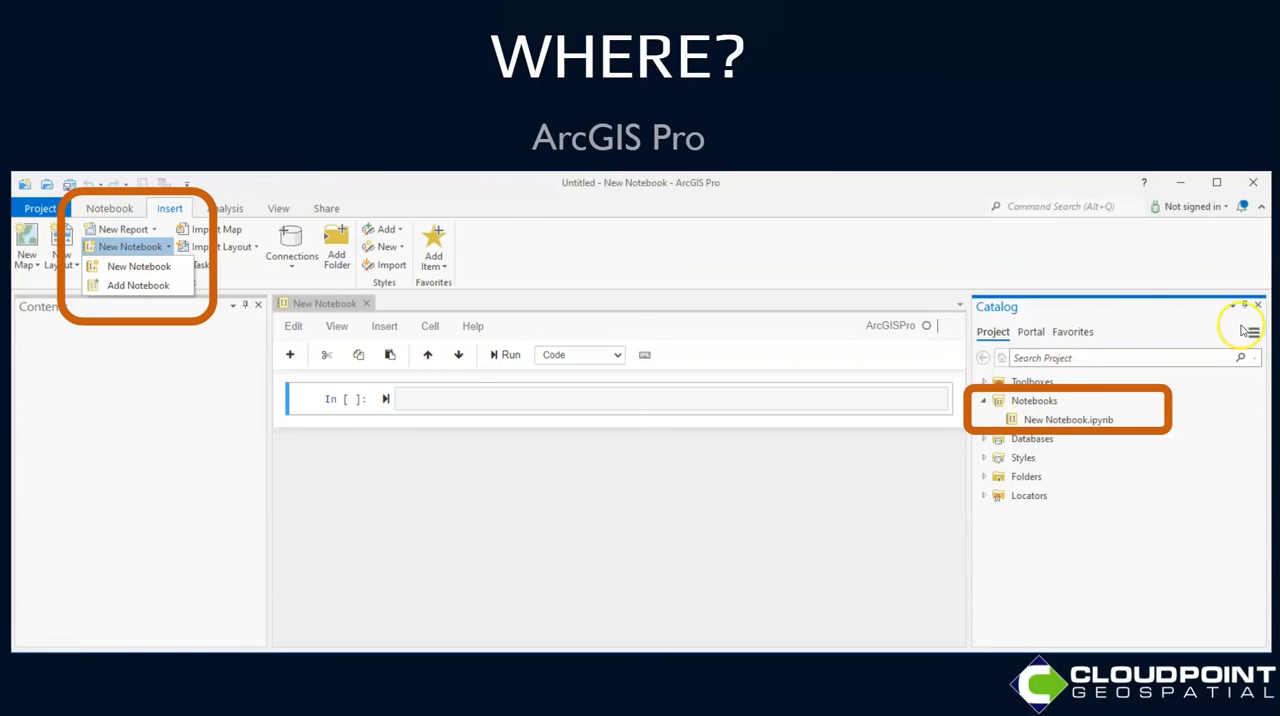
mouse_move(1030, 530)
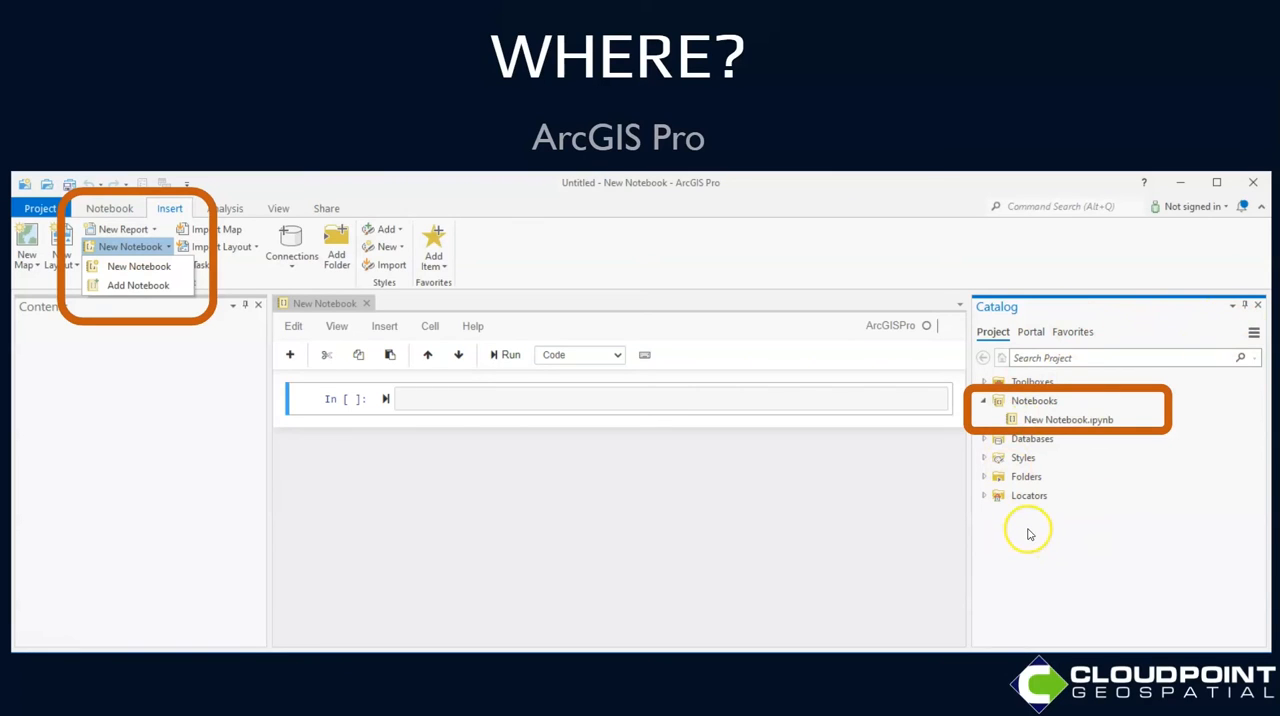
mouse_move(680, 352)
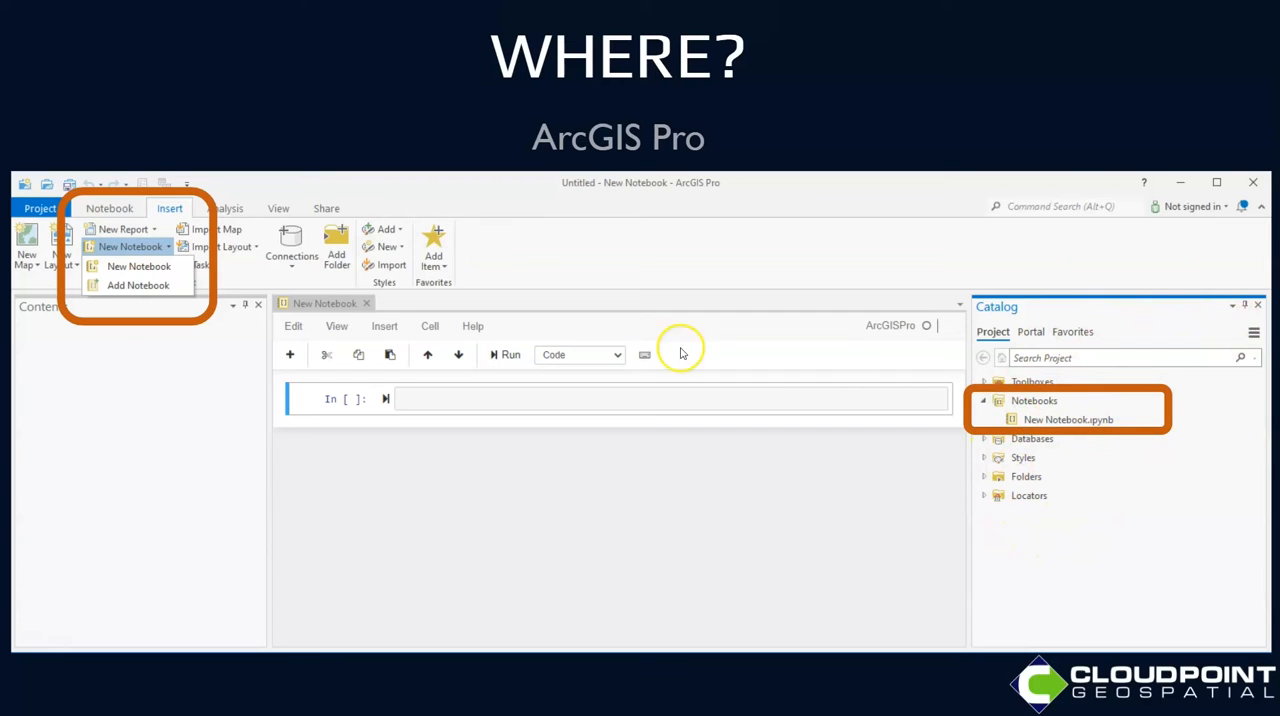
mouse_move(140, 210)
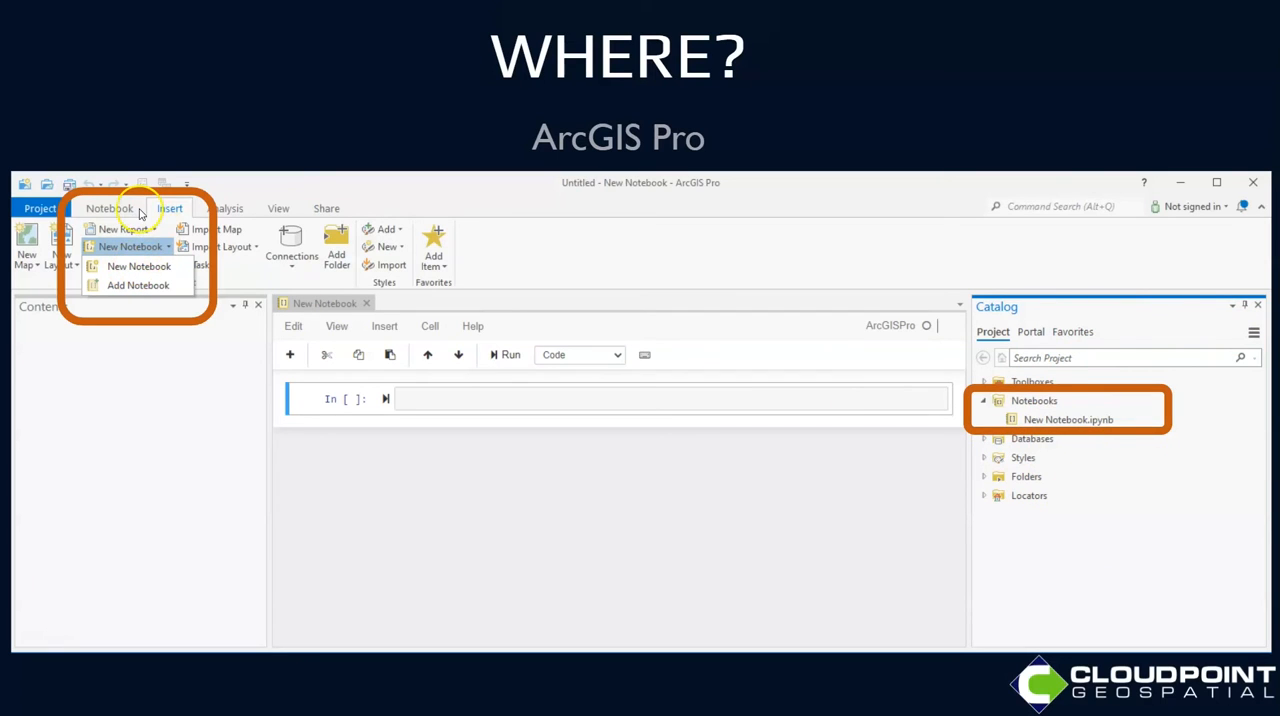
mouse_move(137, 278)
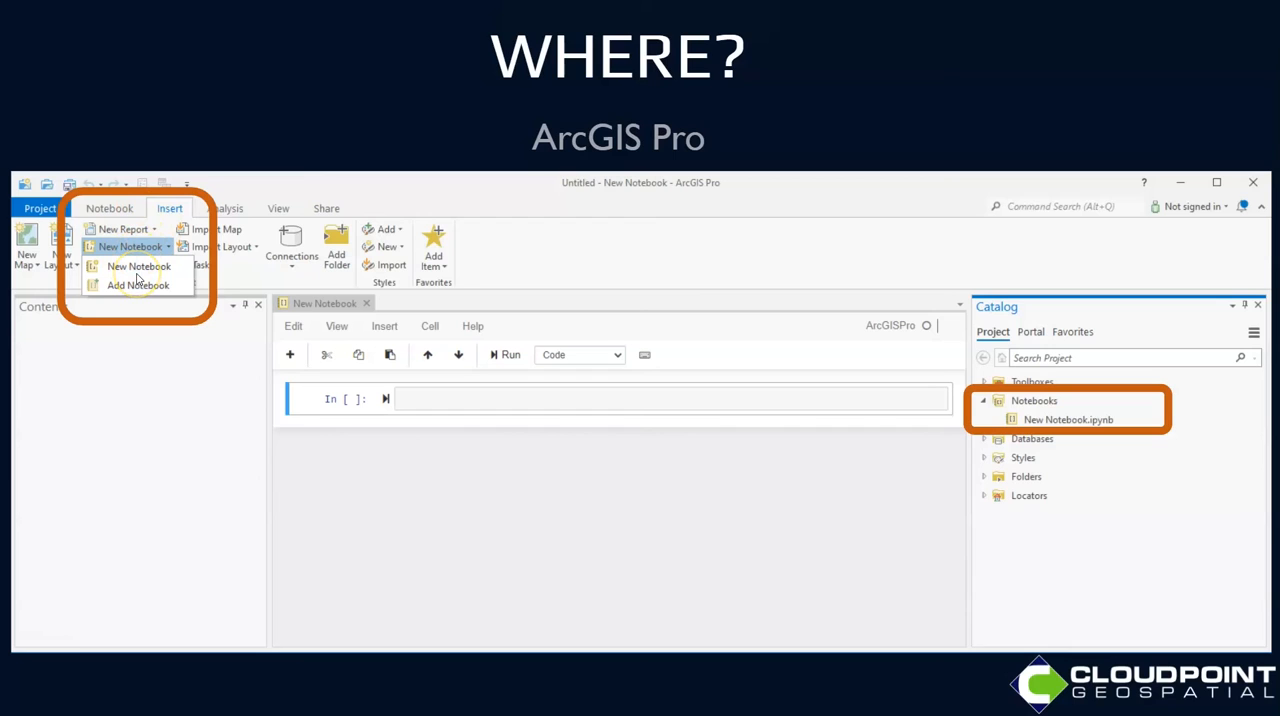
mouse_move(163, 327)
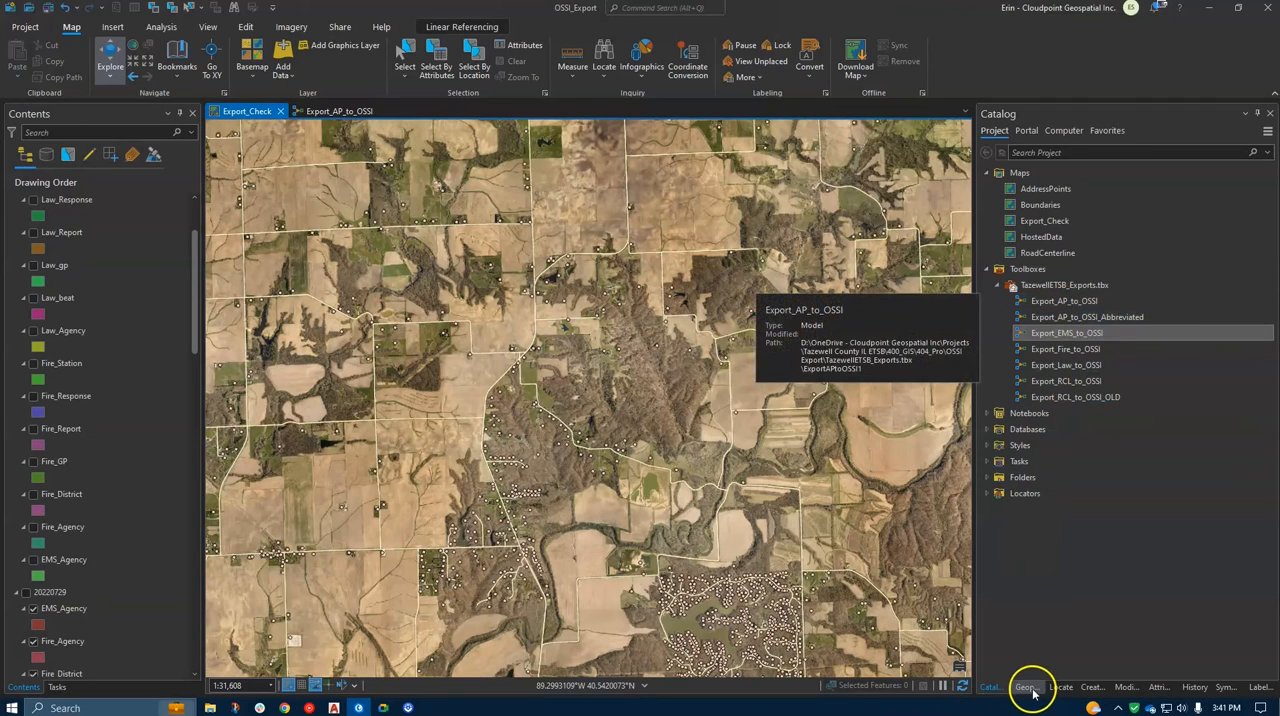
Open Export_AP_to_OSSI from the Catalog toolboxes in ModelBuilder using Edit
click(1087, 316)
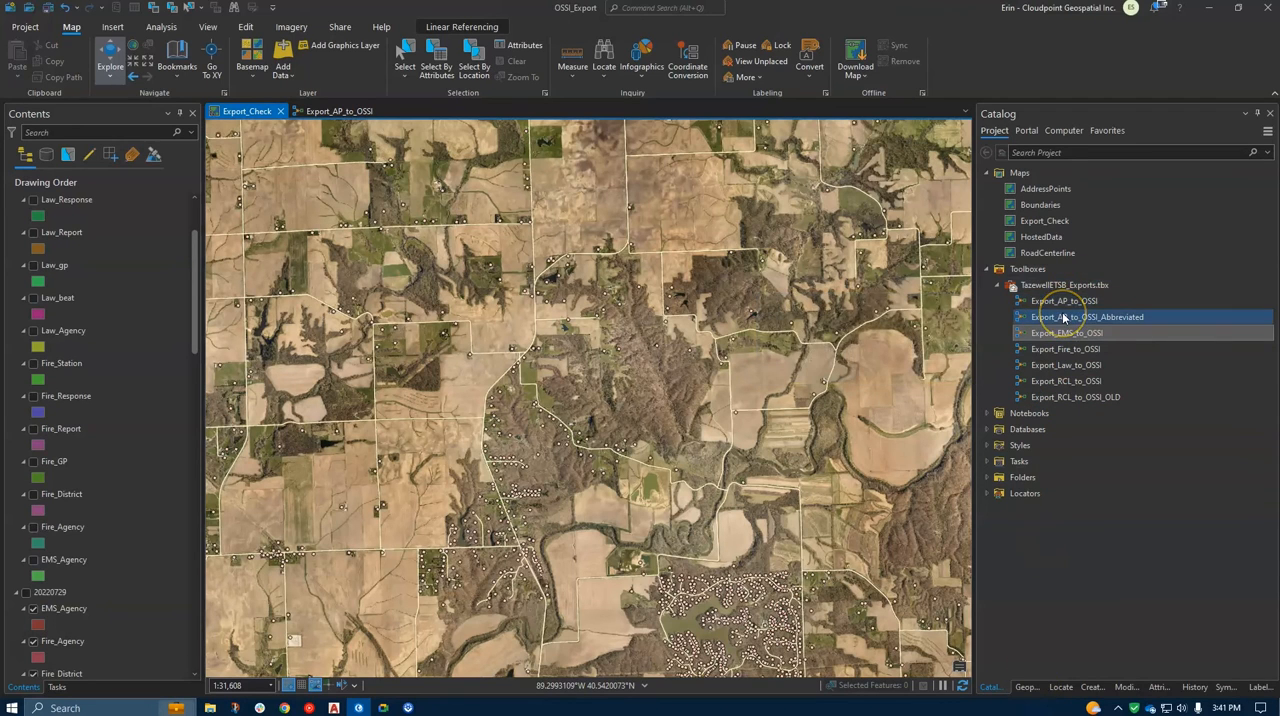
click(1066, 332)
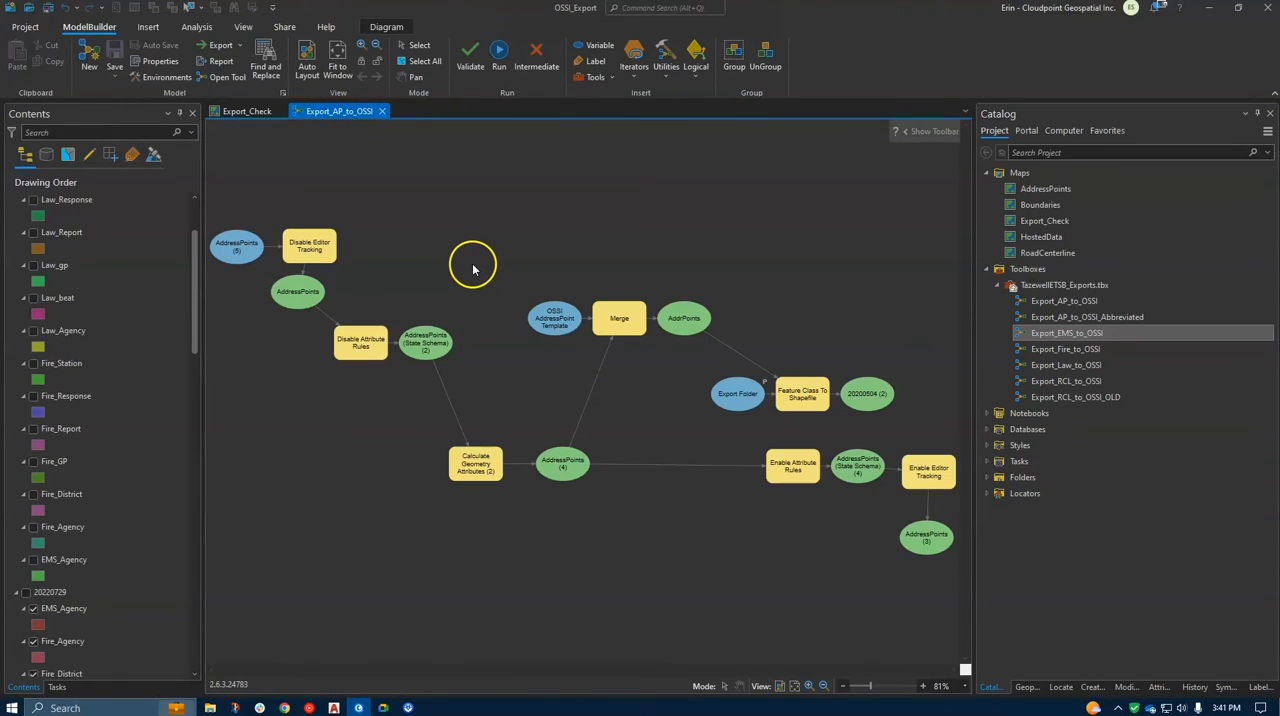
mouse_move(380, 278)
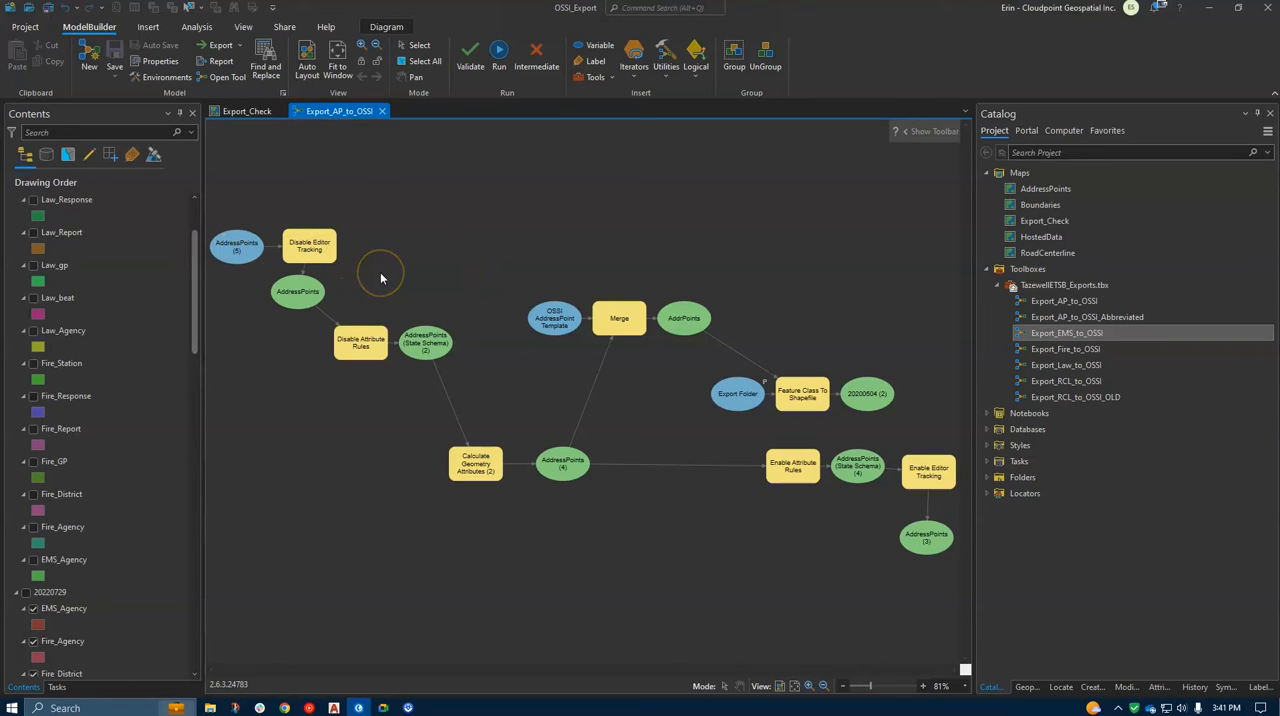
mouse_move(624, 260)
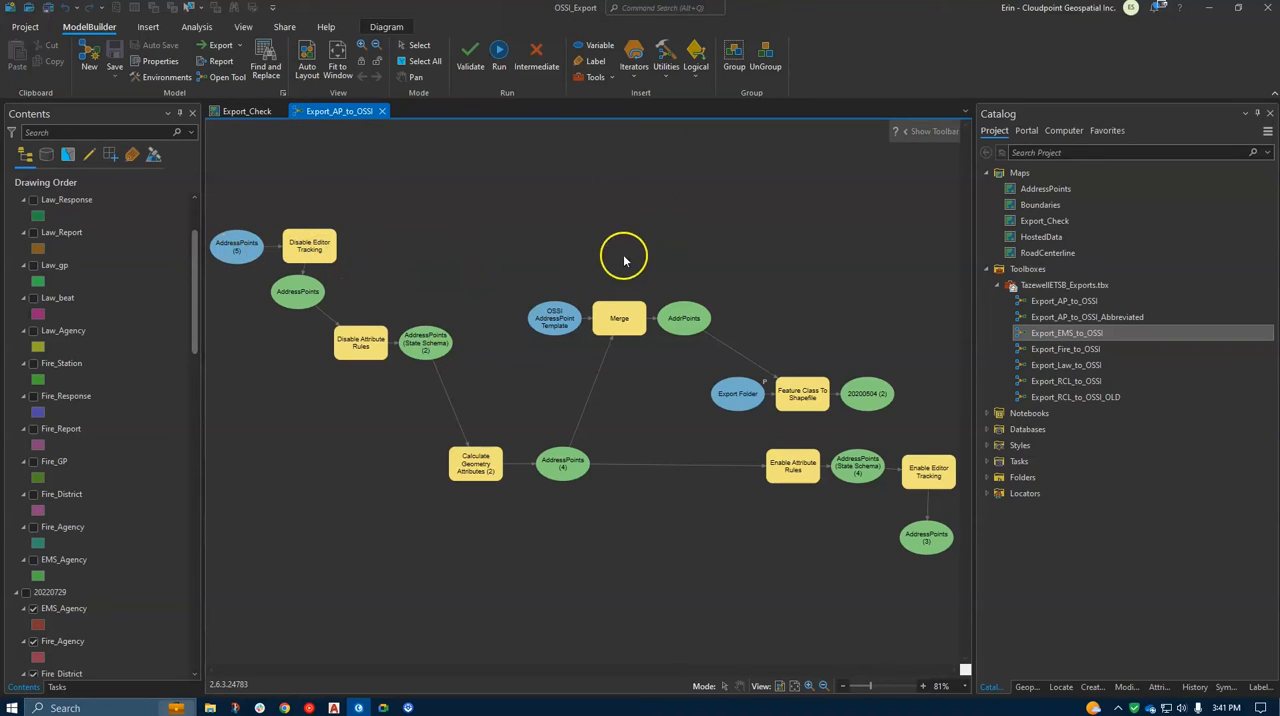
mouse_move(631, 294)
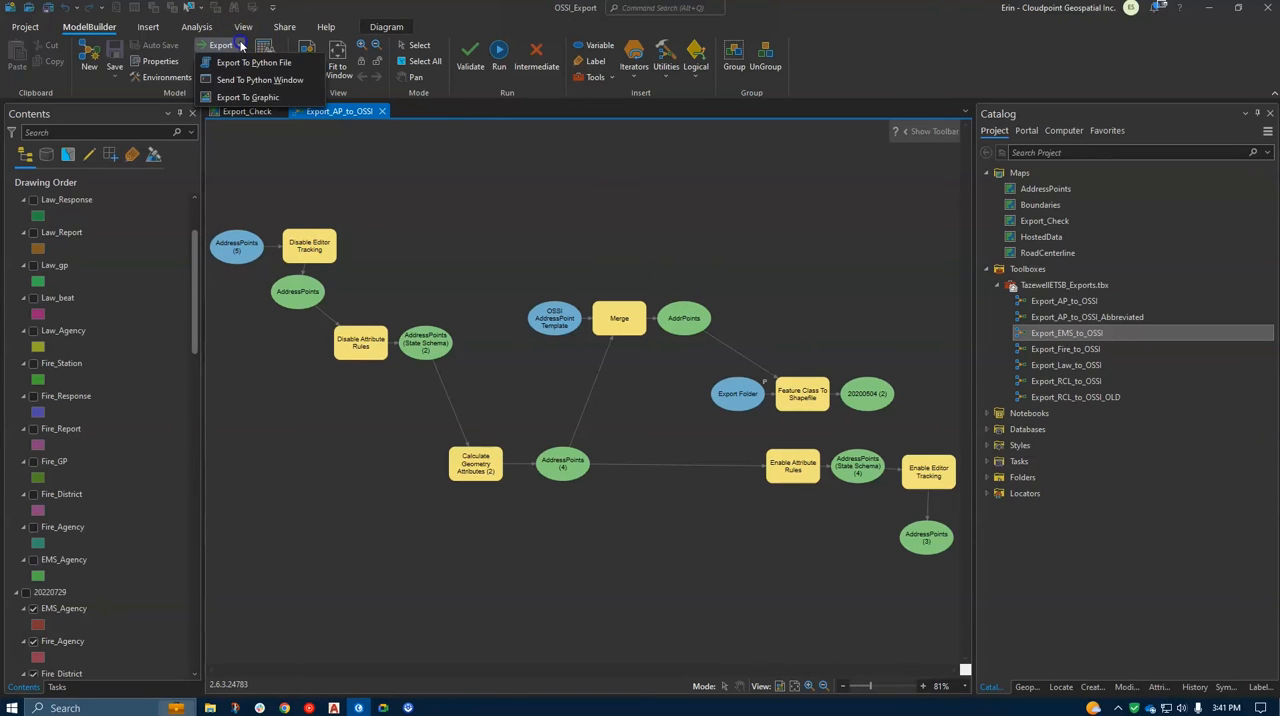
mouse_move(253, 62)
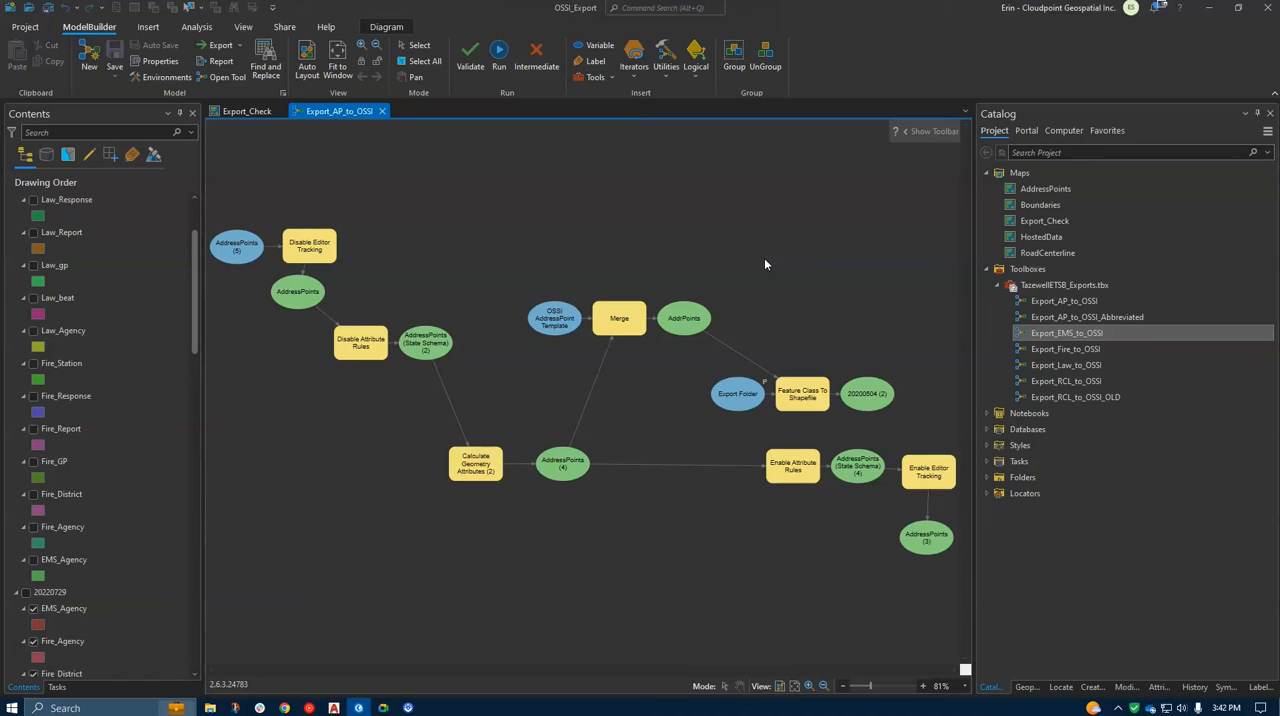
mouse_move(1253, 82)
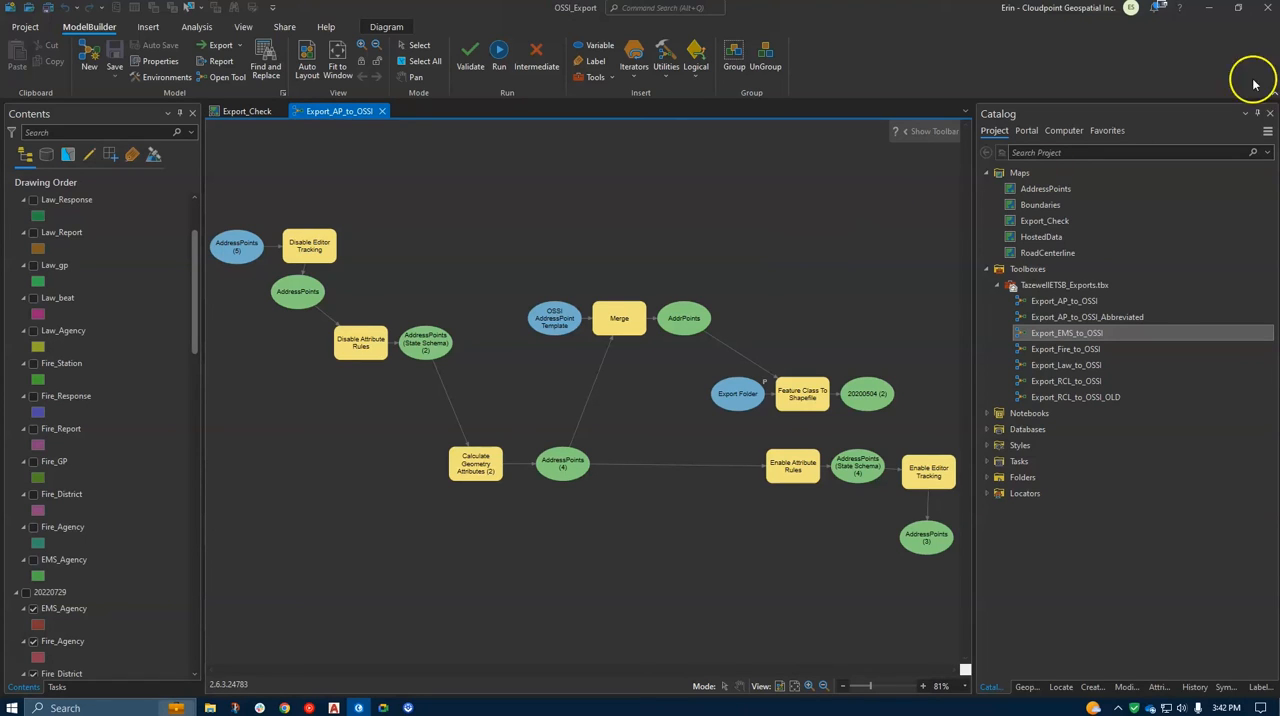
Save the Export_AP_to_OSSI model as a Python .py file on the desktop
click(1030, 413)
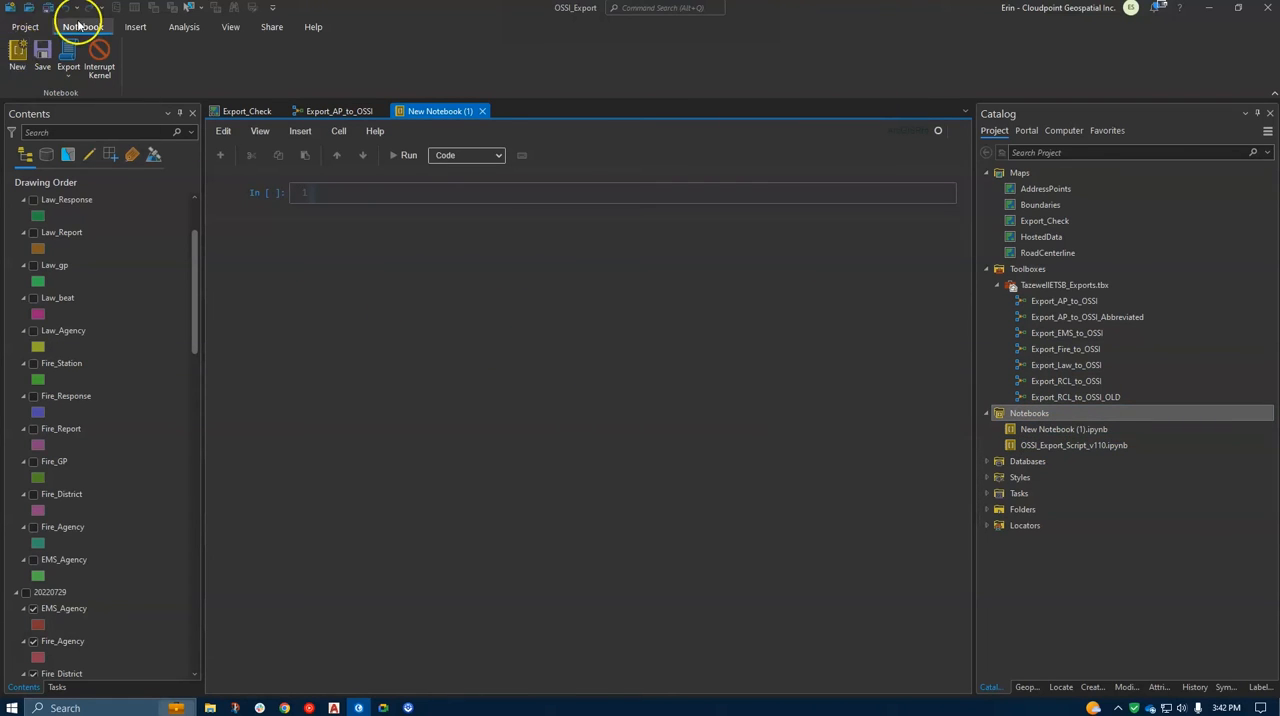
mouse_move(708, 408)
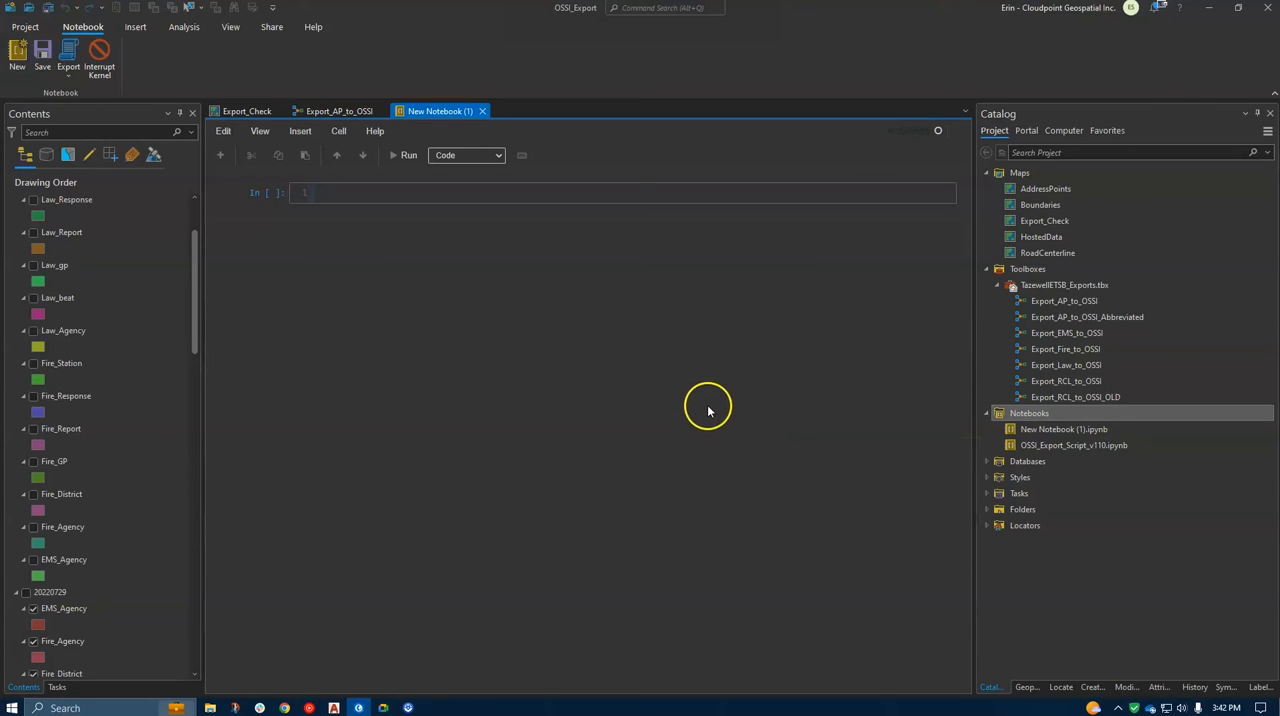
mouse_move(1210, 8)
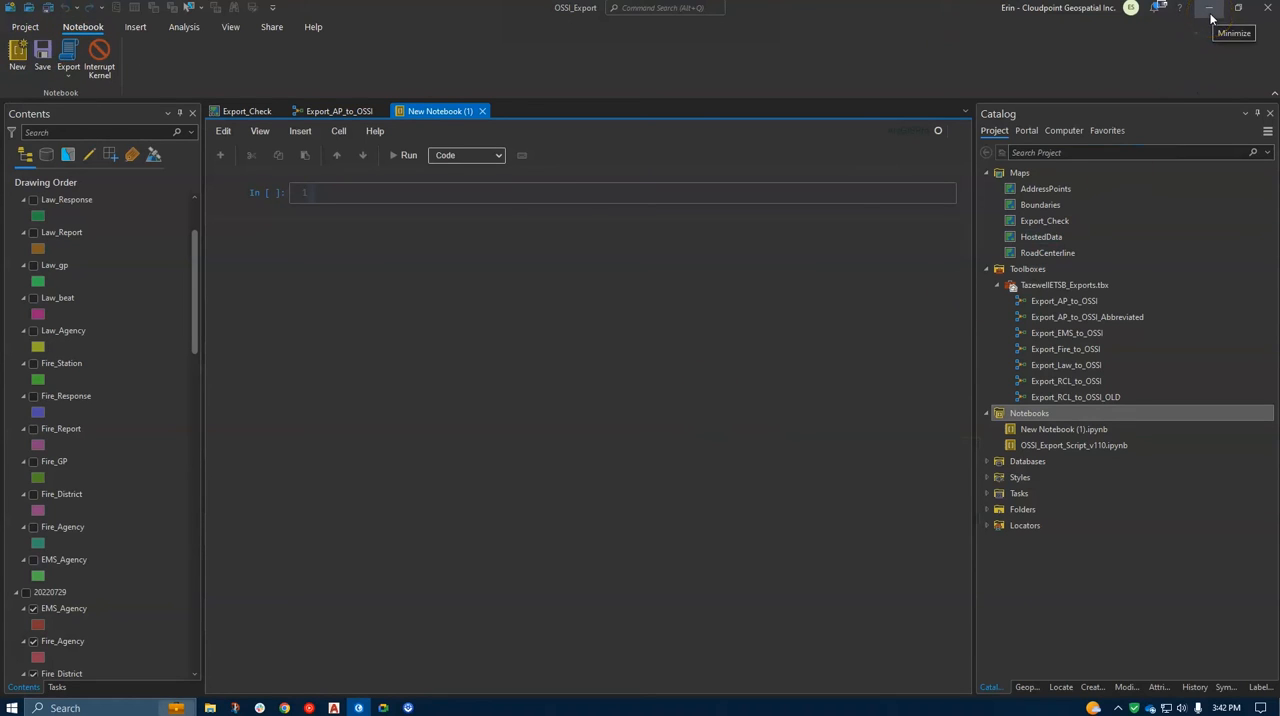
Minimize ArcGIS Pro to reveal the Windows desktop
click(1210, 8)
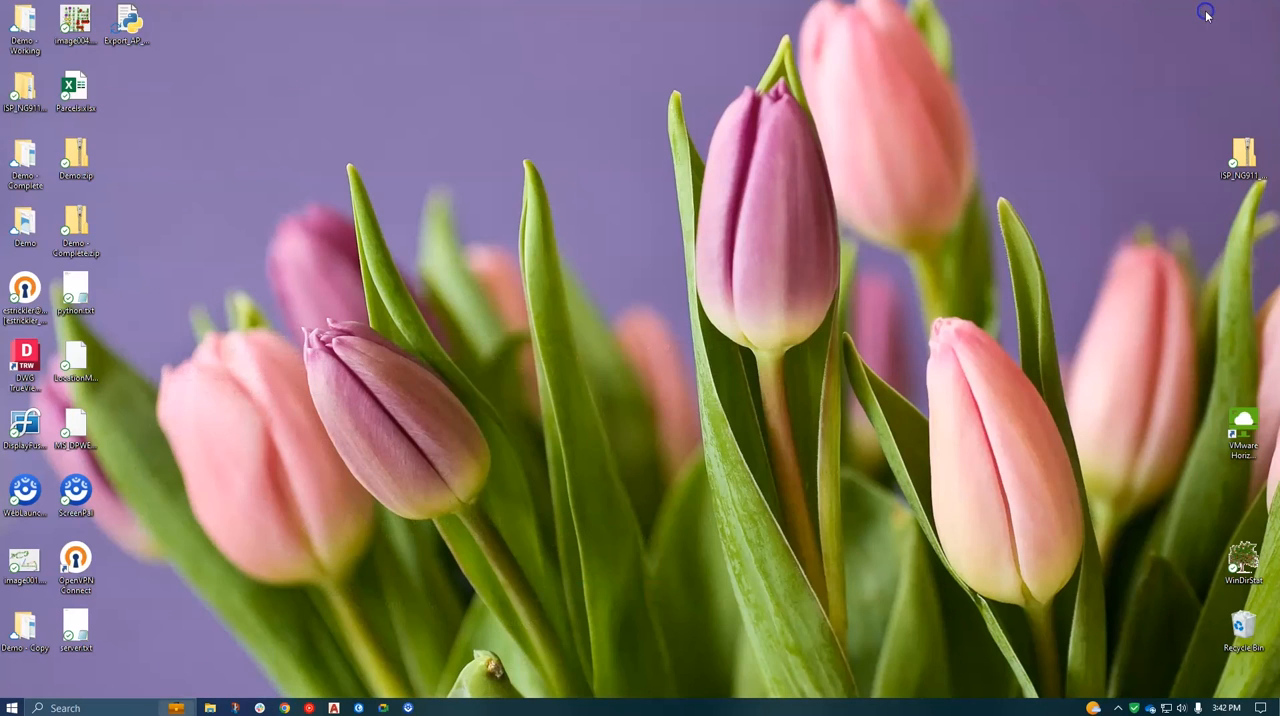
mouse_move(207, 147)
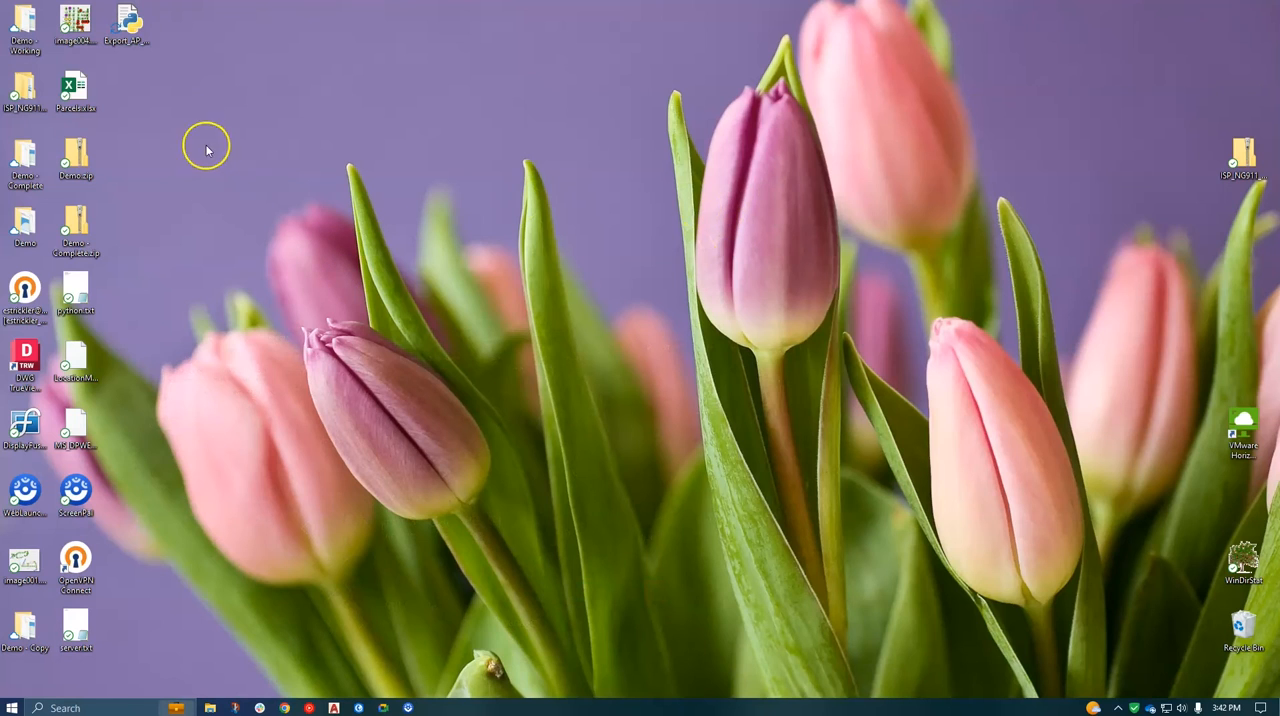
Open Export_AP_to_OSSI.py in Notepad++, scroll through it, and select all the code
right_click(125, 22)
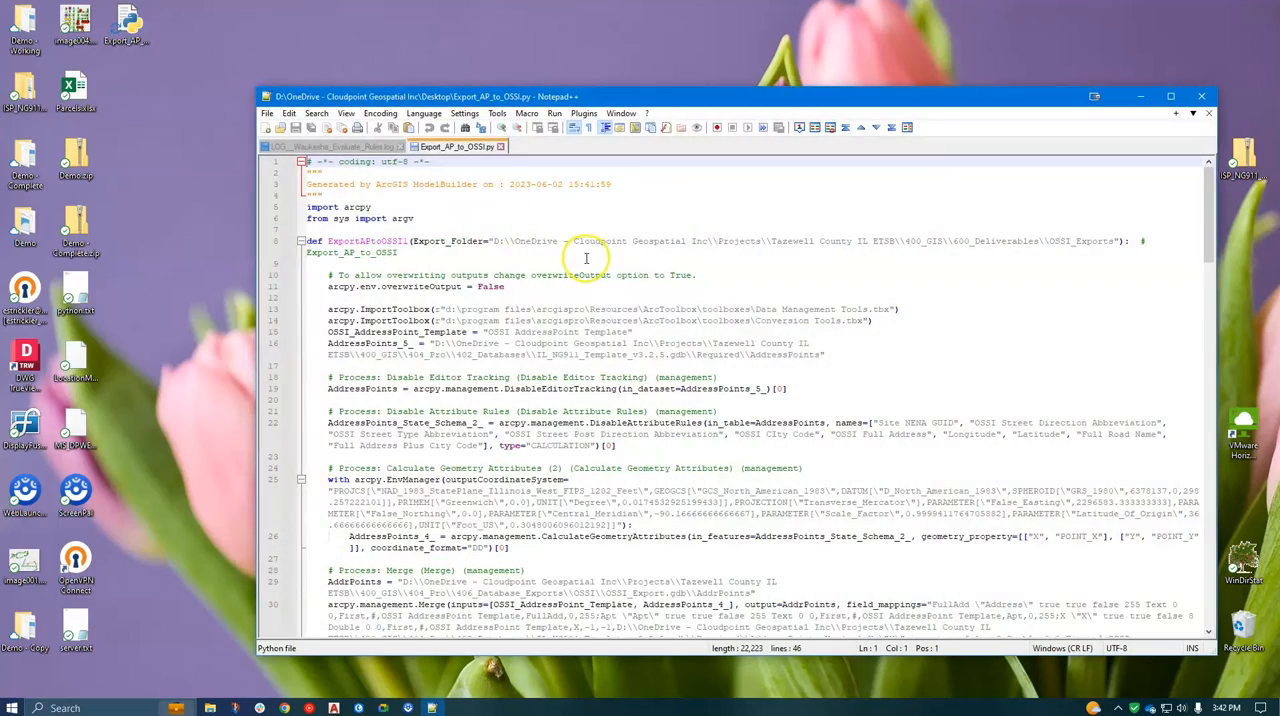
scroll(down, 3)
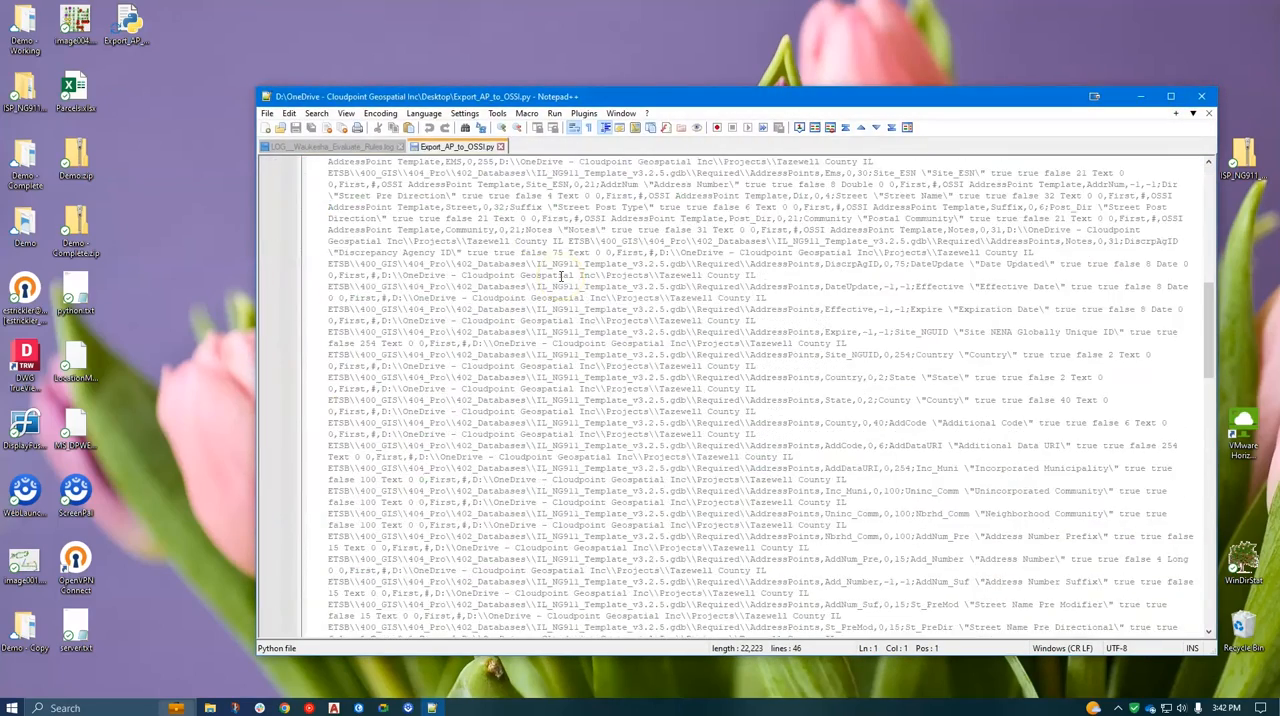
scroll(down, 3)
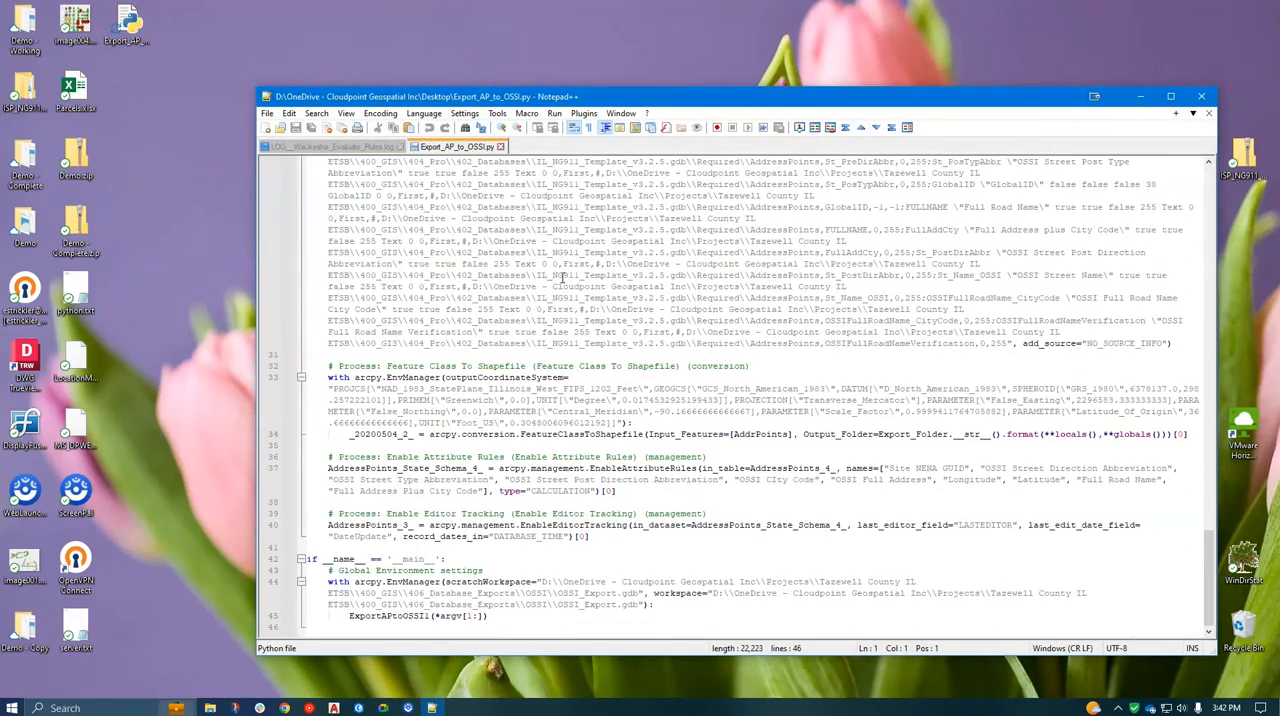
key(ctrl+a)
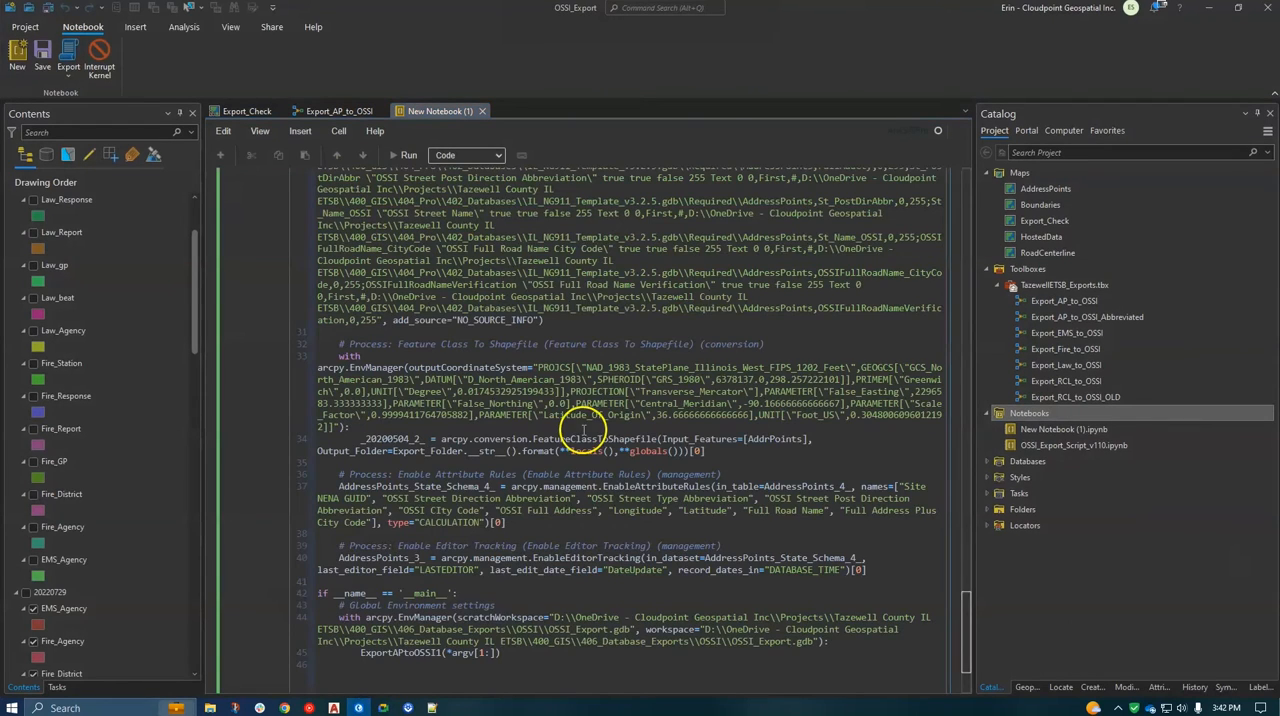
Scroll through the pasted ModelBuilder code in the notebook cell down to its main block
scroll(up, 3)
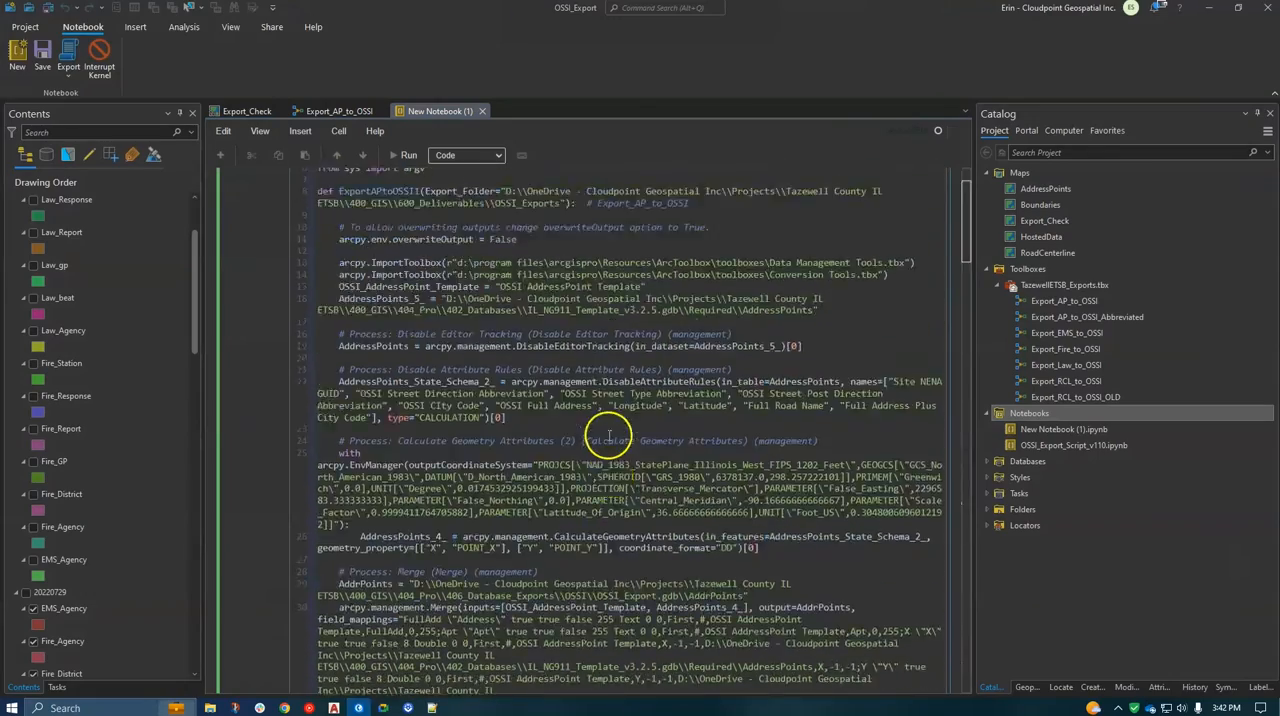
scroll(up, 3)
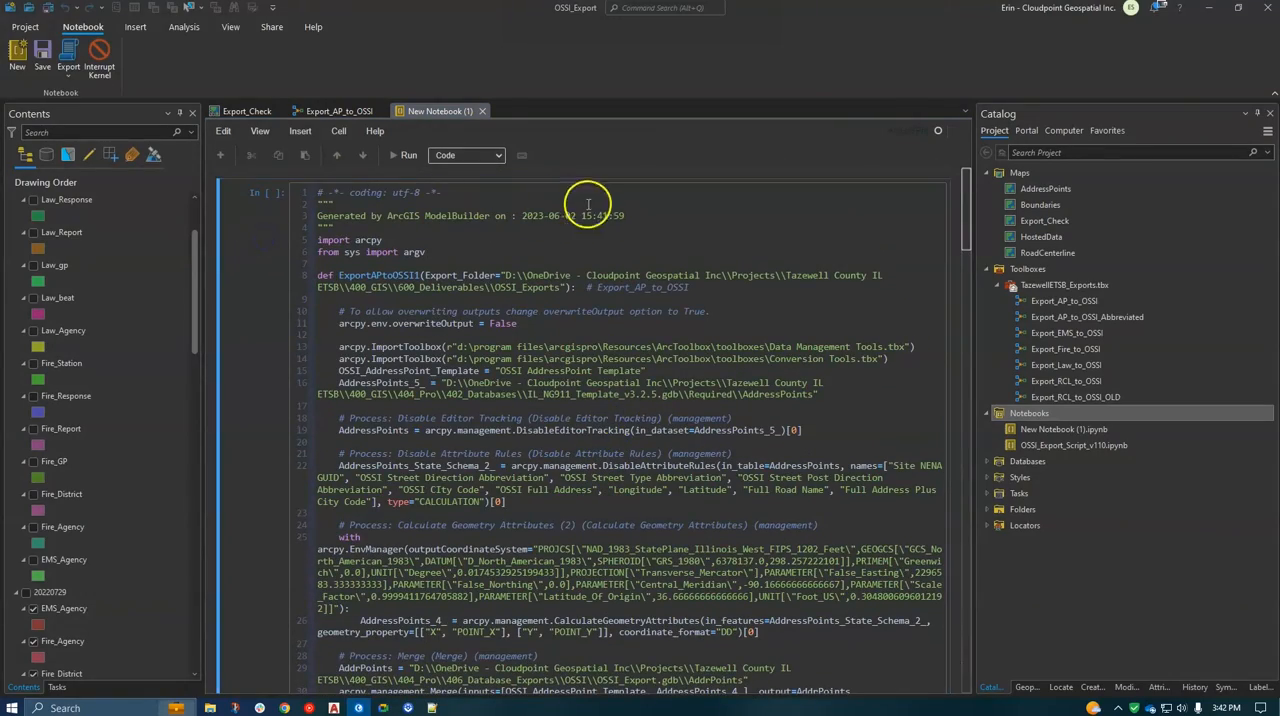
mouse_move(483, 264)
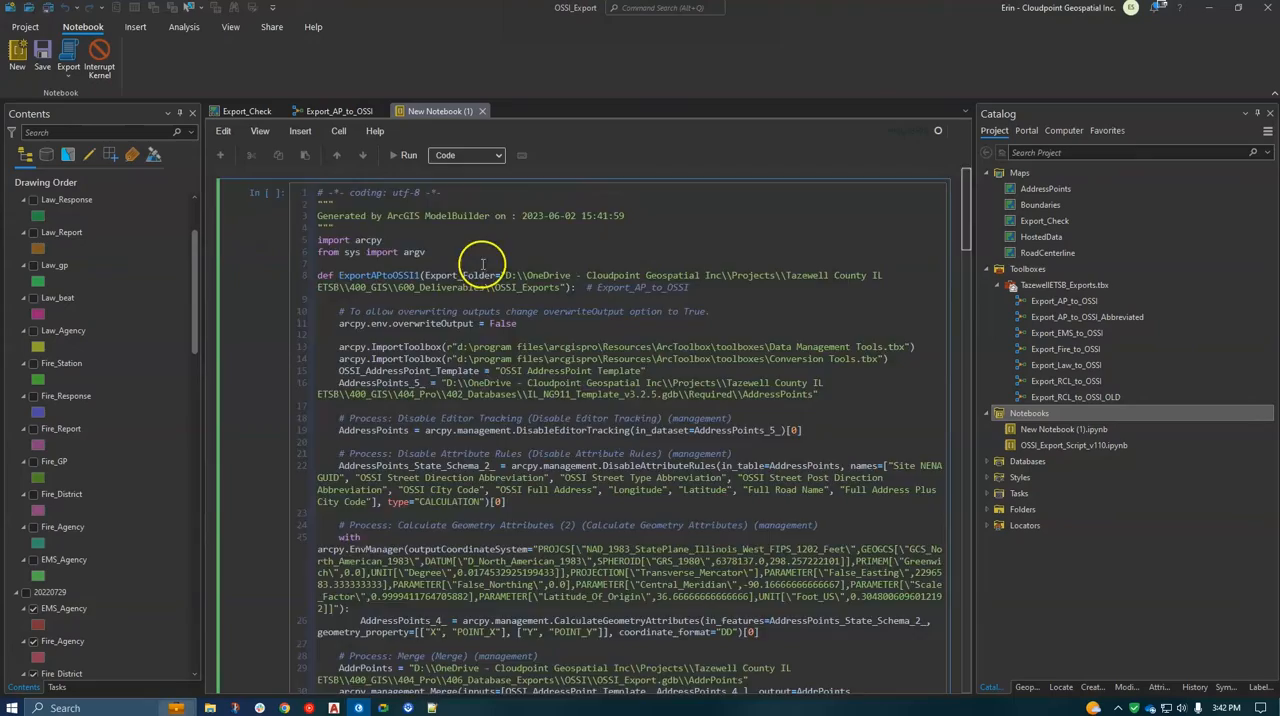
scroll(down, 3)
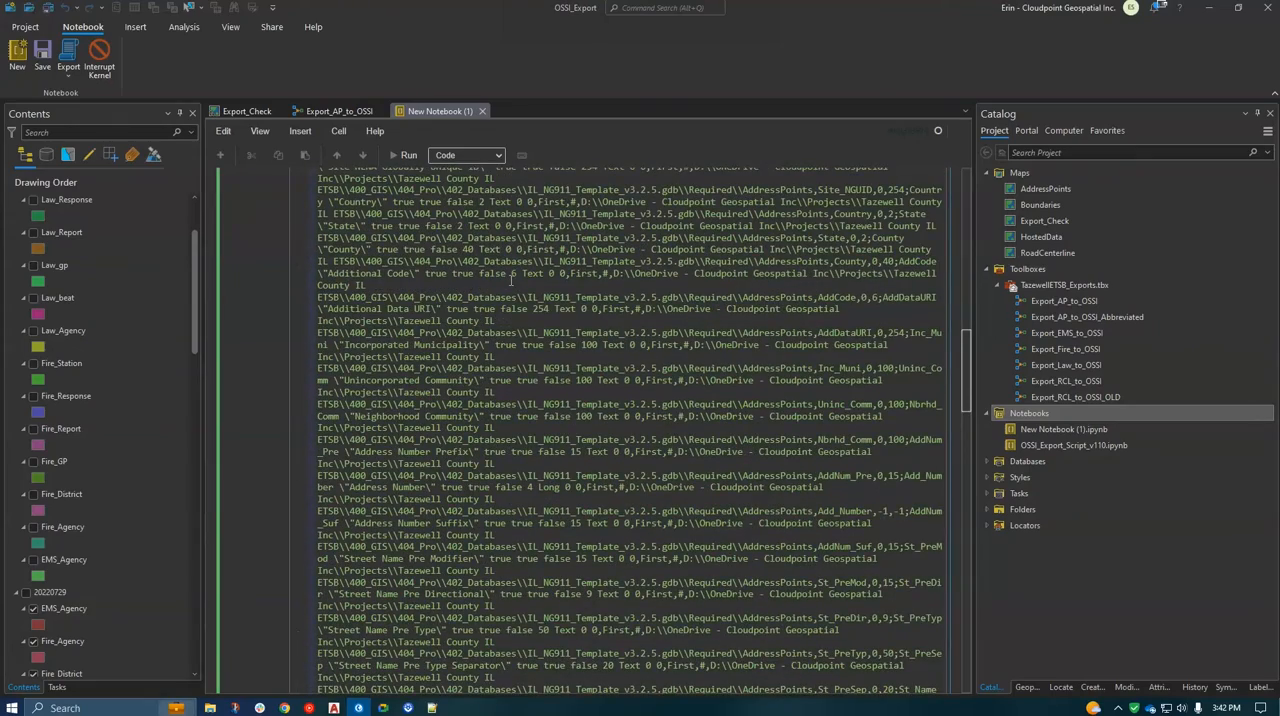
scroll(down, 3)
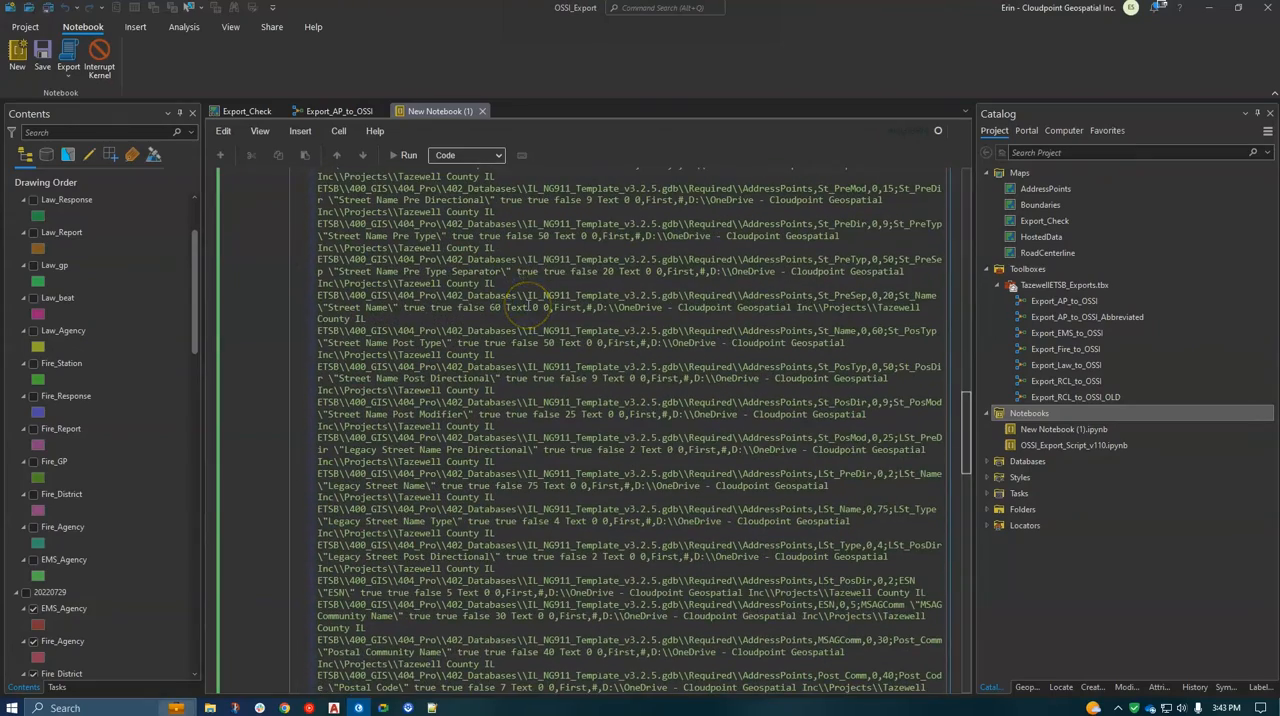
scroll(down, 3)
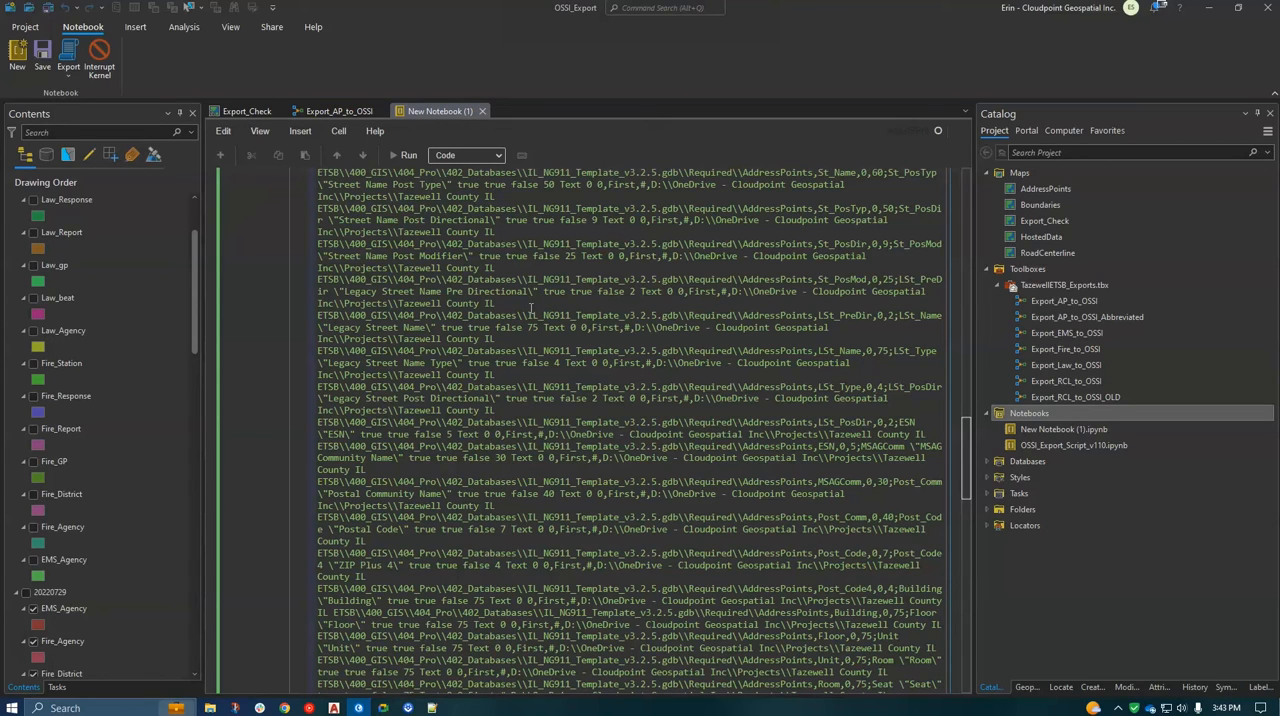
scroll(up, 3)
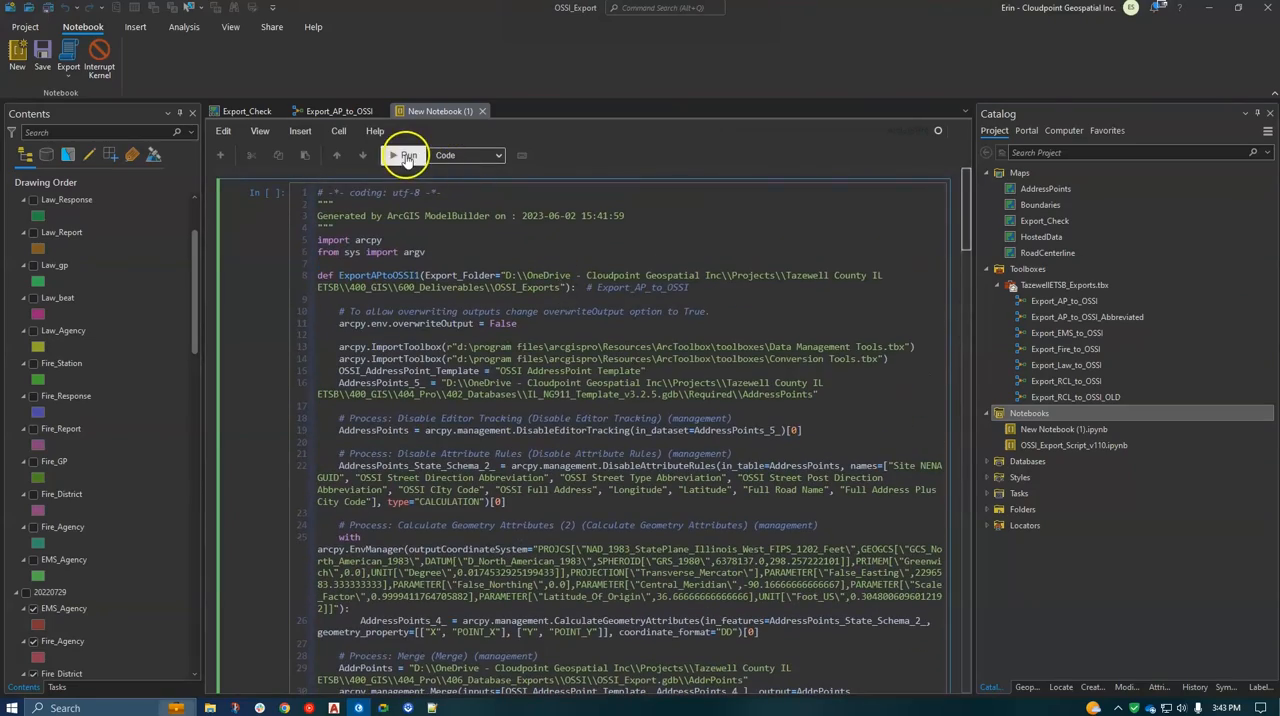
mouse_move(515, 330)
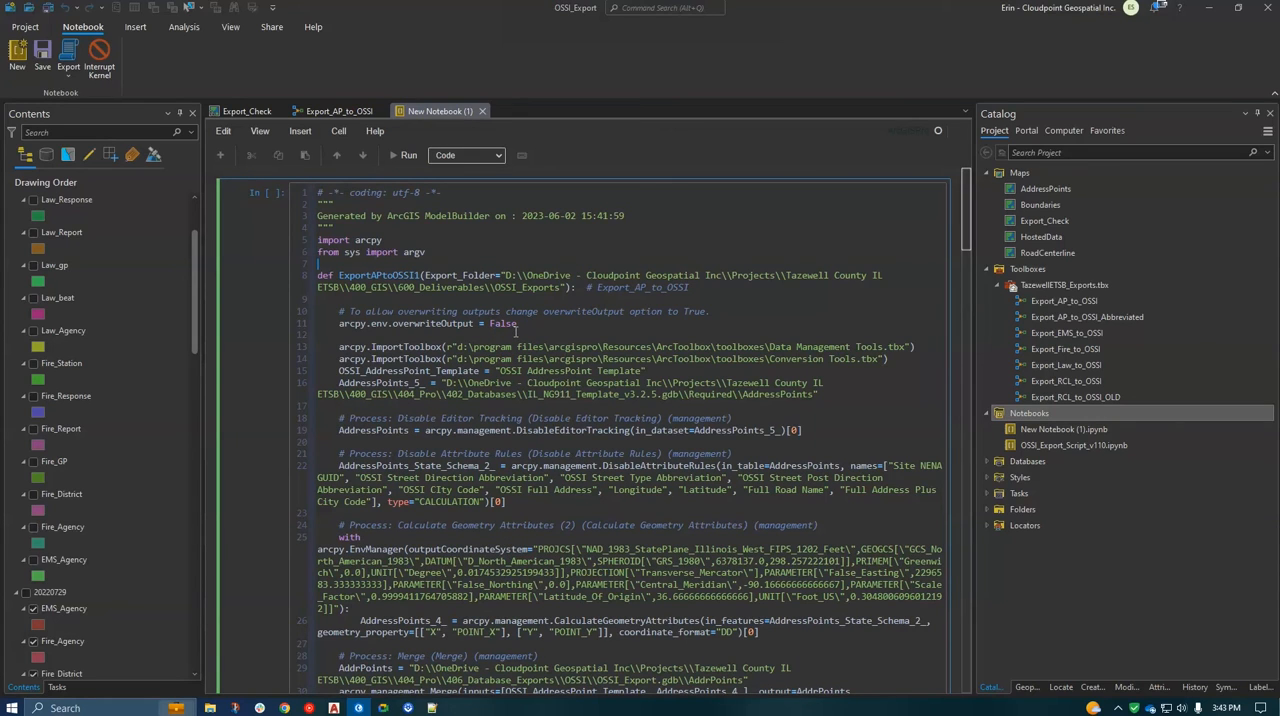
mouse_move(427, 237)
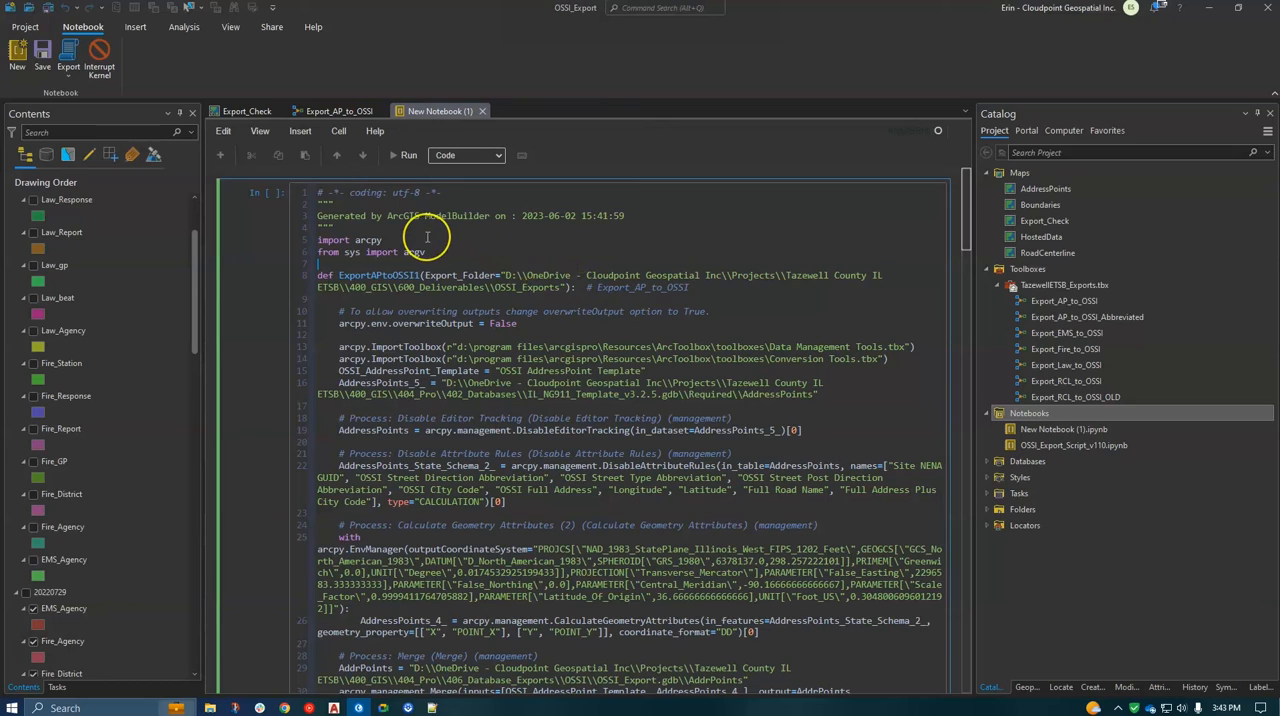
mouse_move(586, 347)
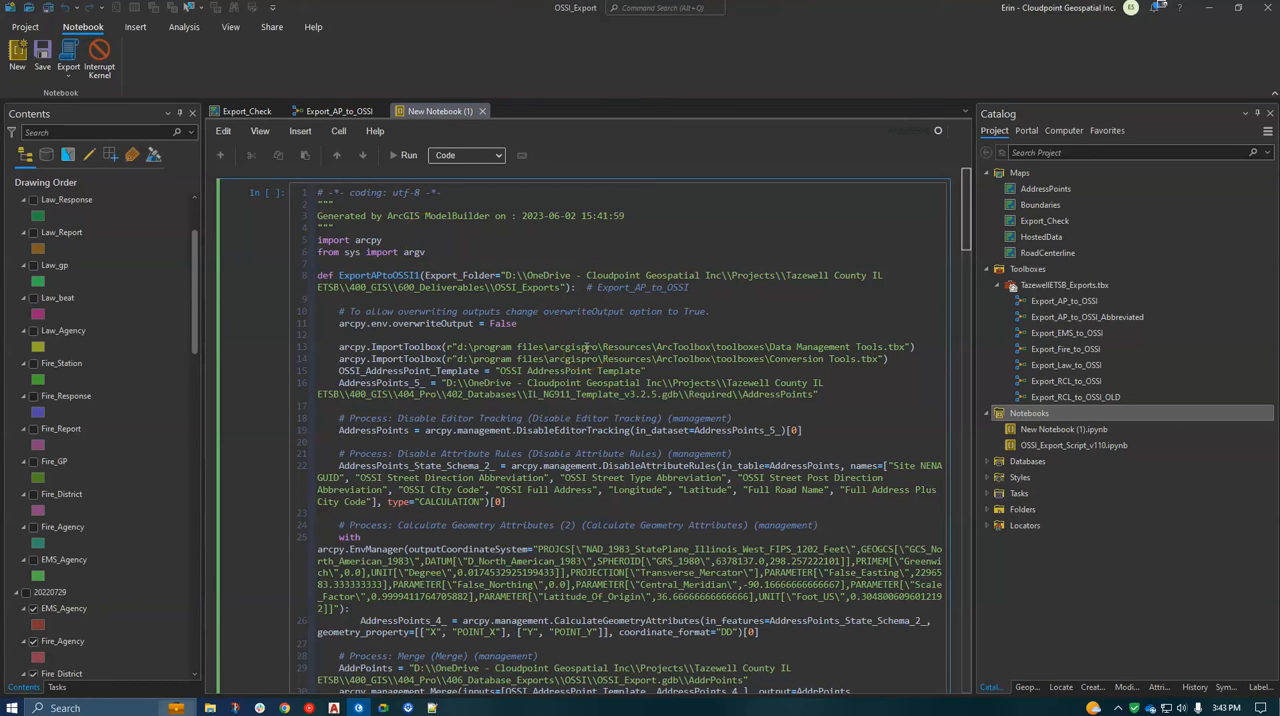
scroll(down, 3)
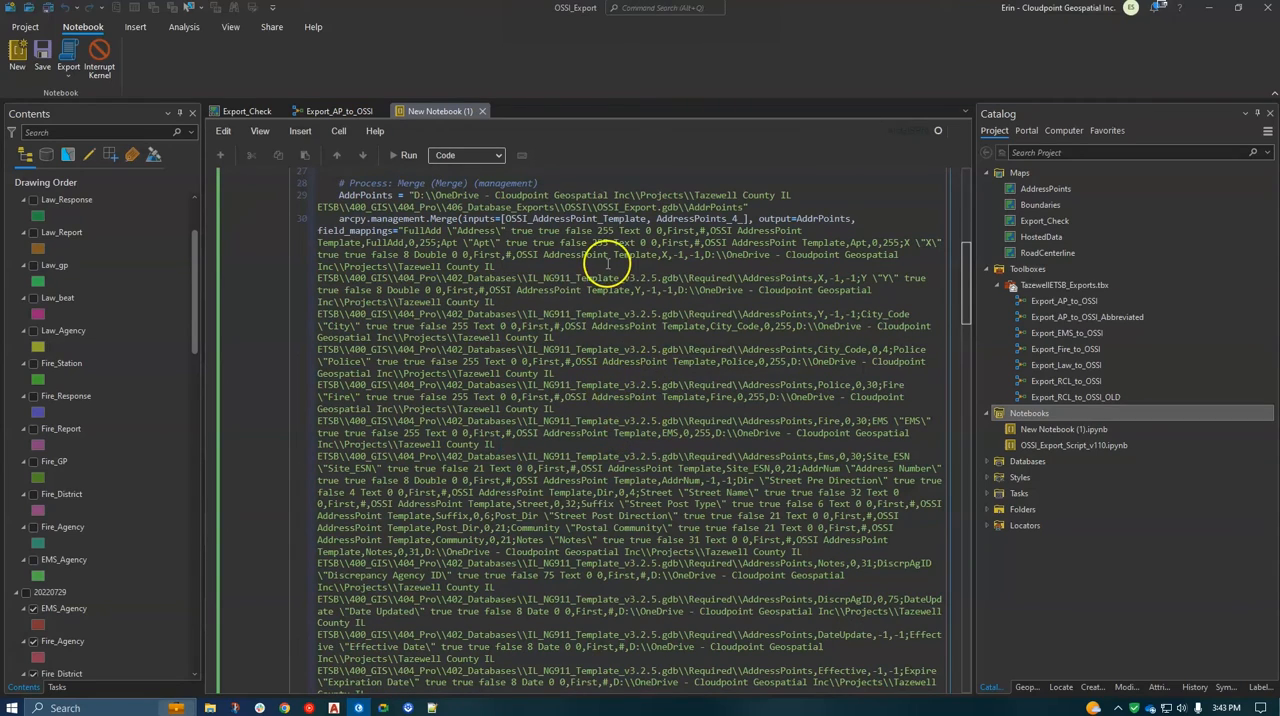
scroll(down, 3)
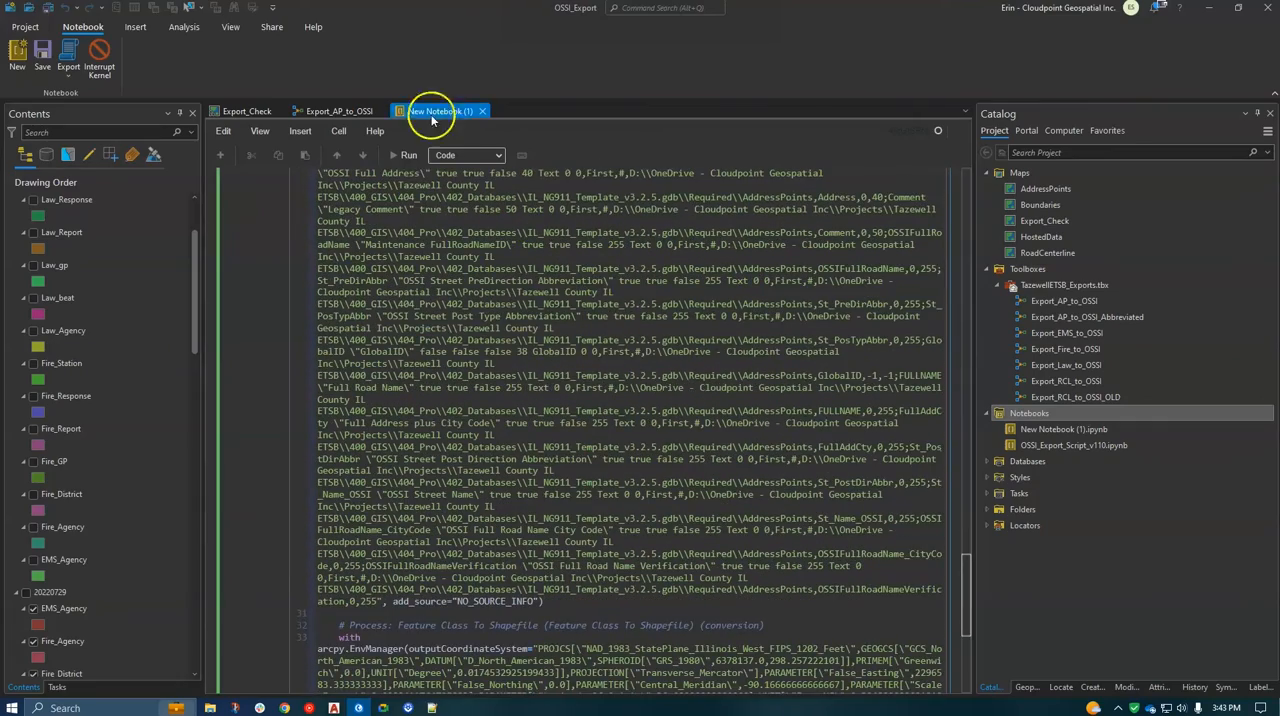
scroll(down, 3)
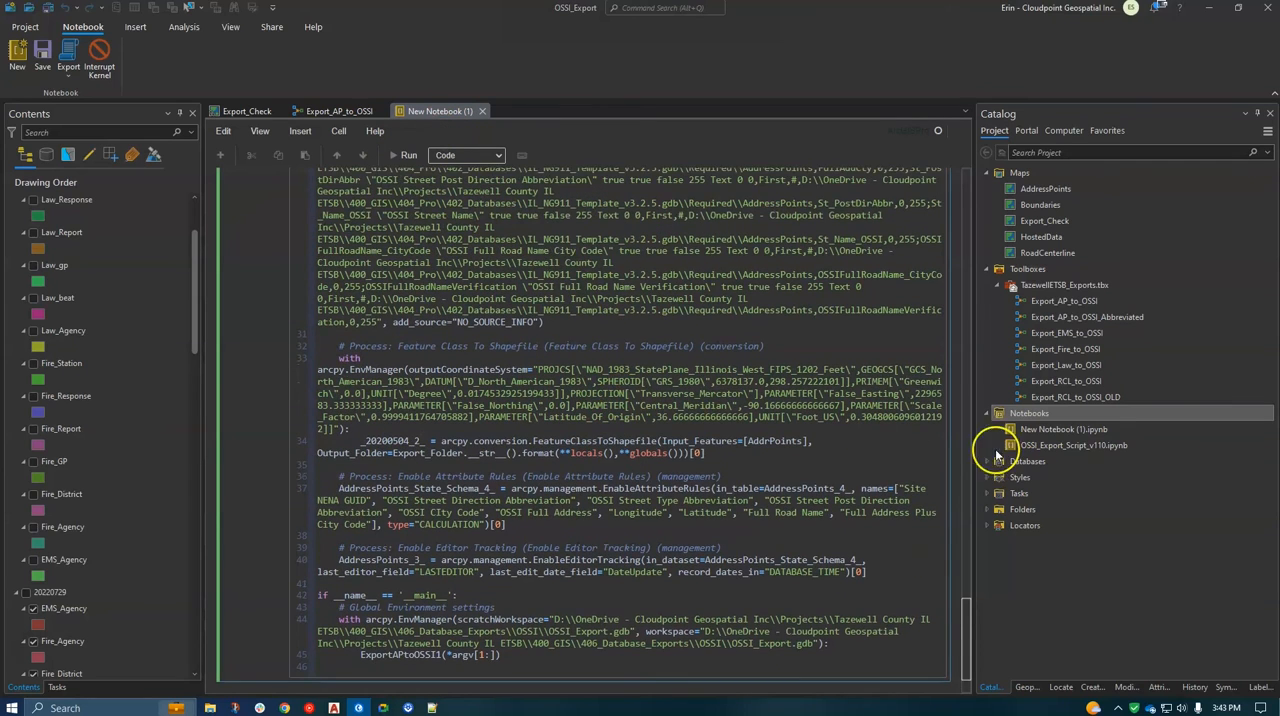
Split the script at '# Process: Merge' and insert an empty cell between the parts
scroll(down, 3)
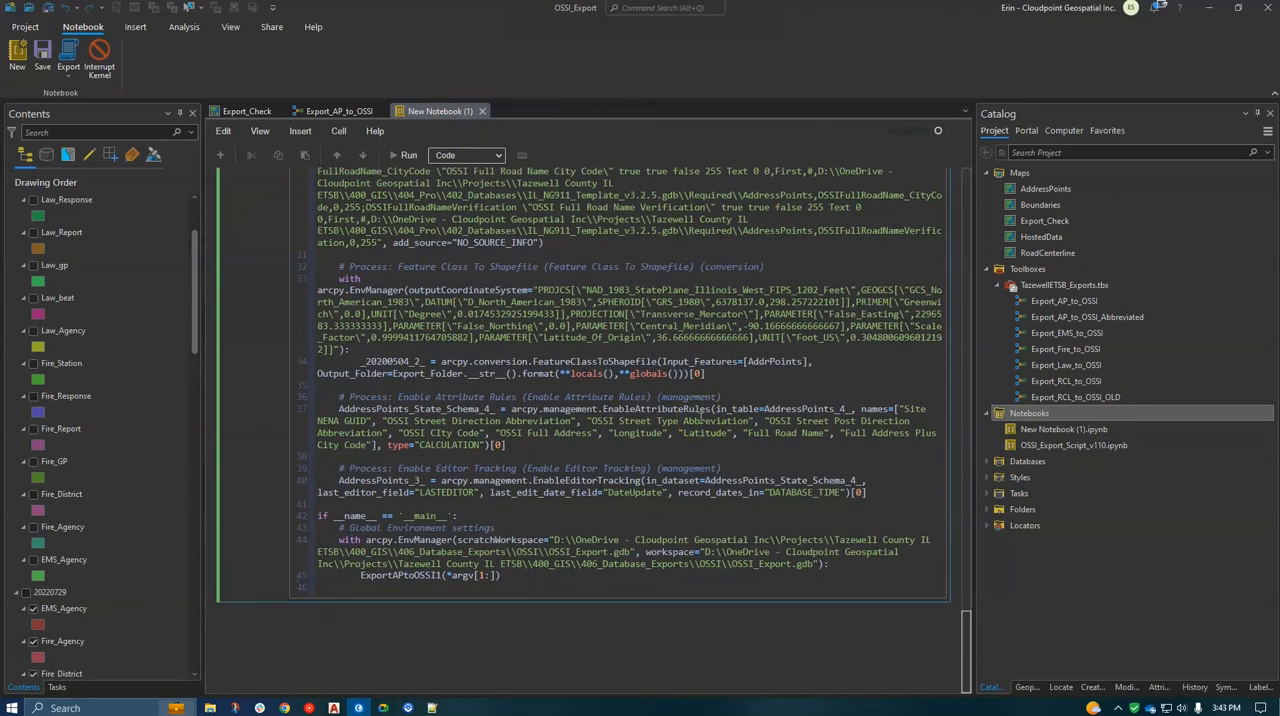
mouse_move(847, 443)
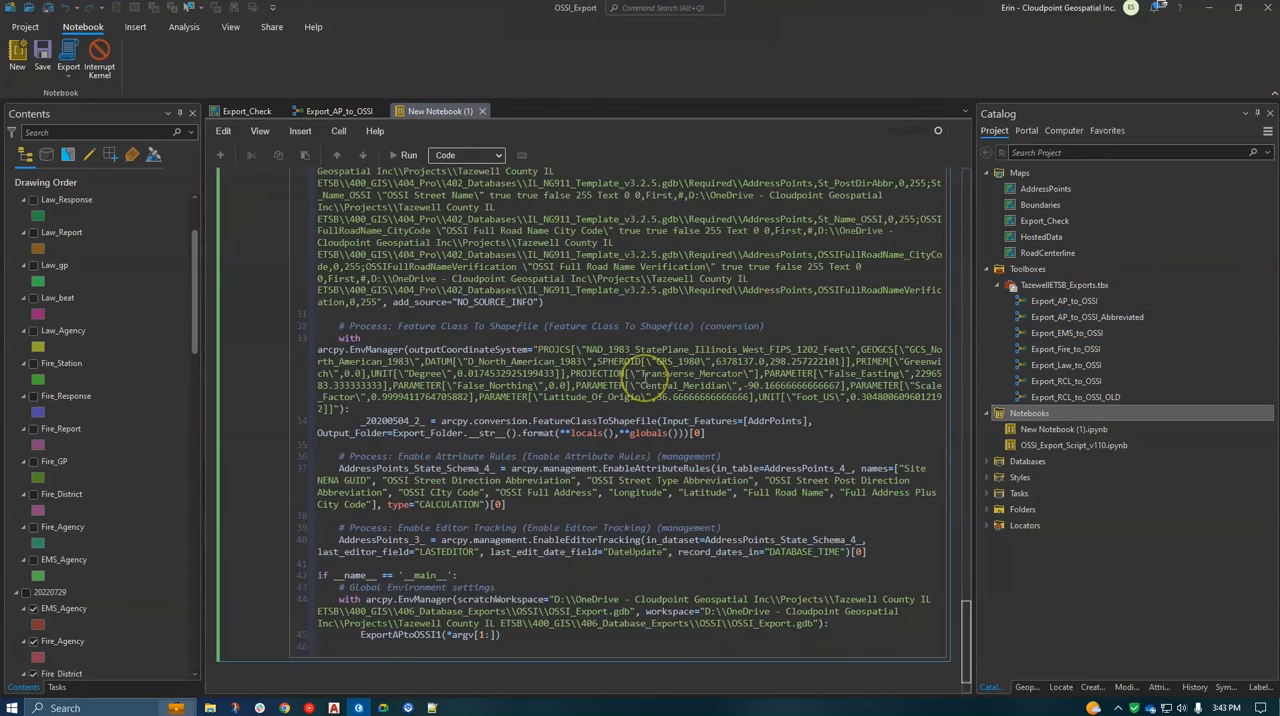
scroll(down, 3)
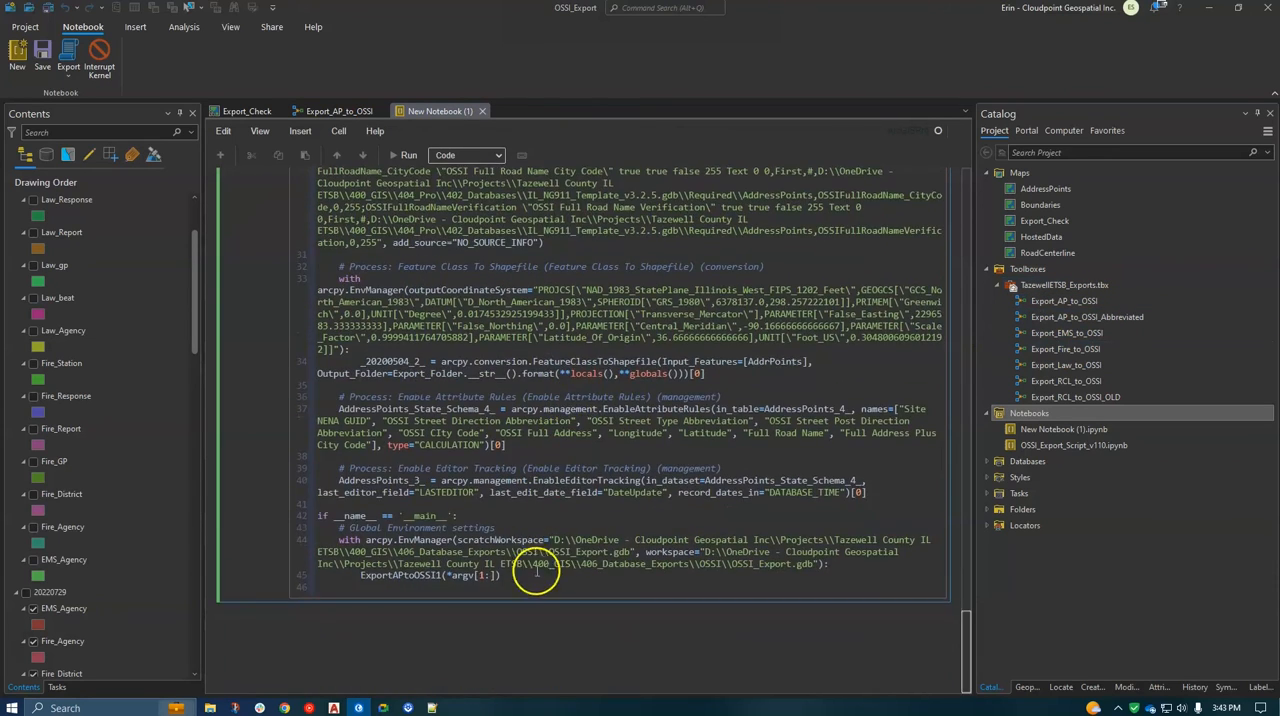
mouse_move(565, 540)
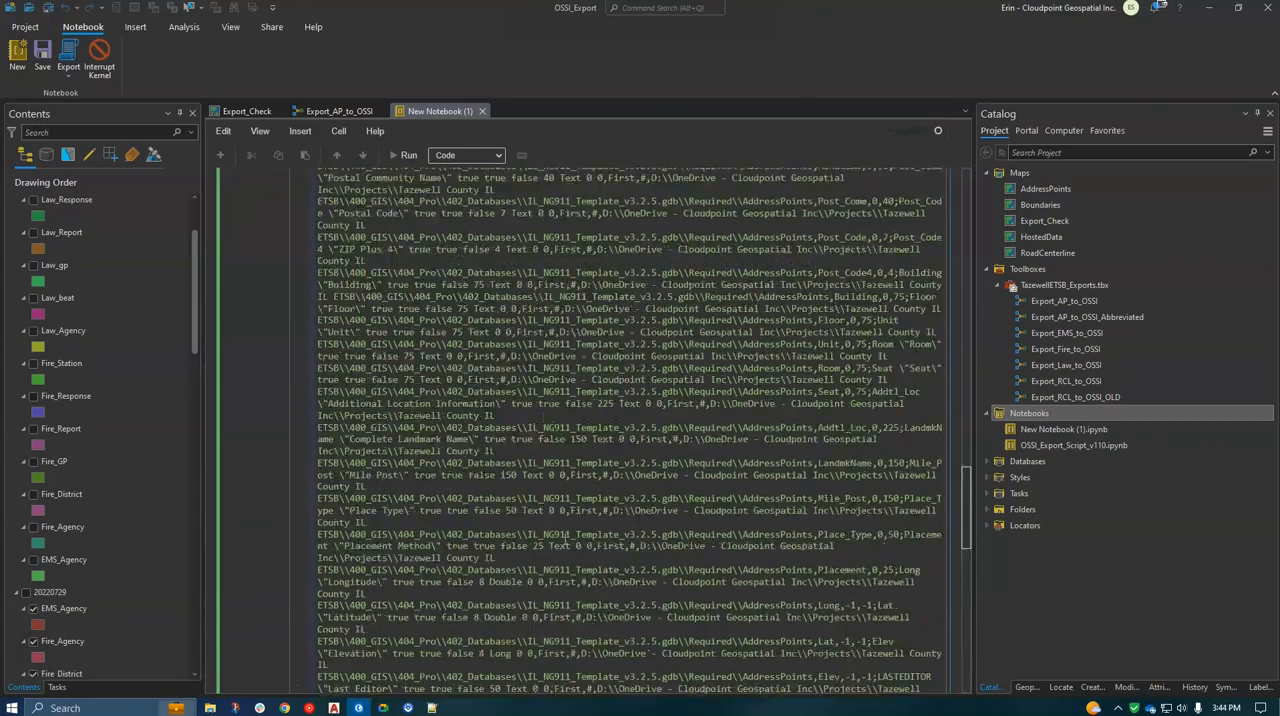
scroll(up, 3)
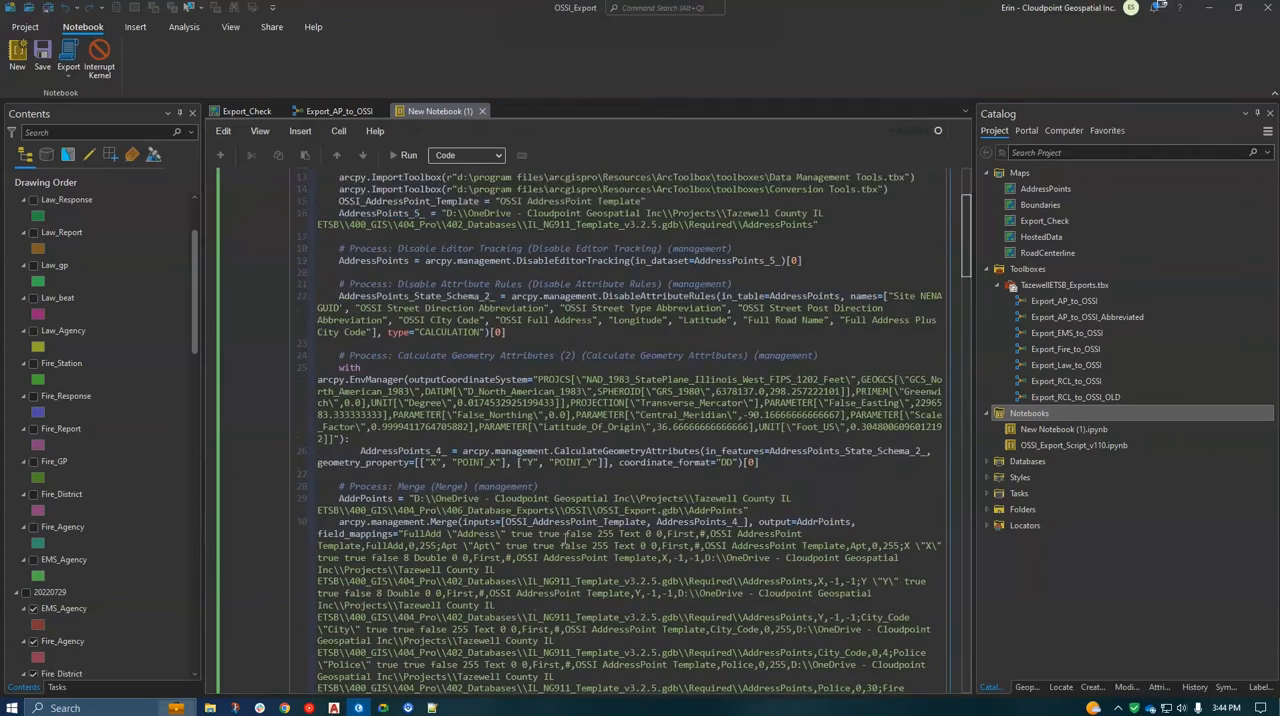
scroll(up, 3)
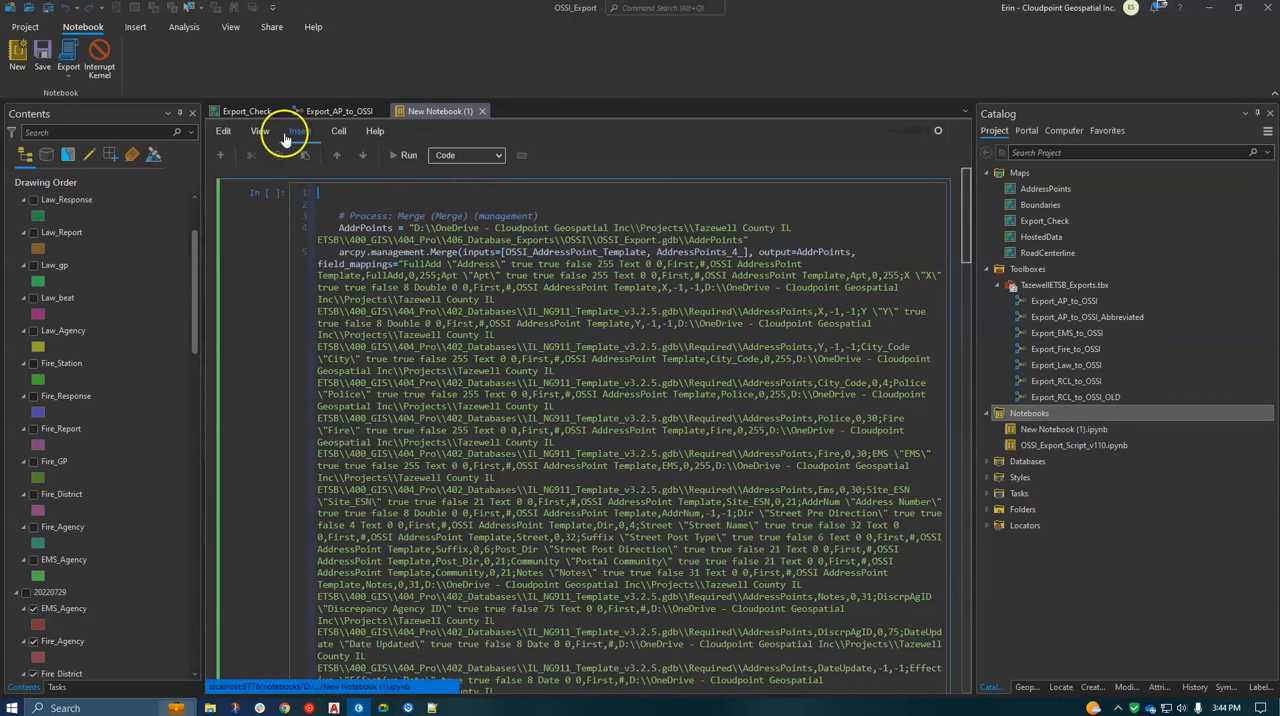
click(220, 155)
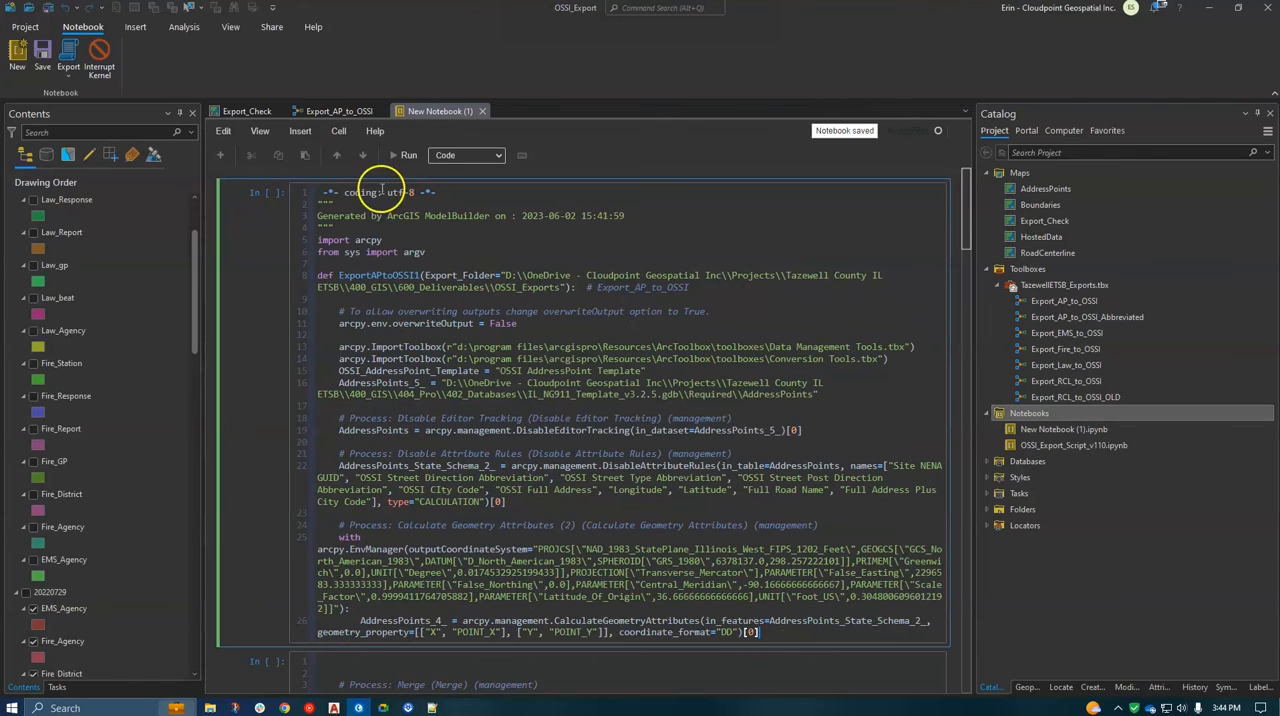
scroll(down, 3)
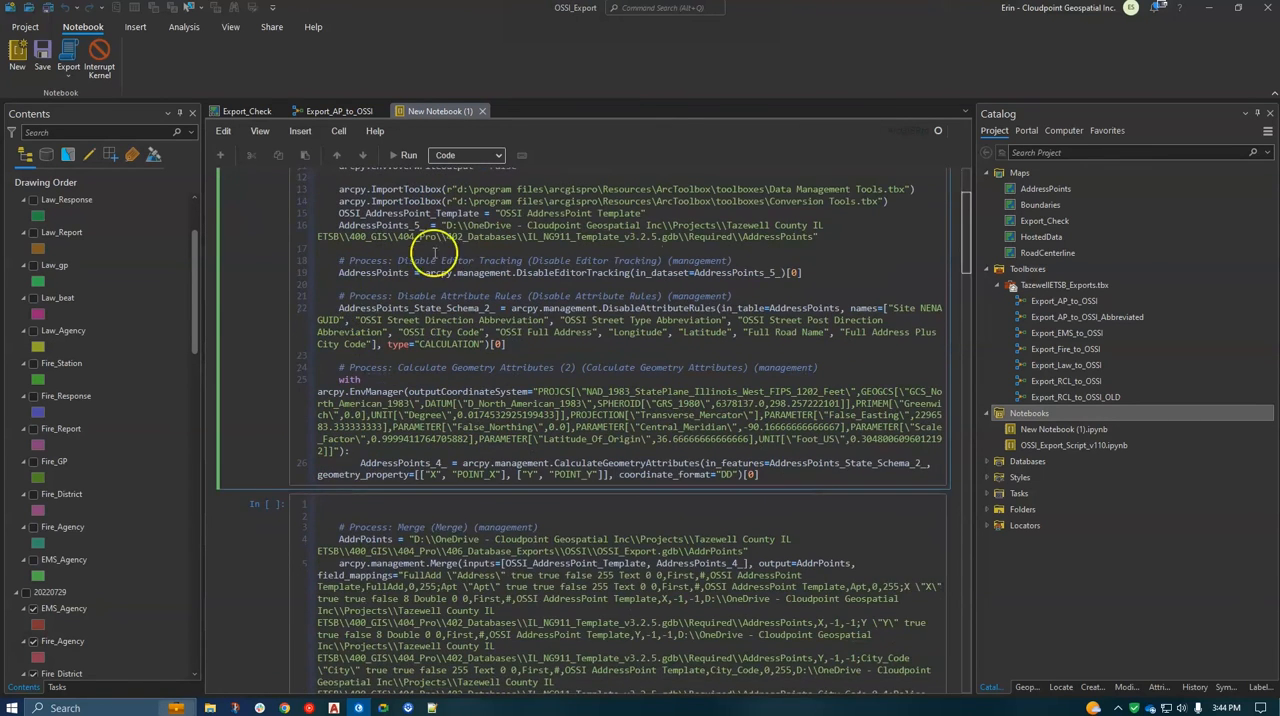
scroll(up, 3)
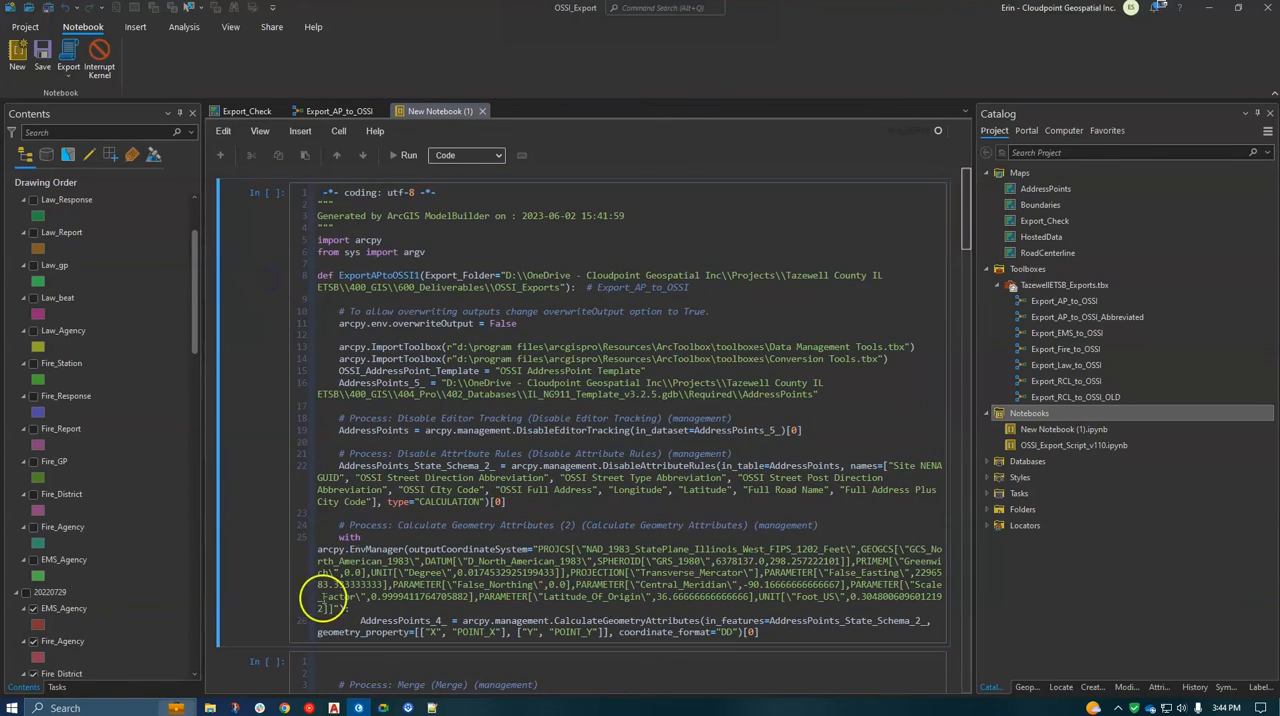
scroll(down, 3)
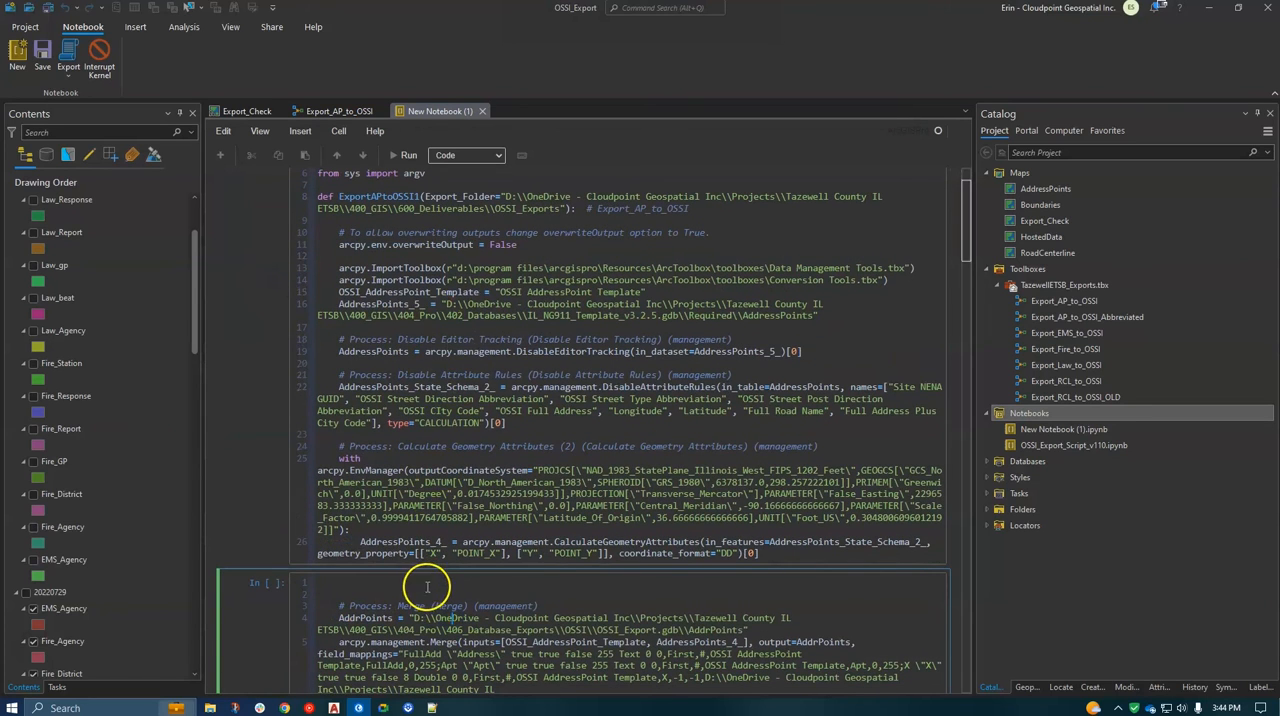
click(300, 131)
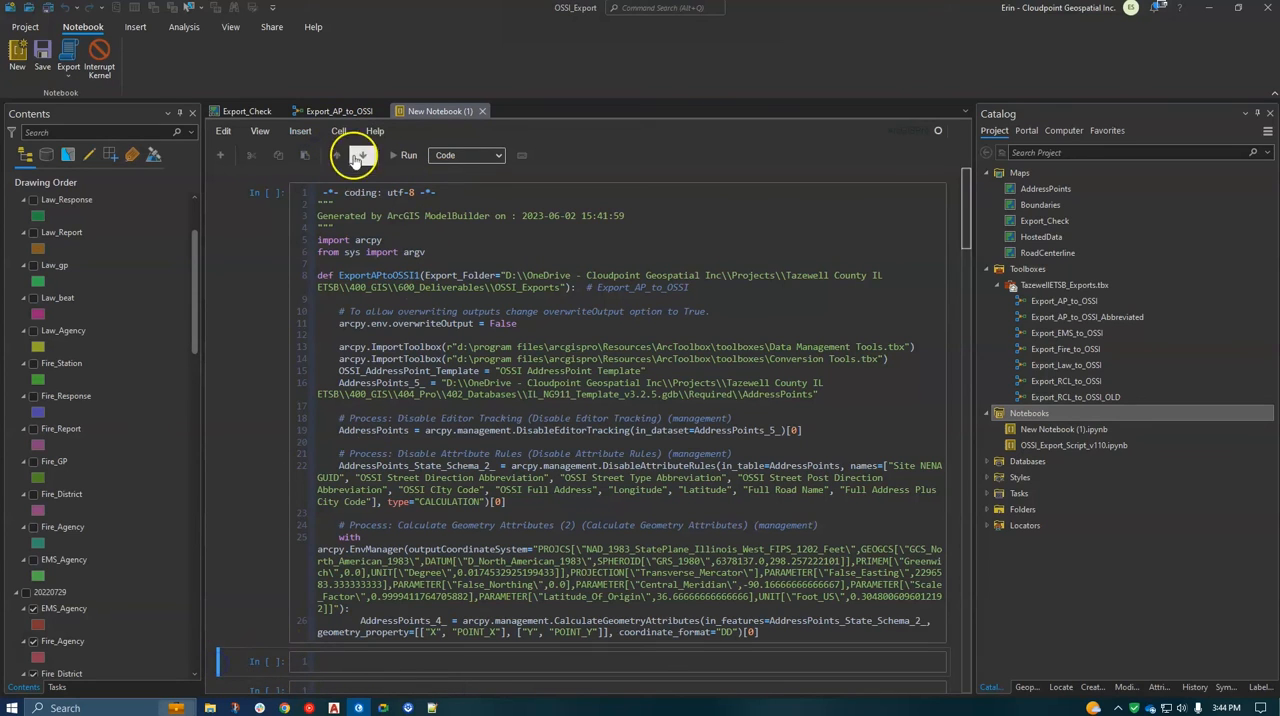
Add a cell above the script containing '## This is a level 2 heading'
click(300, 131)
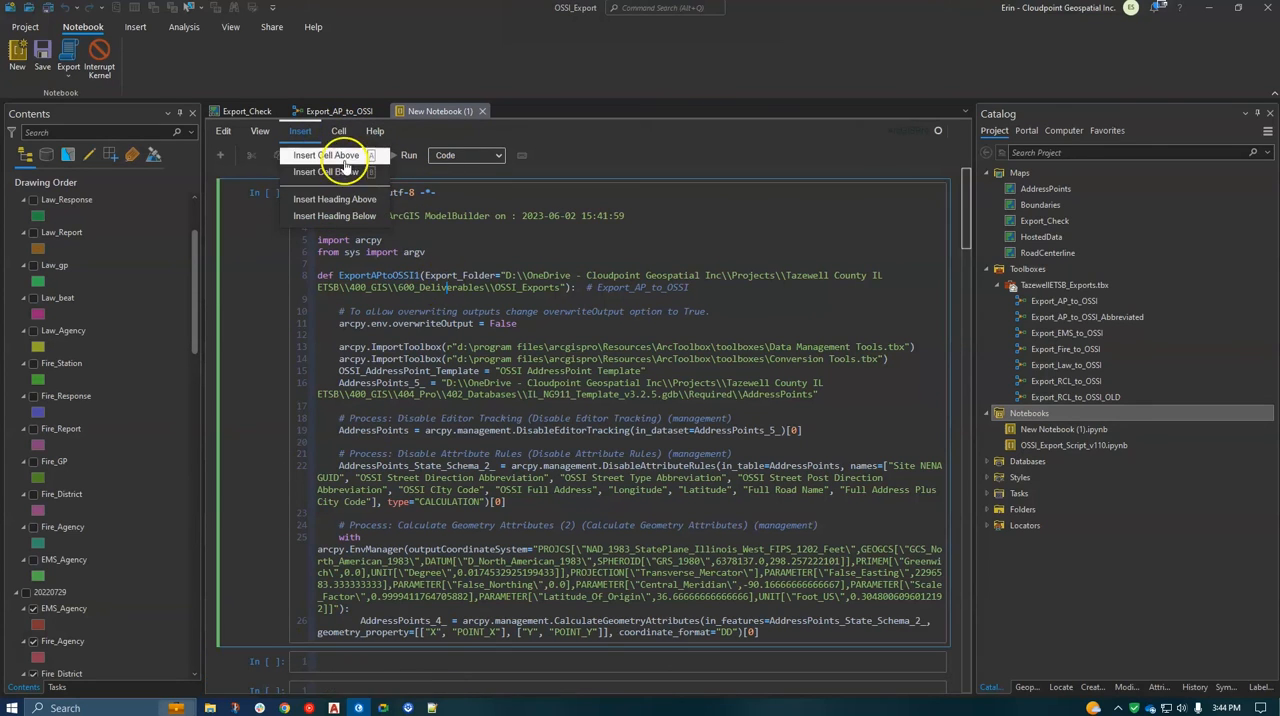
click(327, 155)
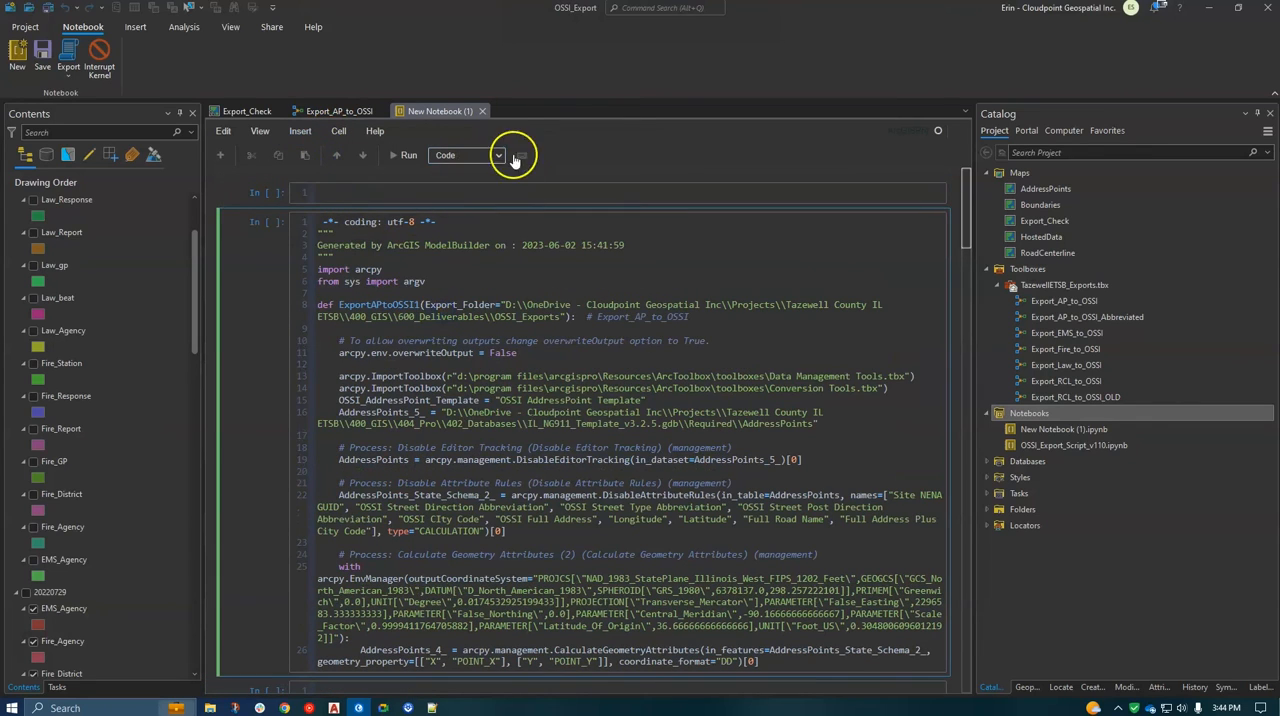
click(465, 155)
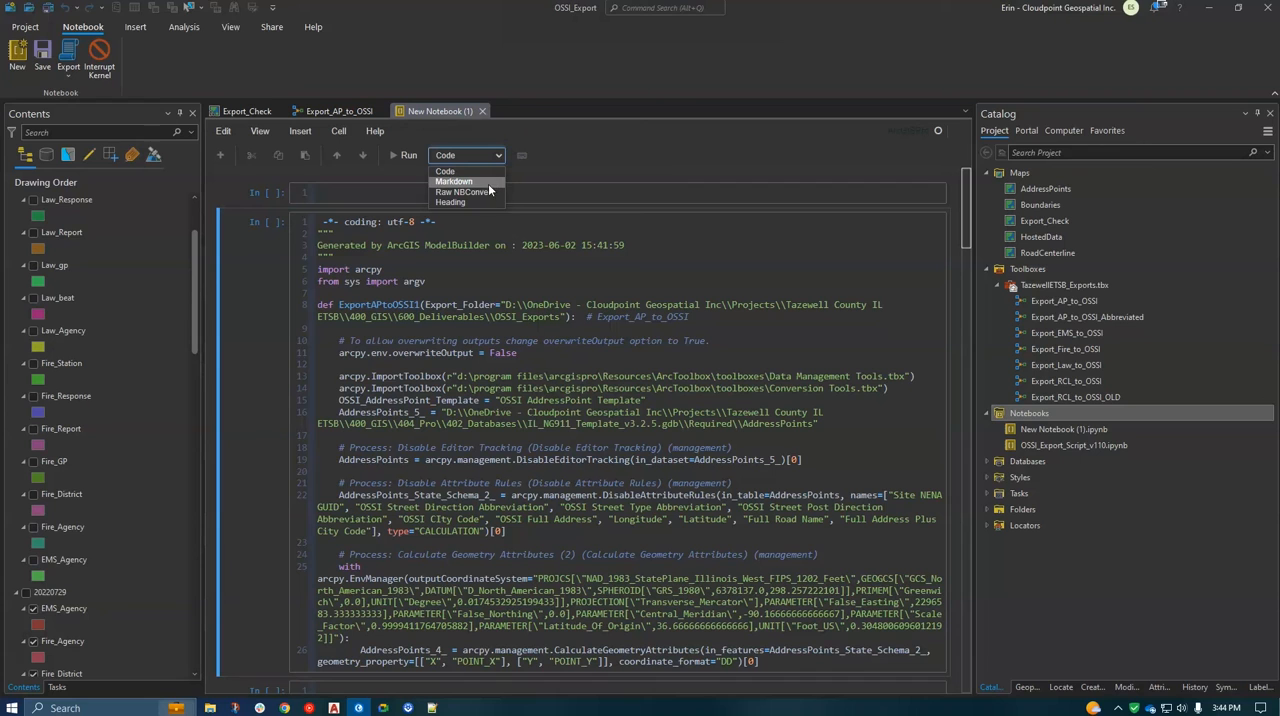
click(454, 182)
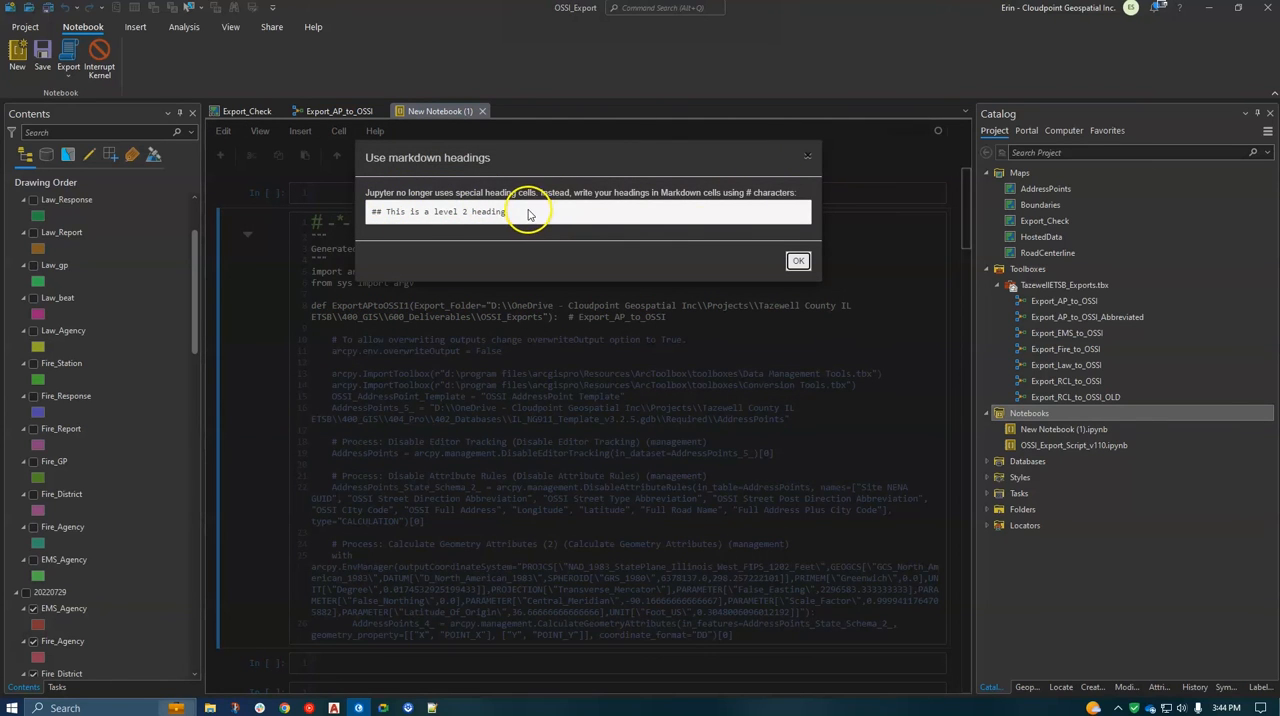
triple_click(440, 211)
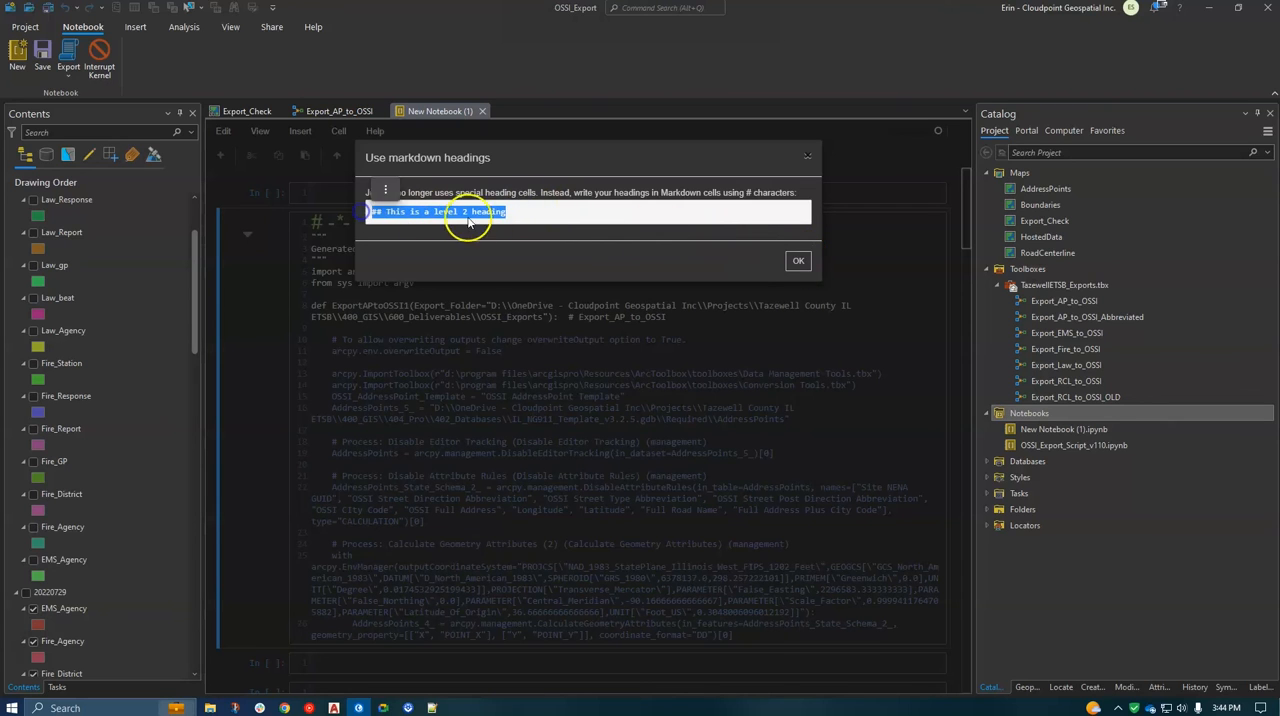
click(798, 260)
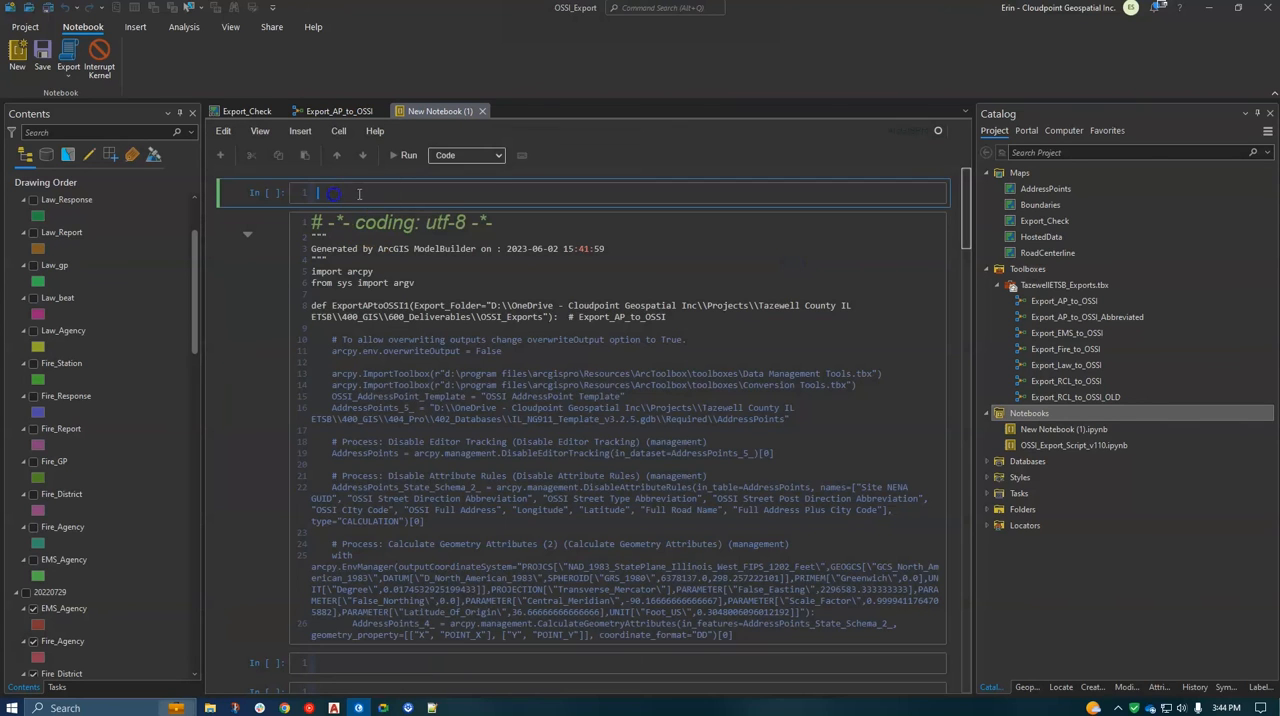
text(## This is a level 2 heading)
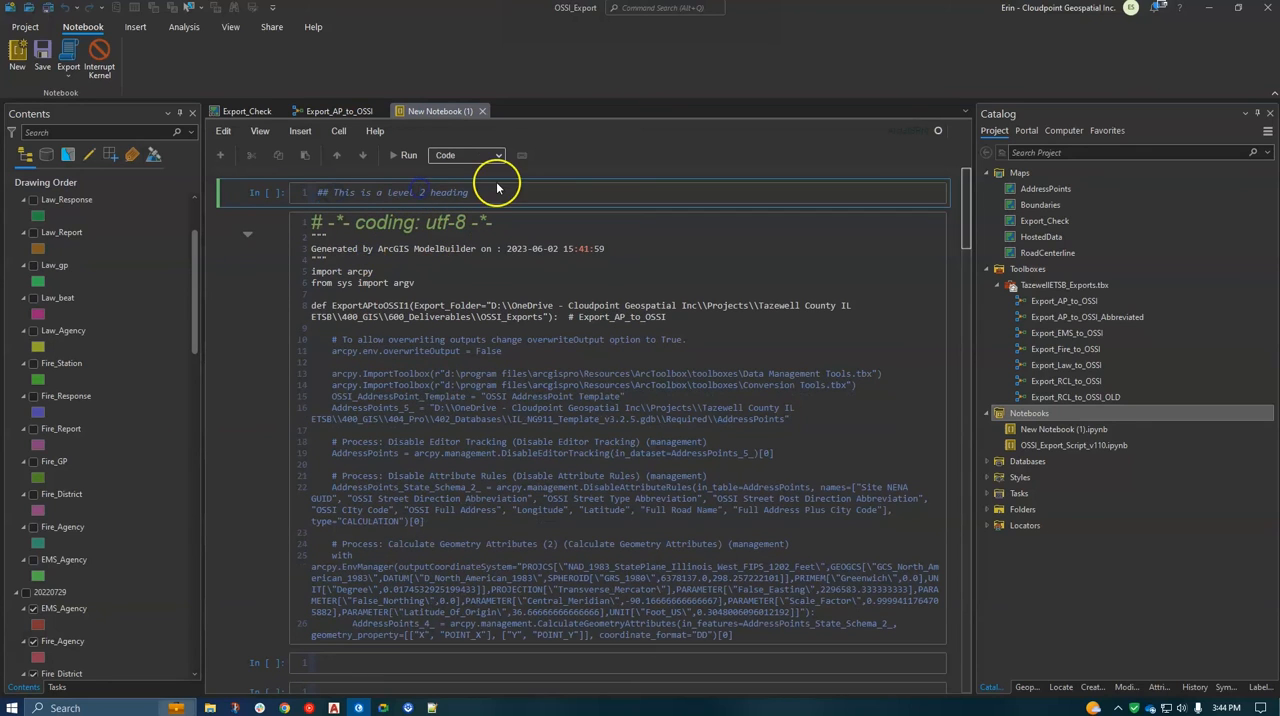
Set the heading cell's type to Markdown and run it to render the heading
click(466, 155)
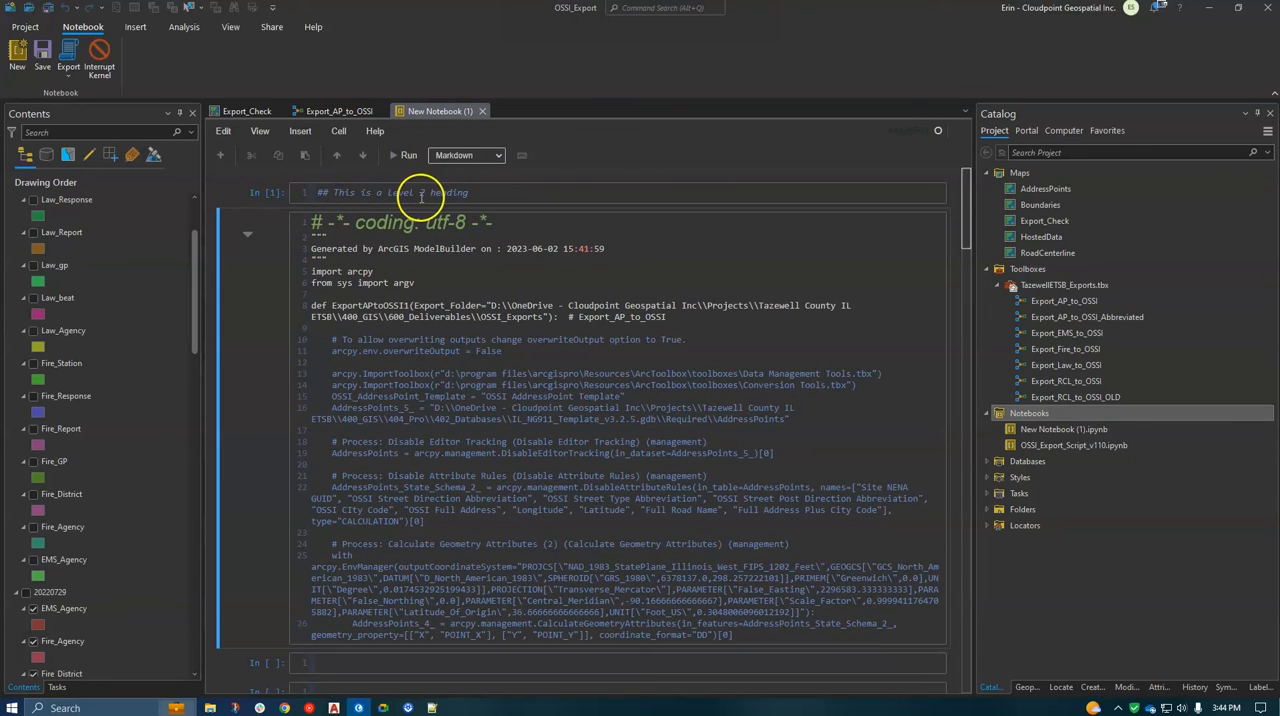
click(465, 155)
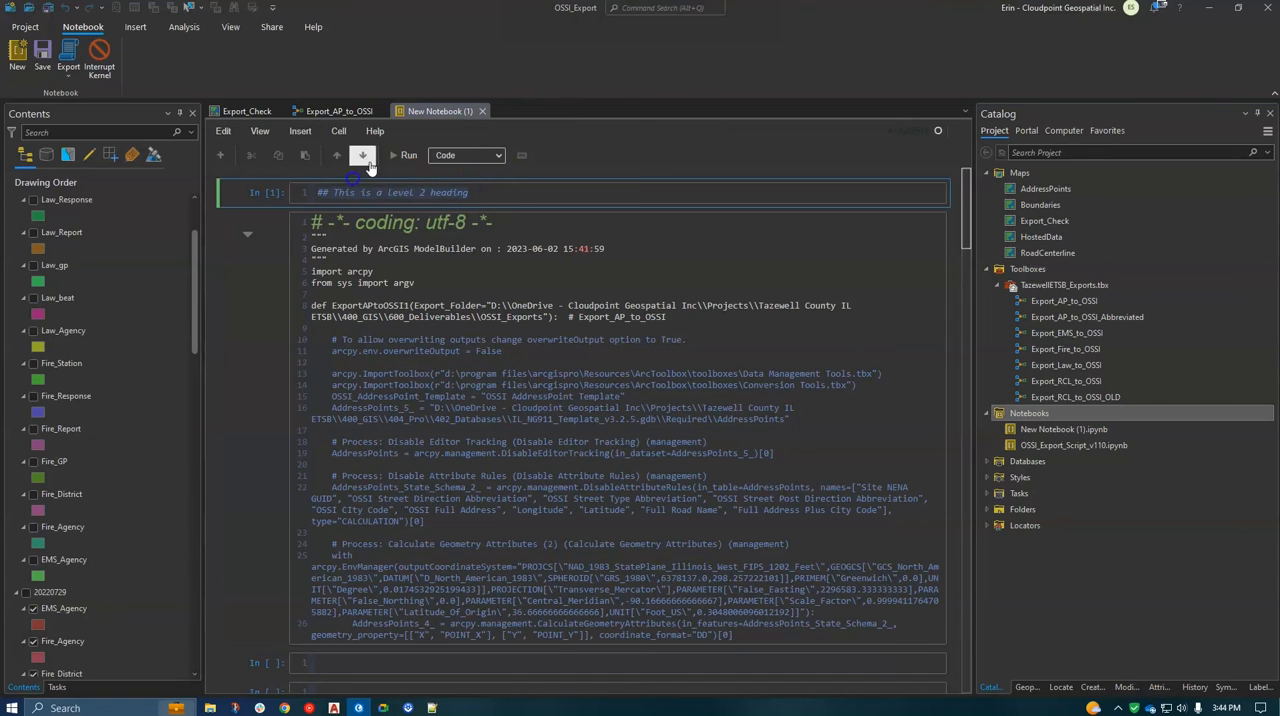
click(465, 155)
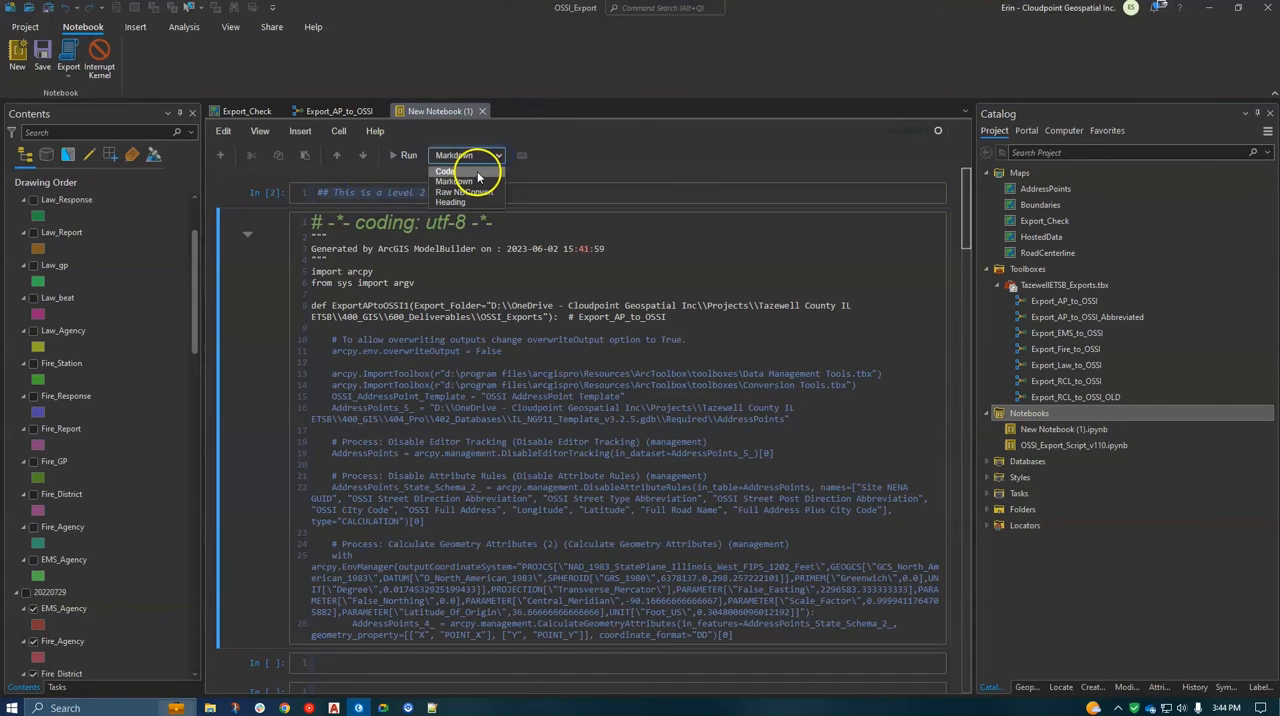
click(446, 171)
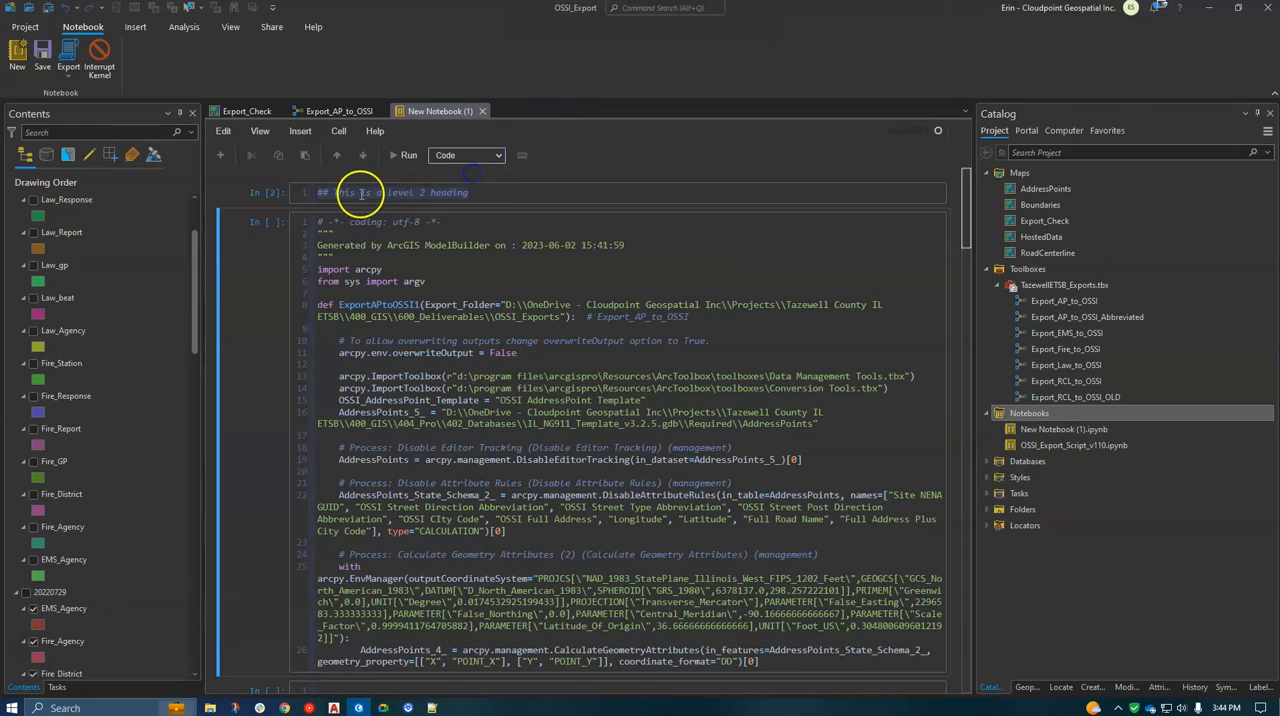
click(497, 155)
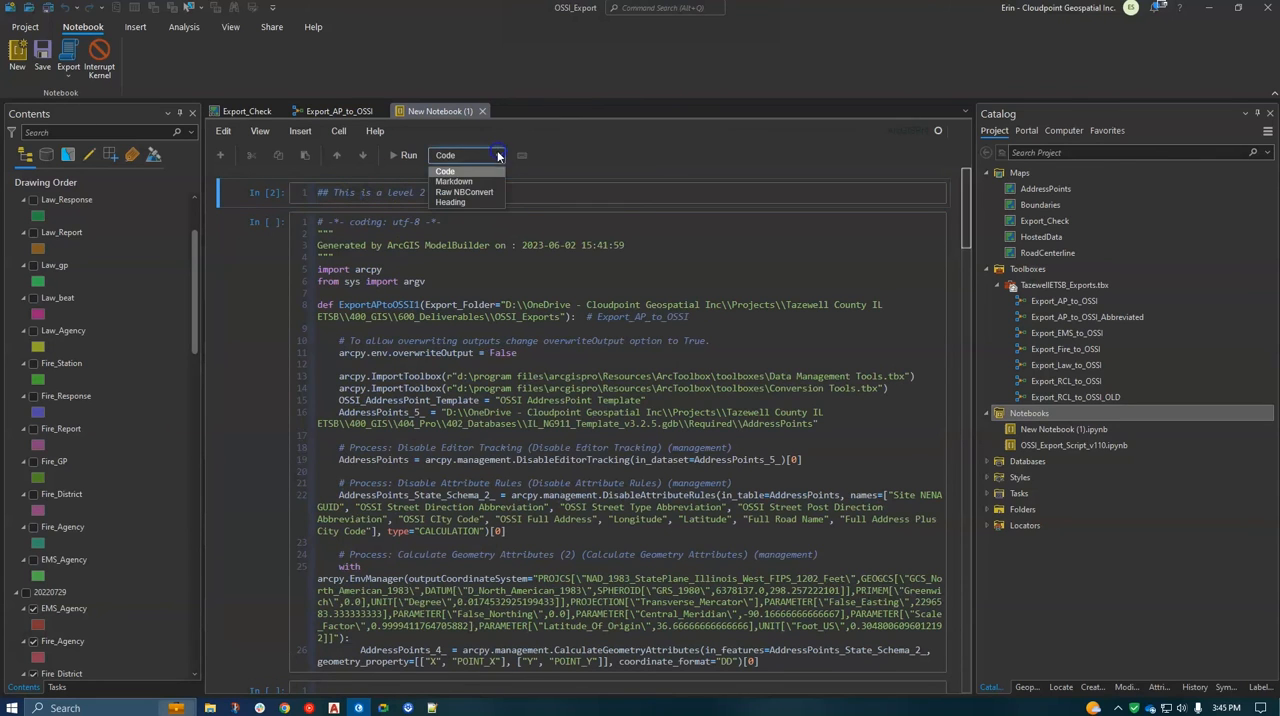
click(454, 181)
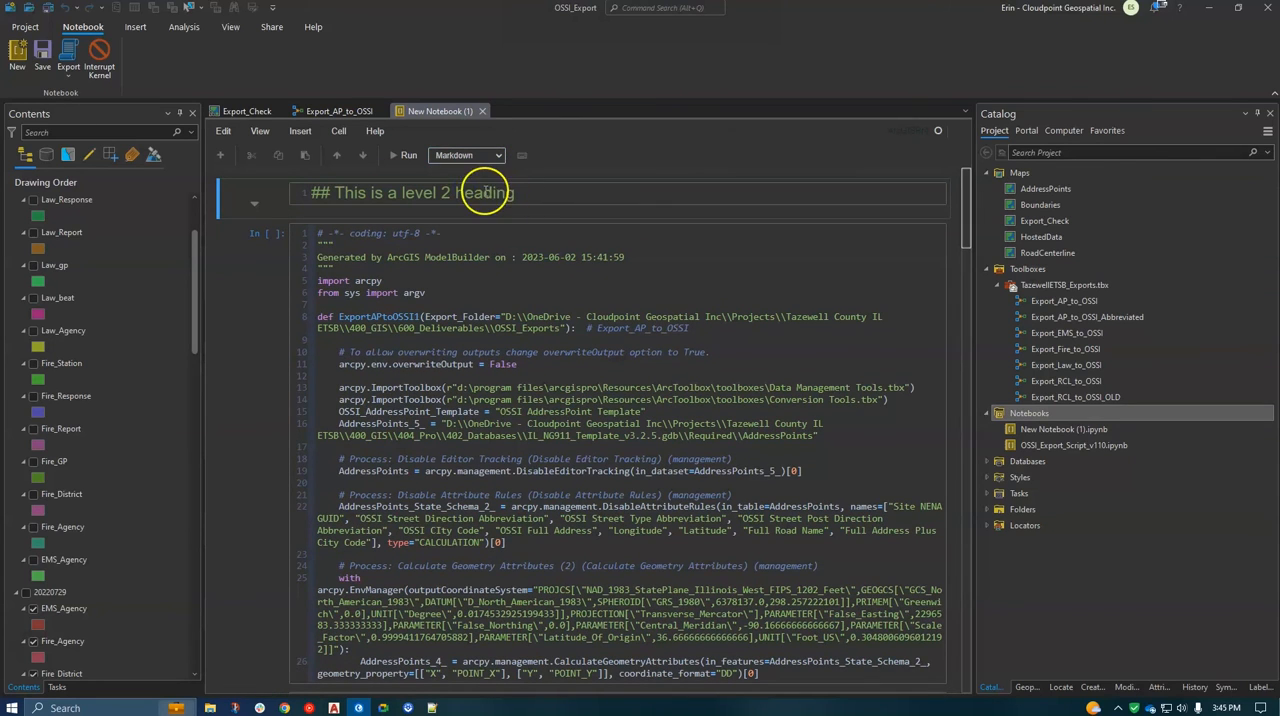
click(408, 155)
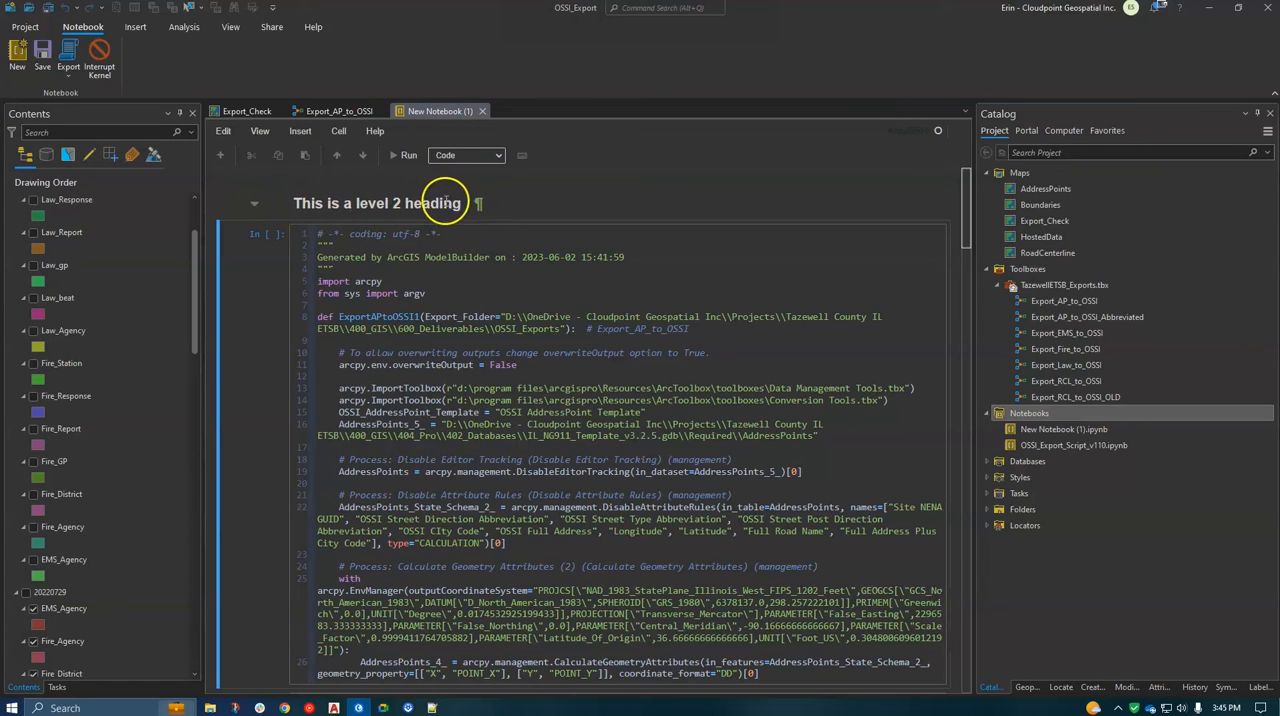
mouse_move(485, 175)
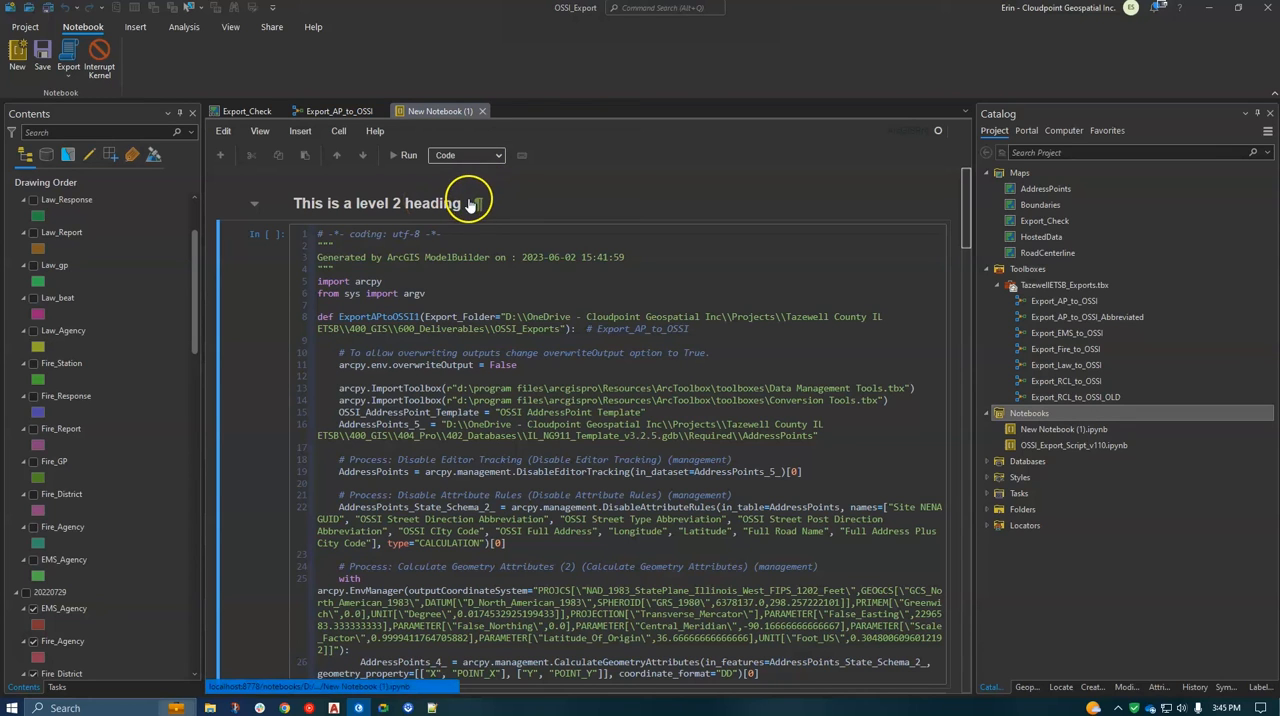
click(465, 155)
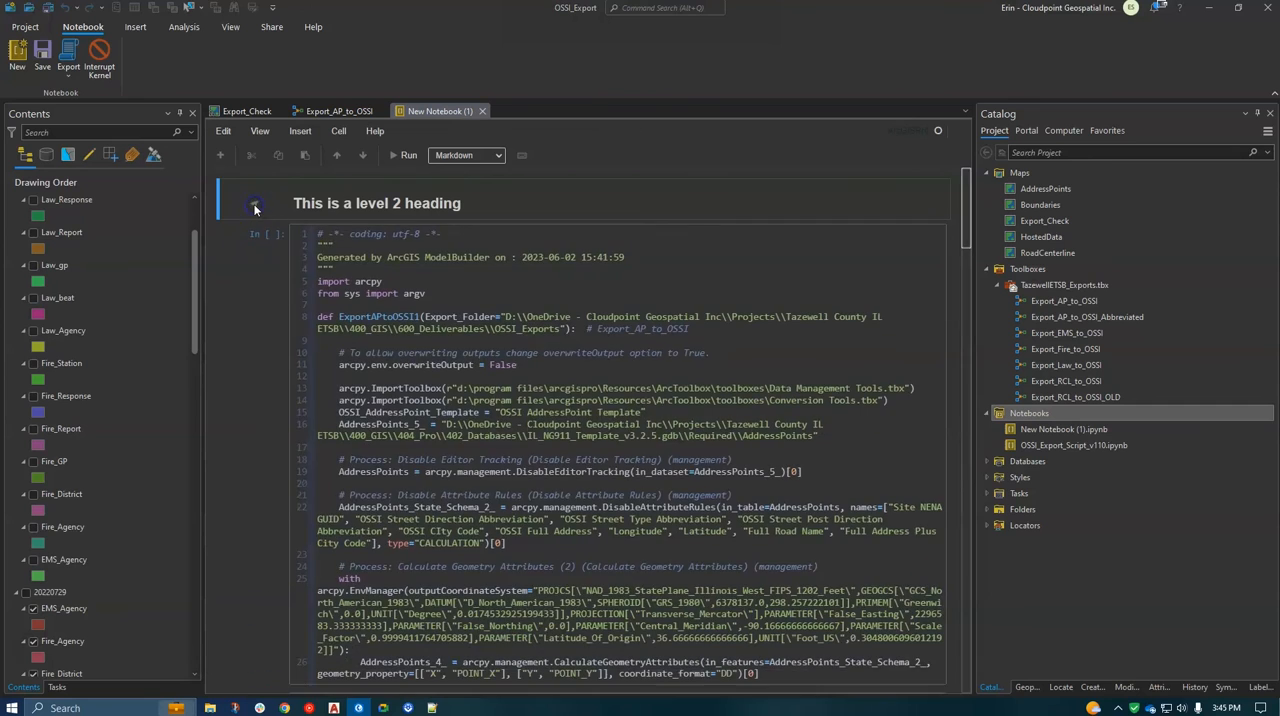
Change the empty cell before the Merge step to a Markdown cell
scroll(down, 3)
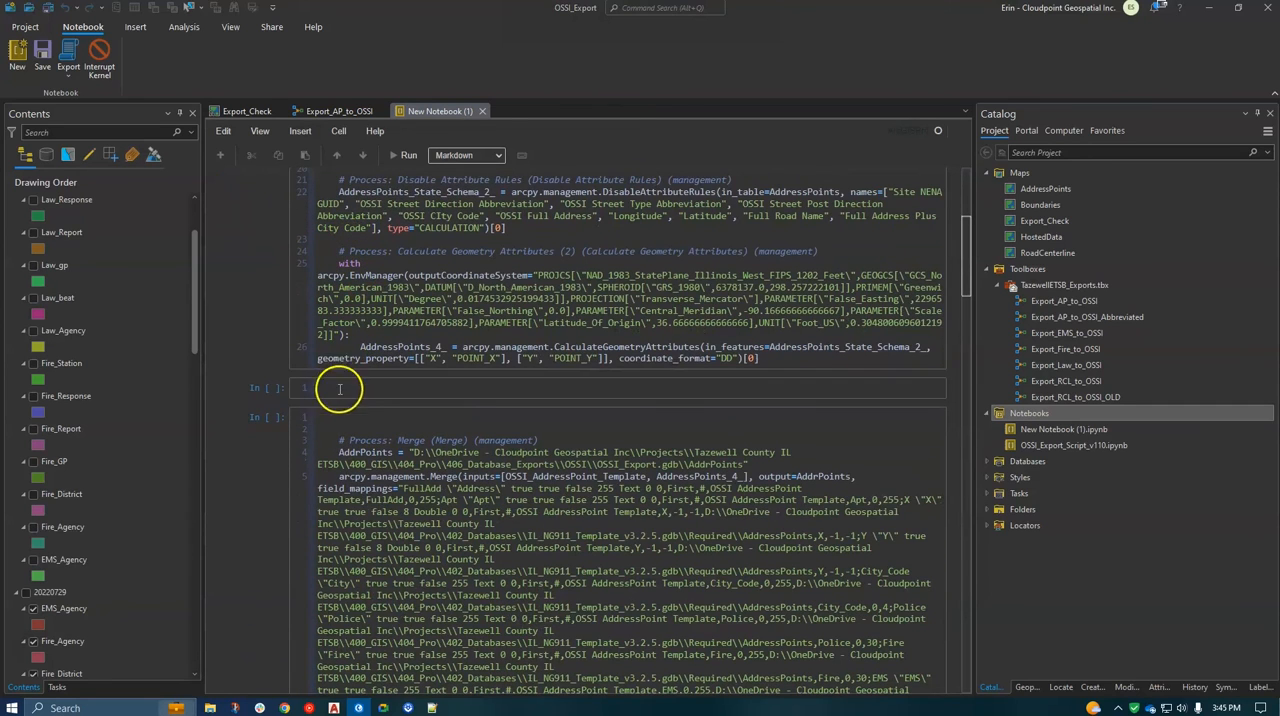
click(465, 155)
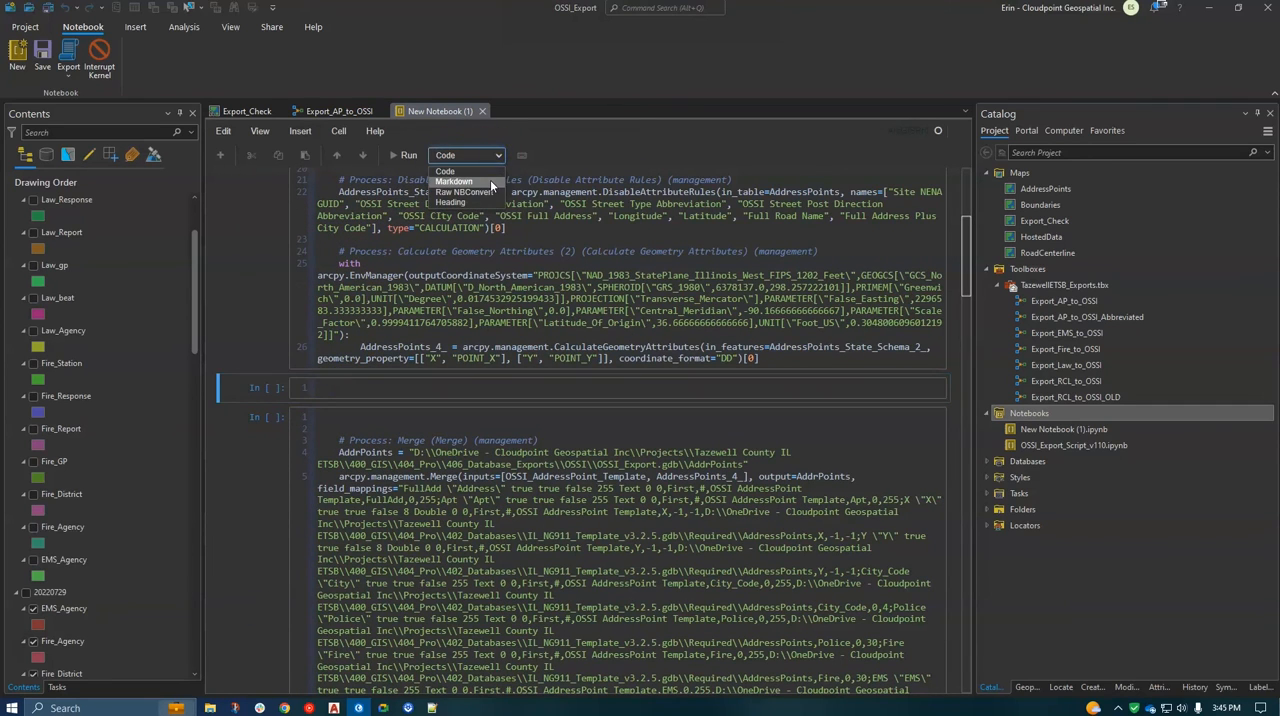
click(453, 181)
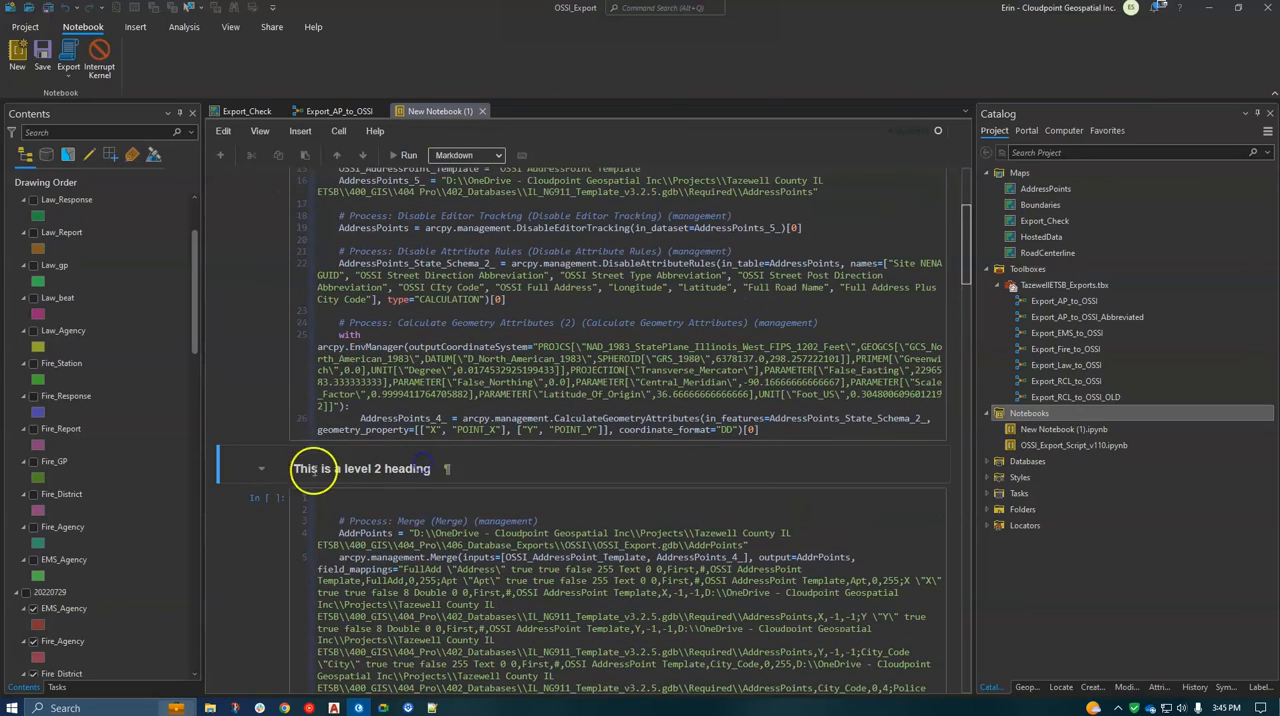
scroll(up, 3)
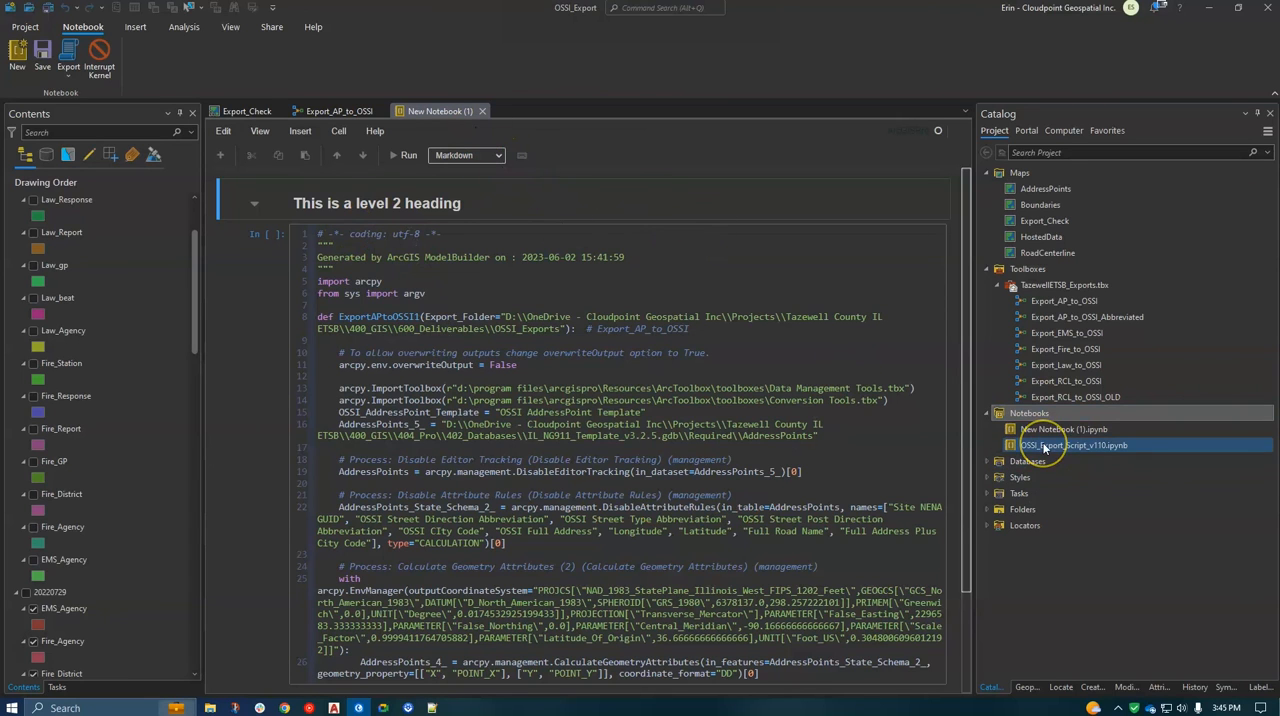
Open OSSI_Export_Script_v110.ipynb and expand OSSI_Exports > 20230512 to list its shapefiles
double_click(1074, 445)
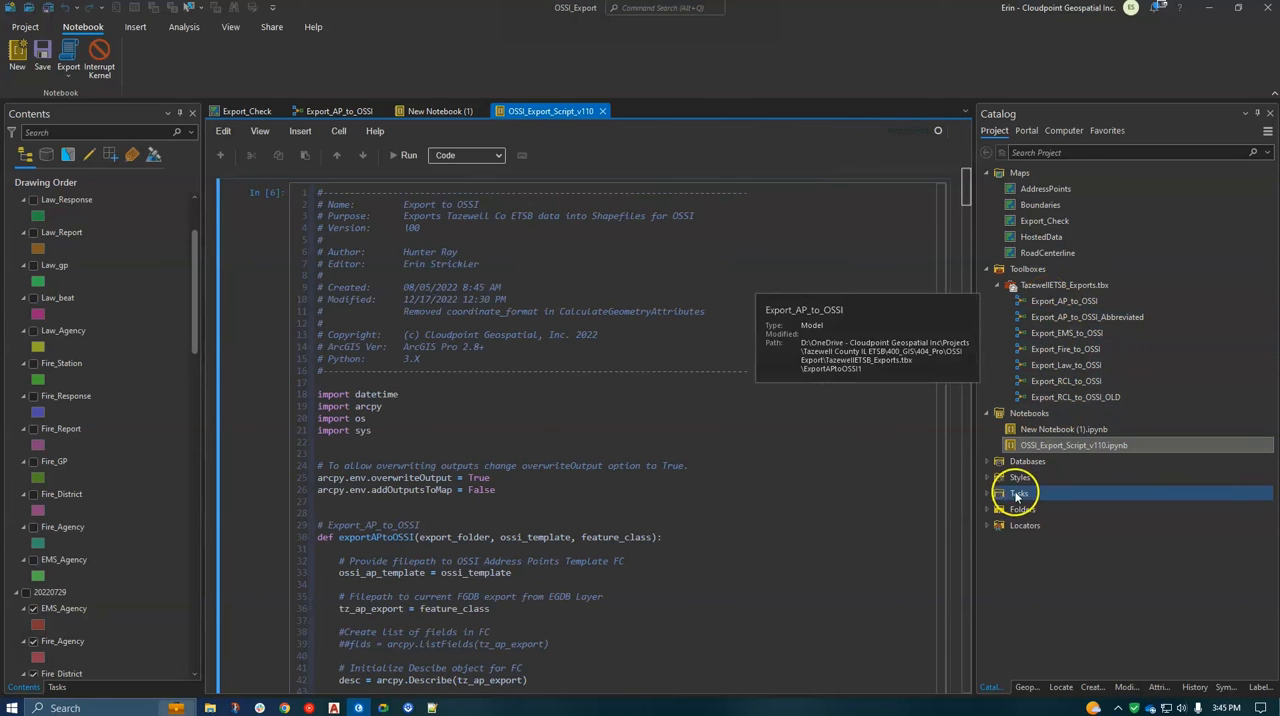
click(1019, 509)
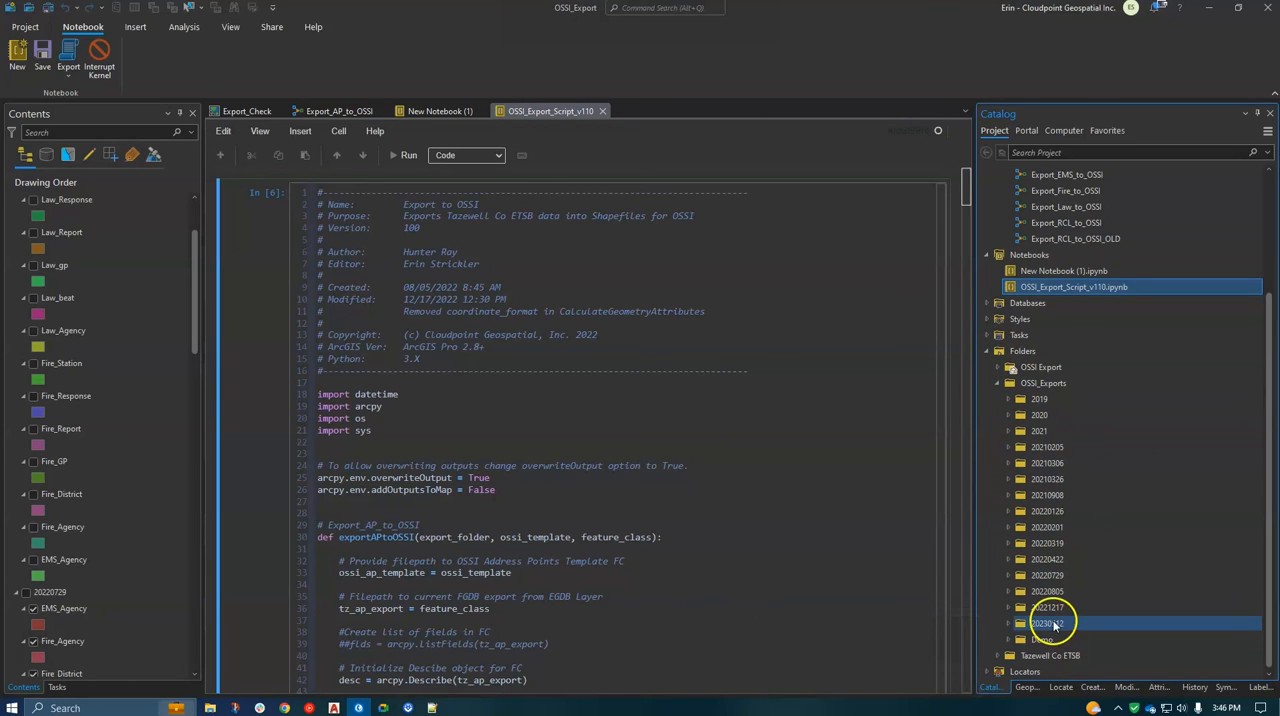
click(1048, 591)
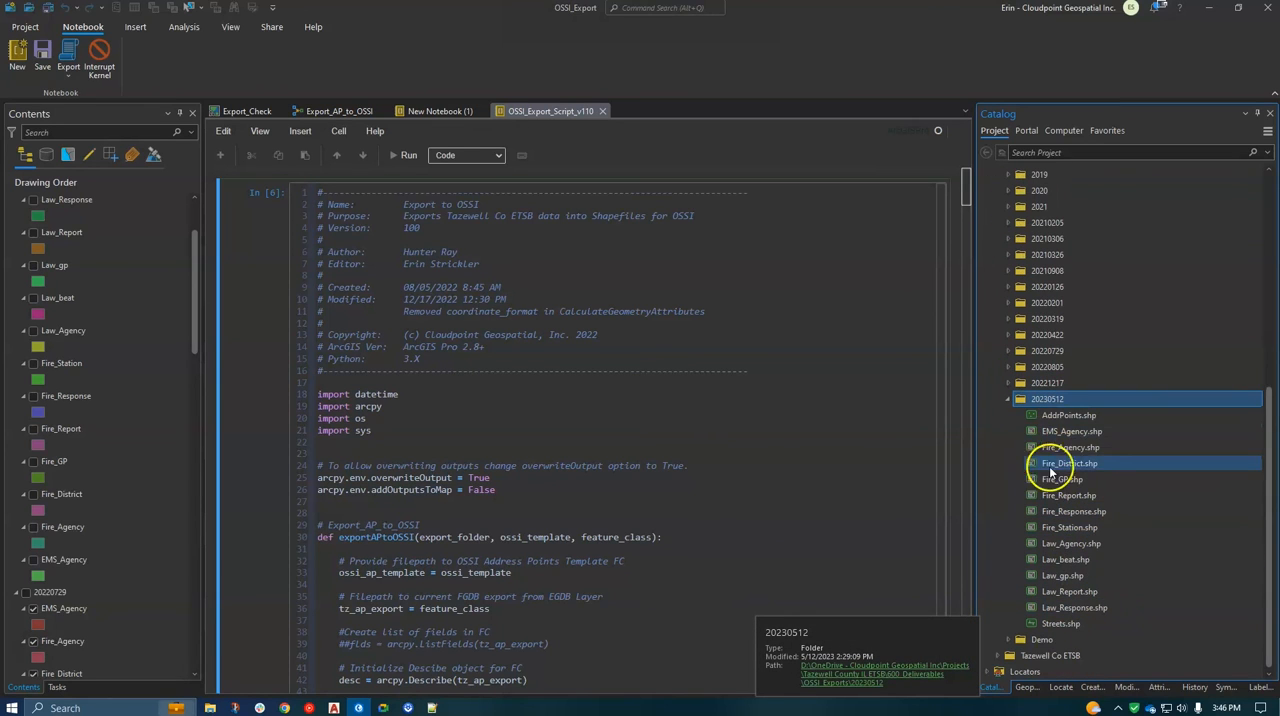
click(1070, 527)
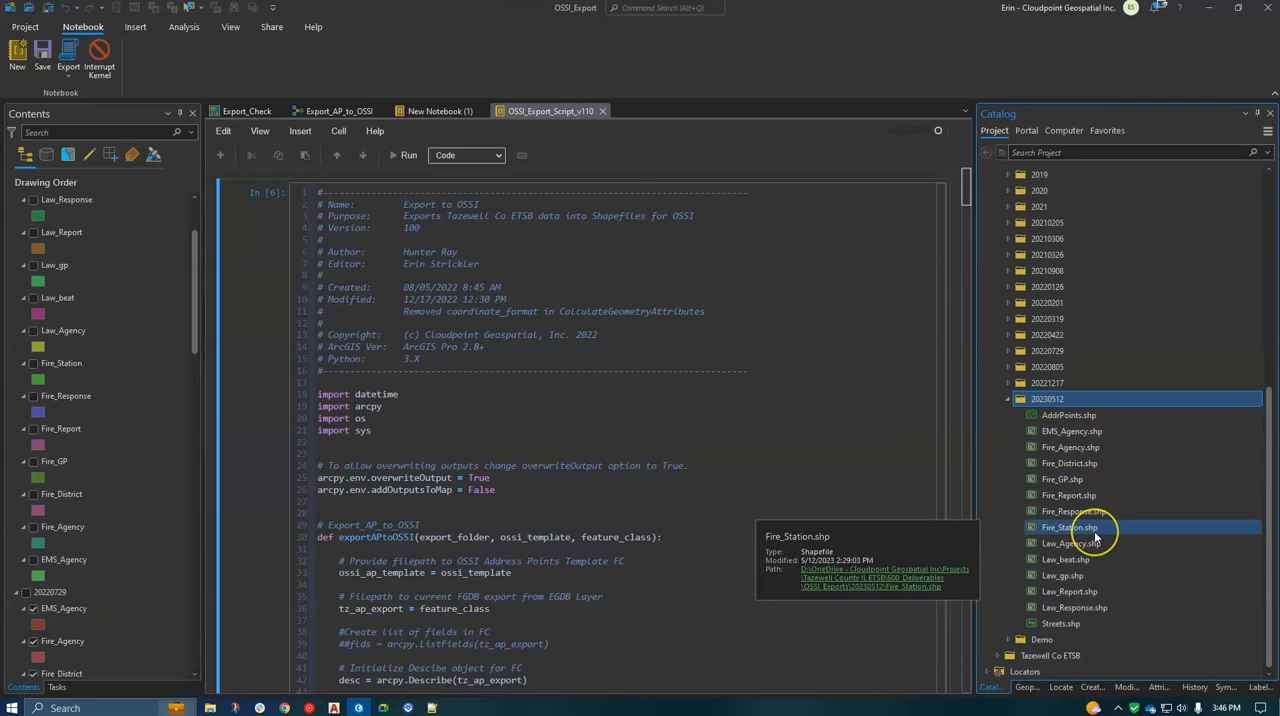
mouse_move(944, 438)
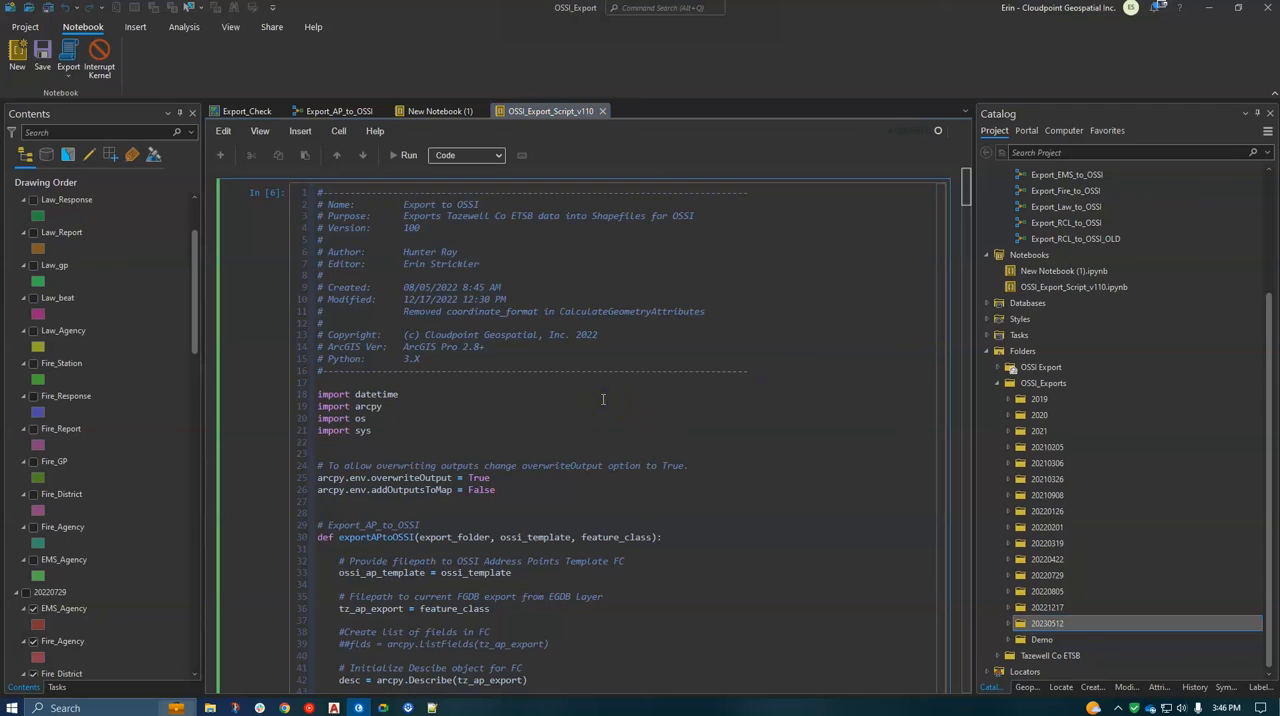
Scroll to the notebook output ending at 'End of Script', then collapse the OSSI_Exports folder
scroll(down, 3)
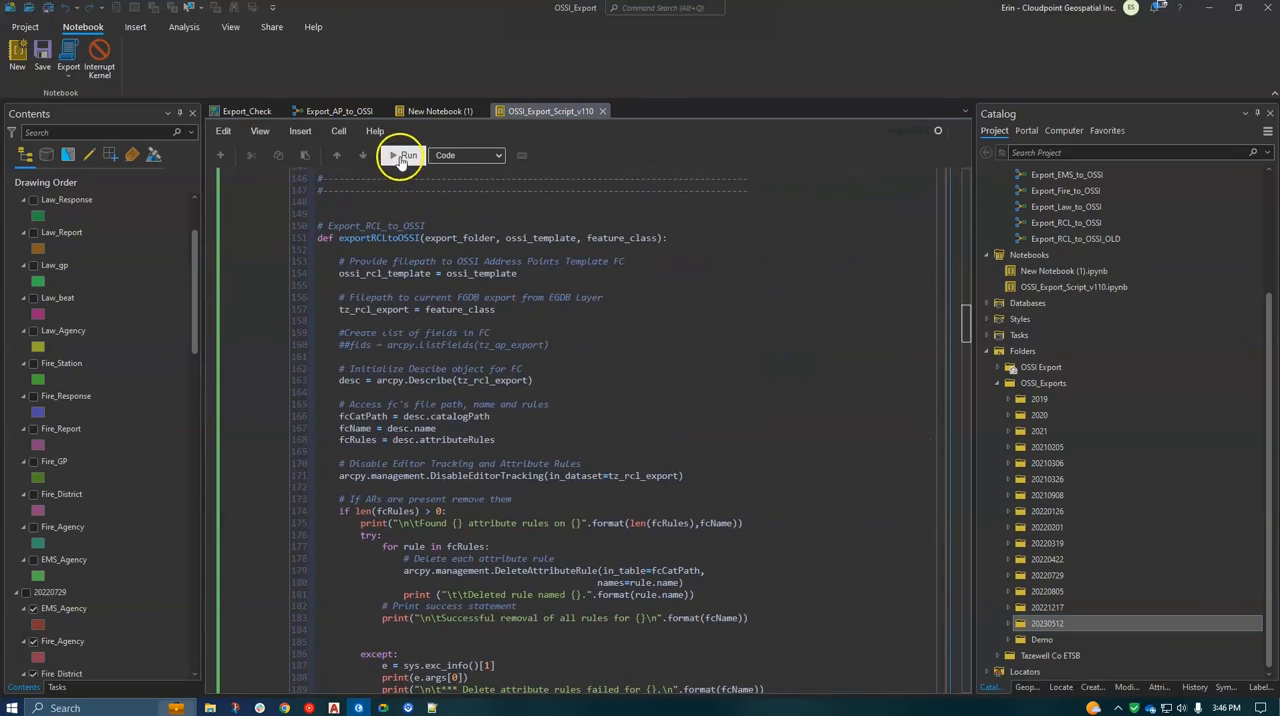
scroll(down, 3)
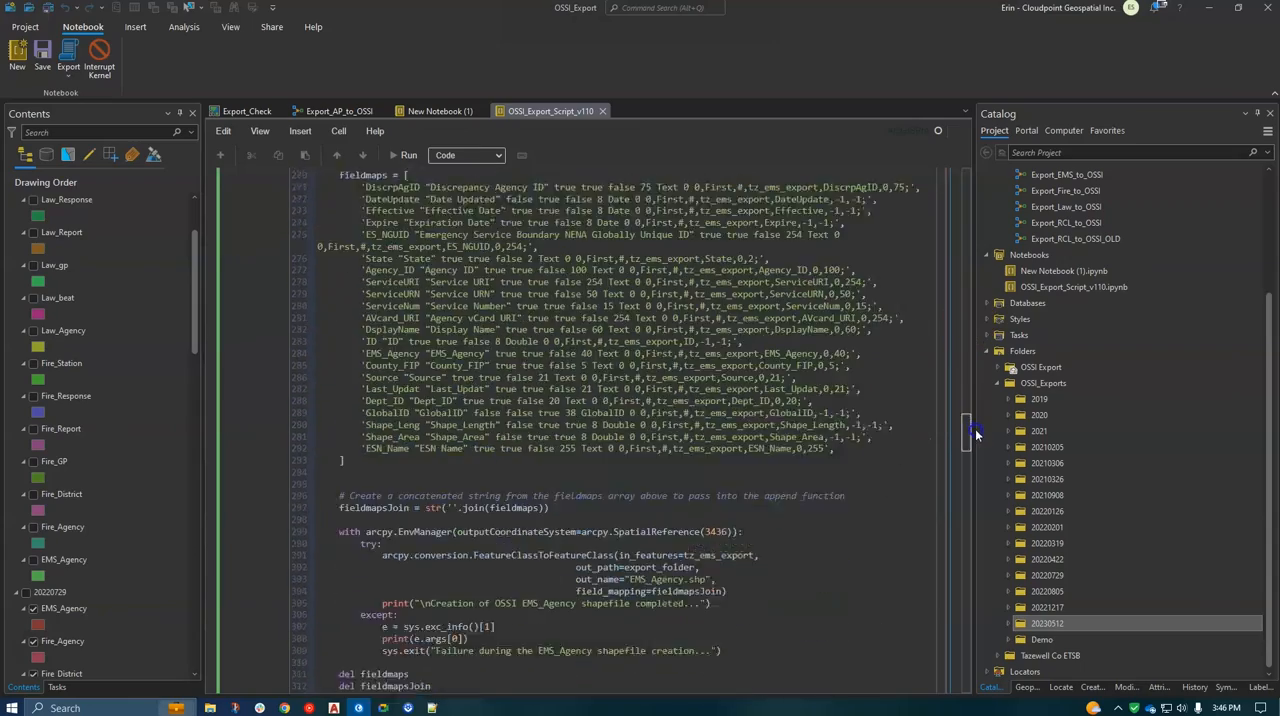
scroll(down, 3)
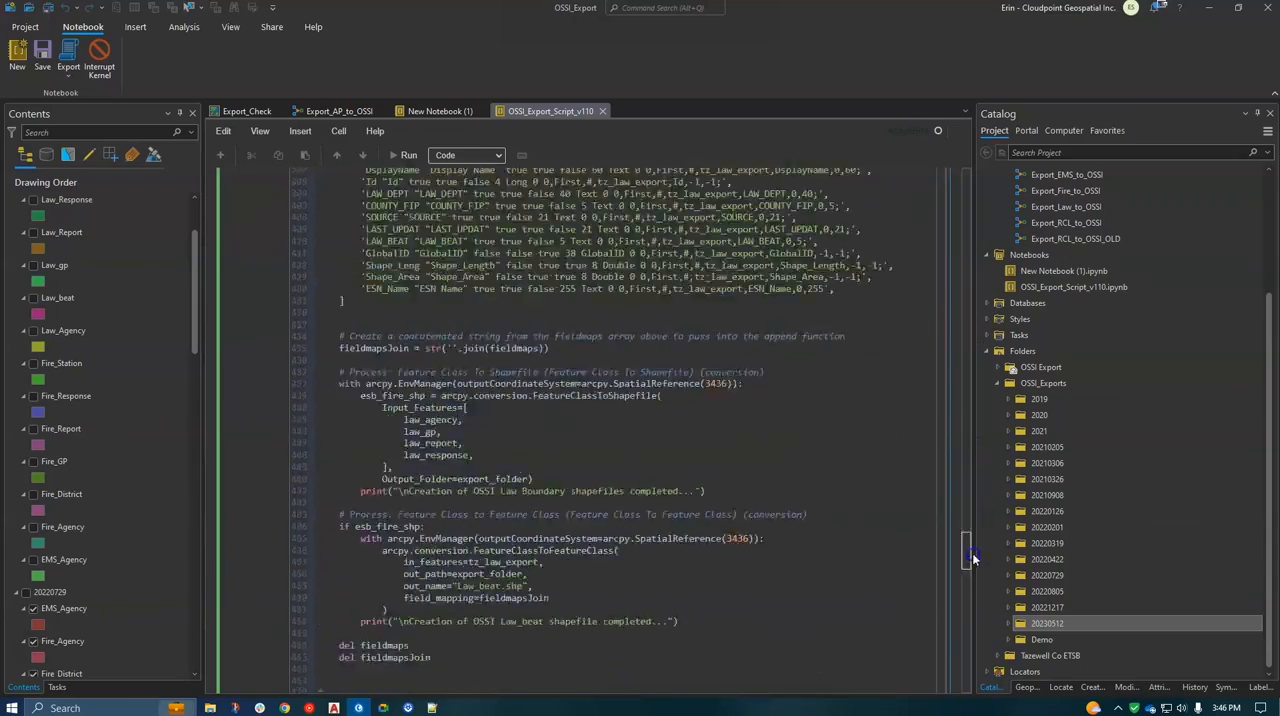
click(408, 155)
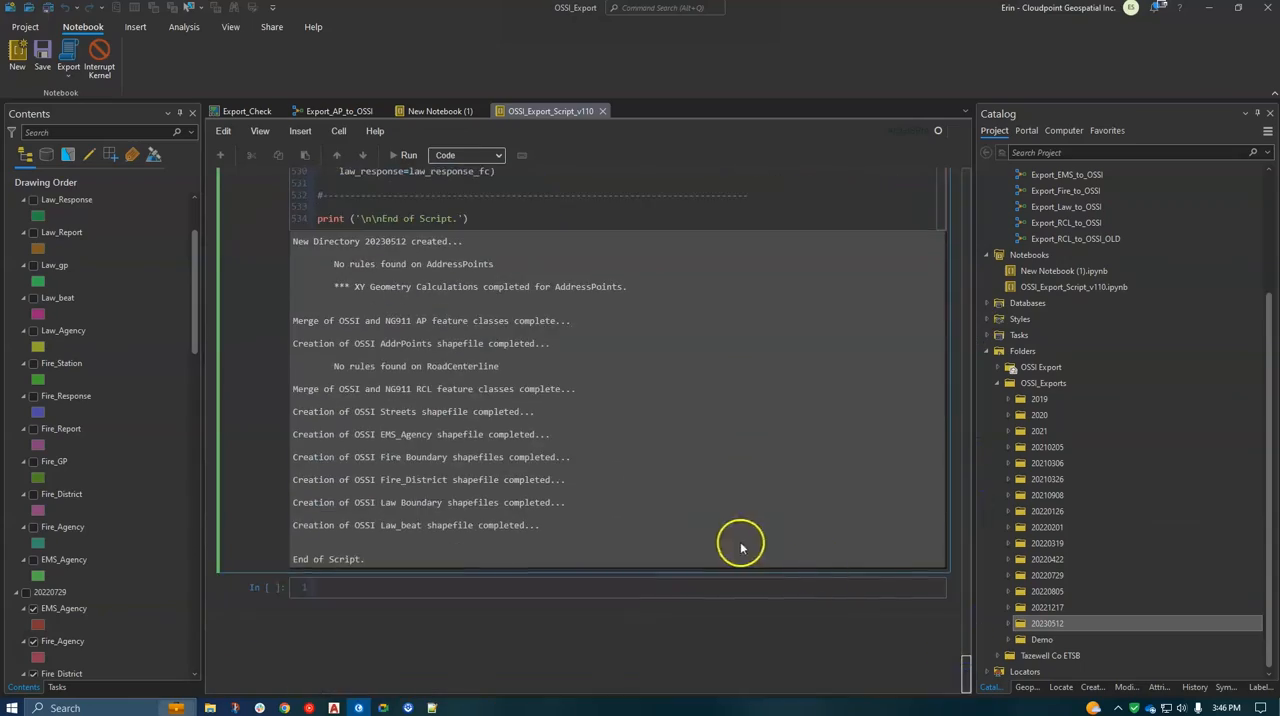
mouse_move(458, 280)
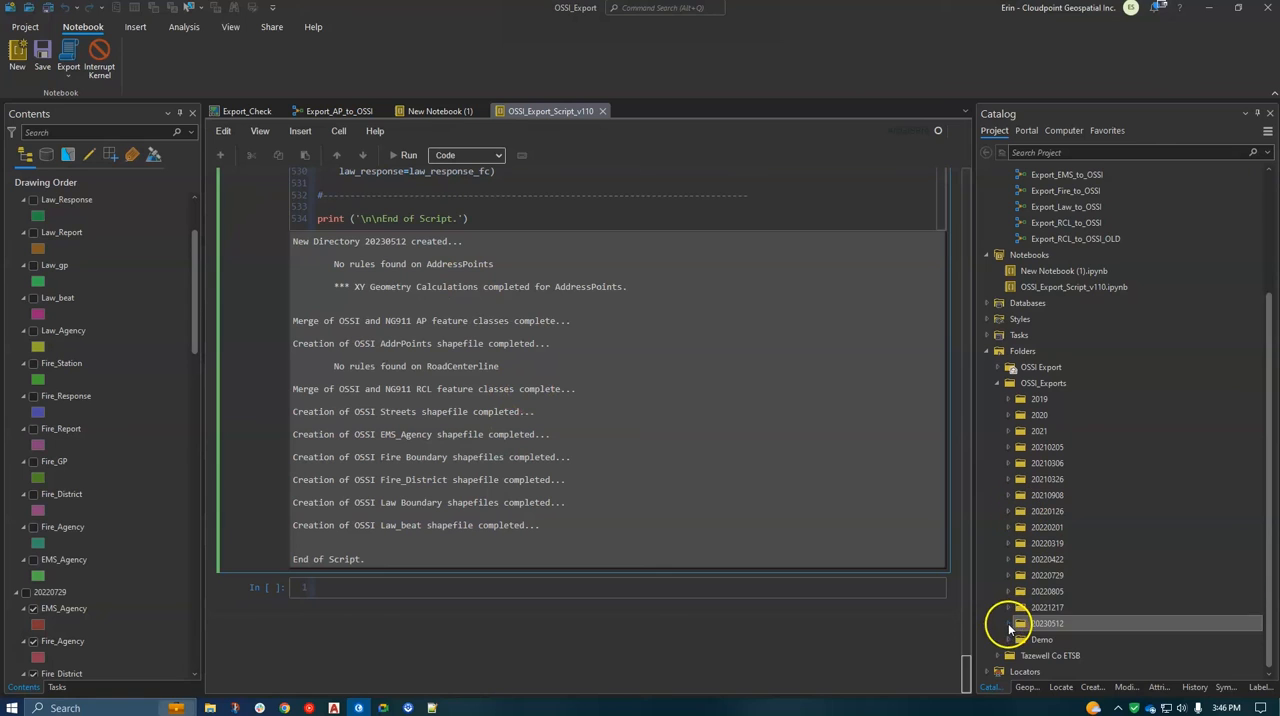
click(1009, 623)
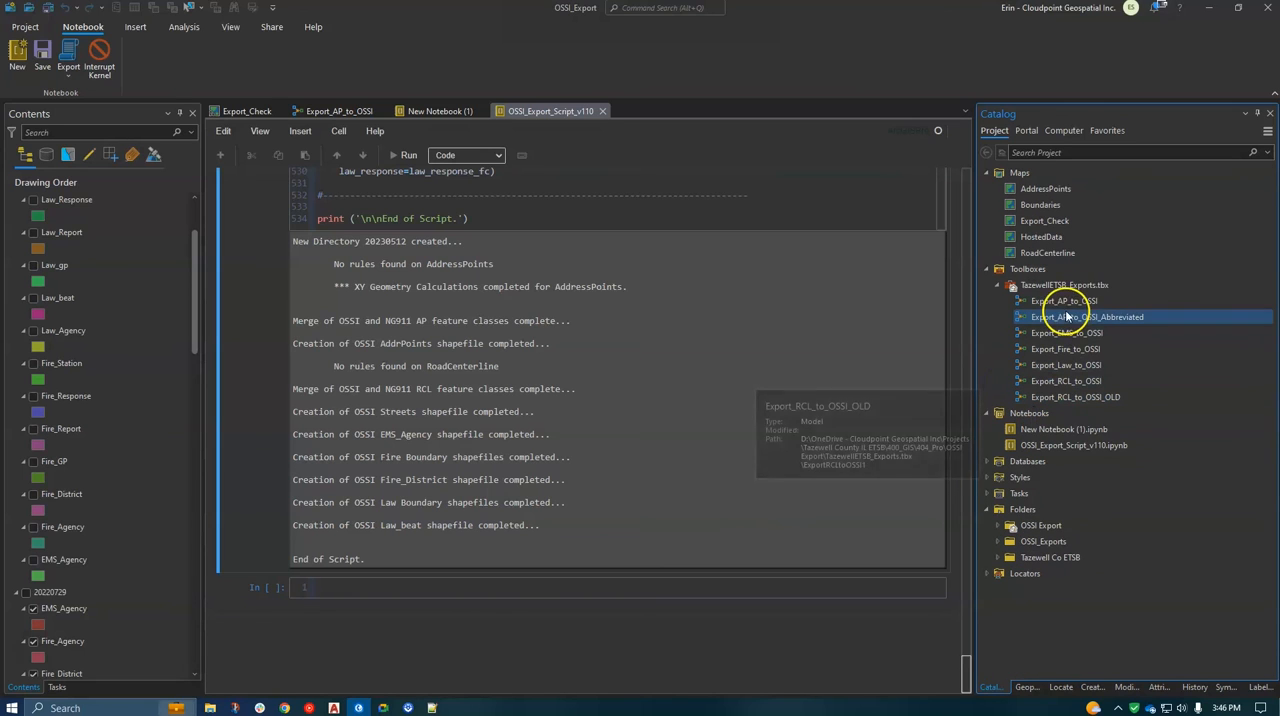
mouse_move(1063, 301)
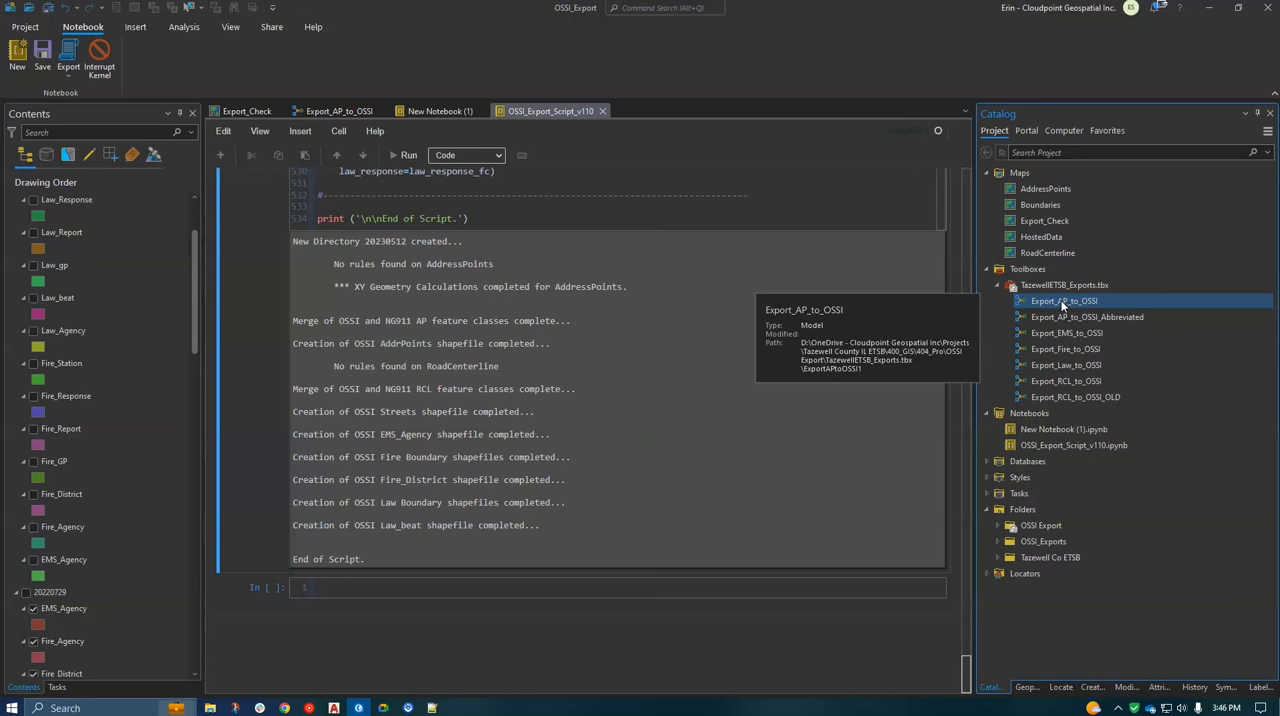
mouse_move(960, 265)
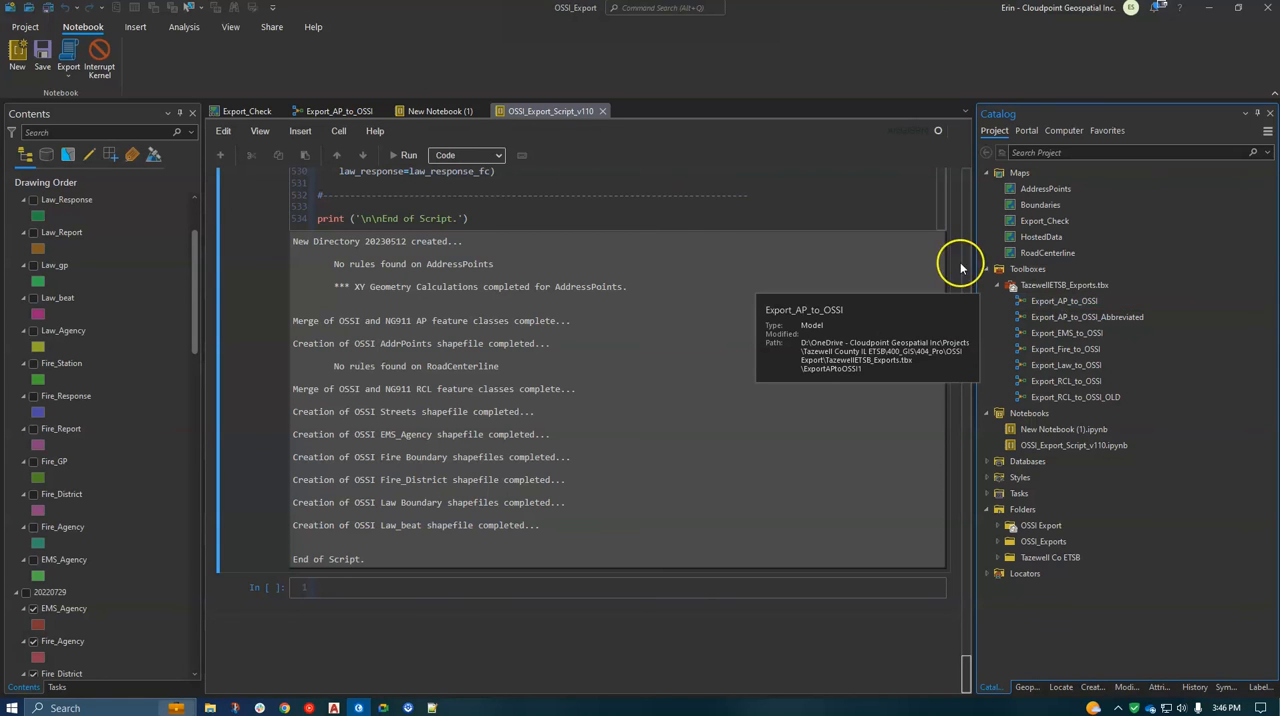
click(1066, 381)
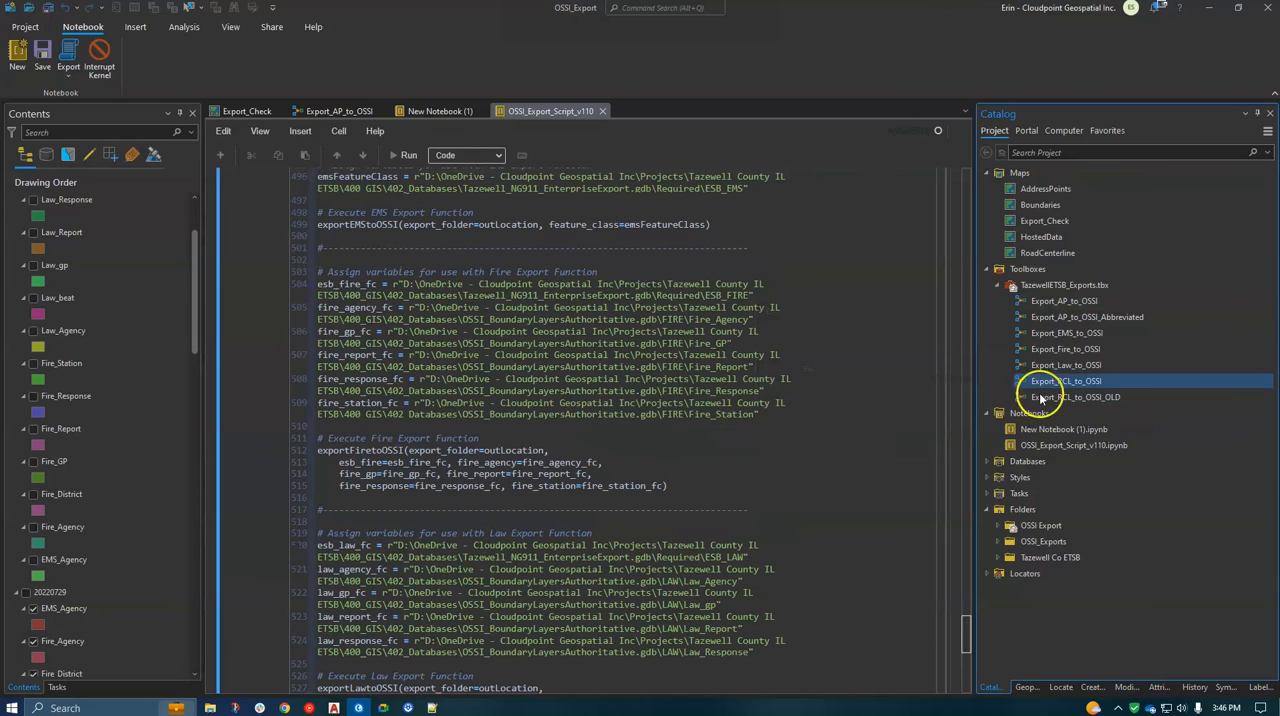
mouse_move(1065, 365)
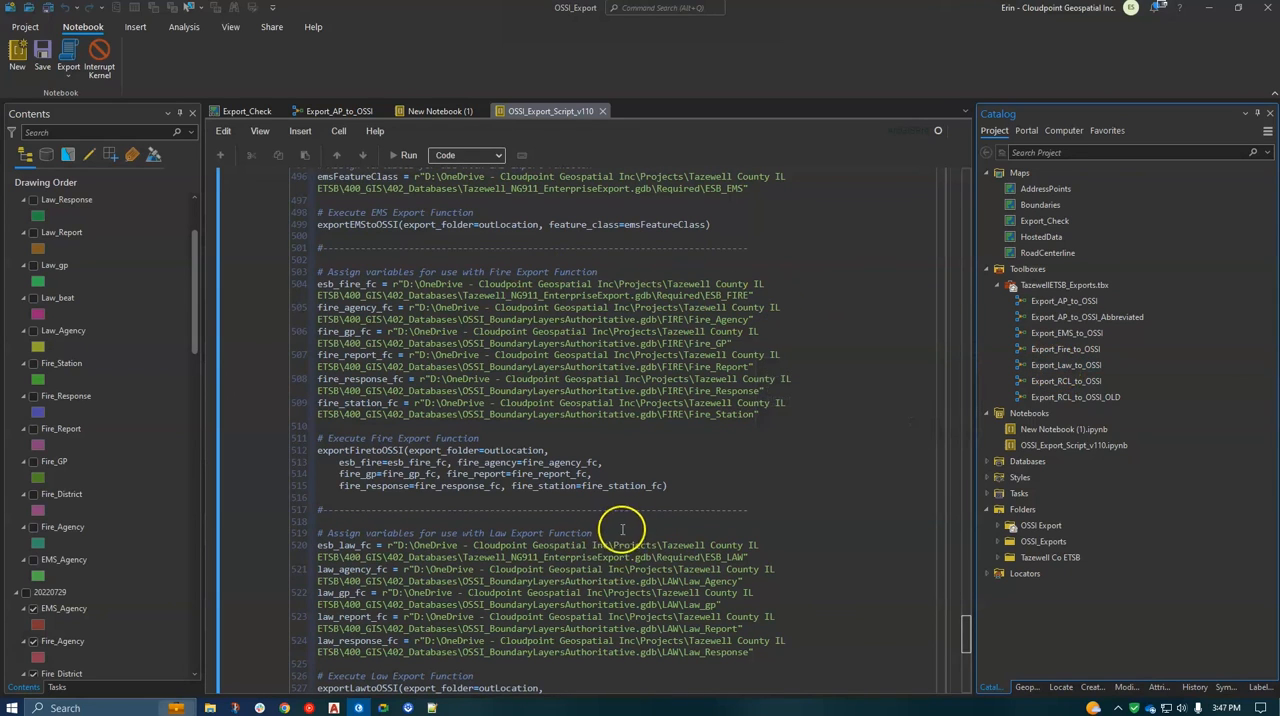
mouse_move(789, 313)
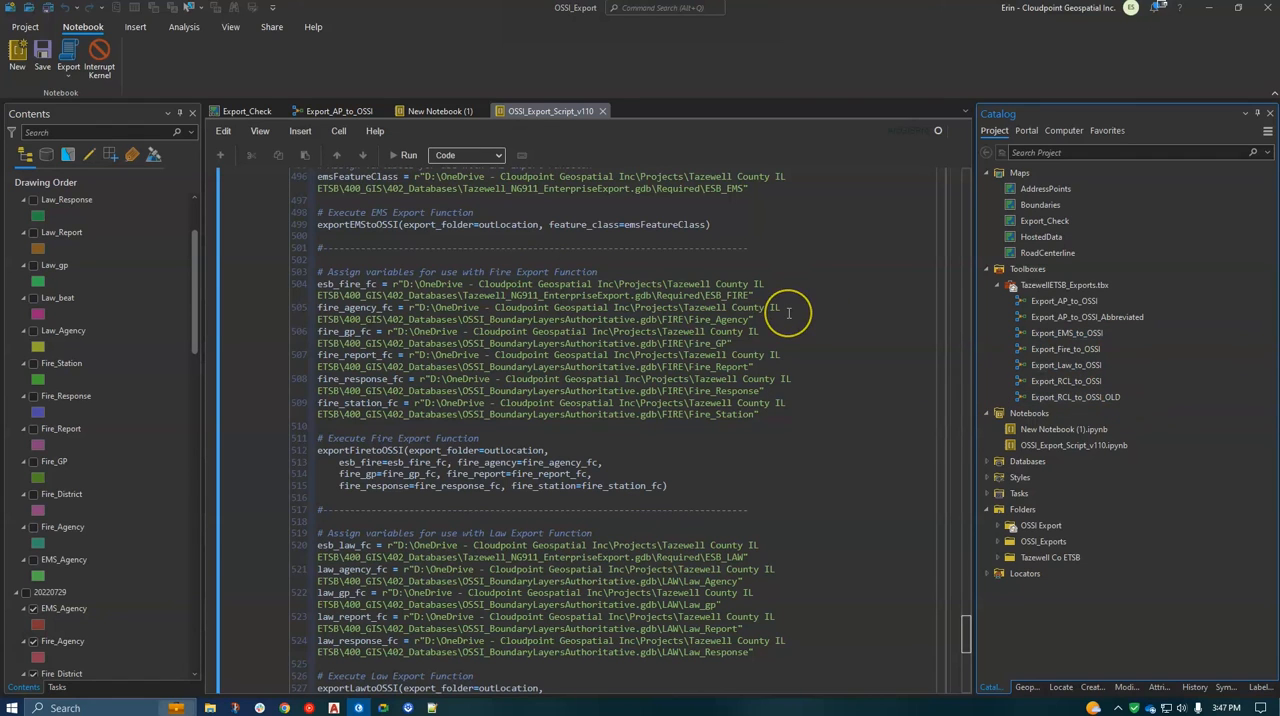
mouse_move(789, 313)
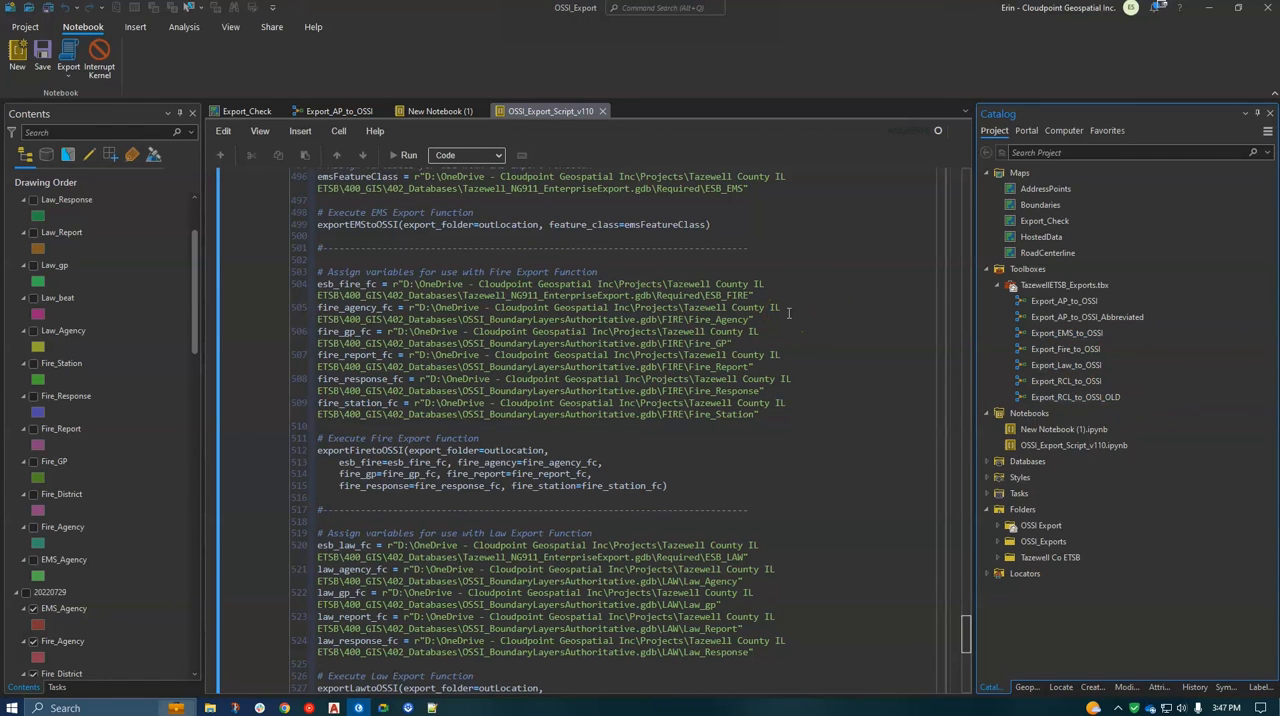